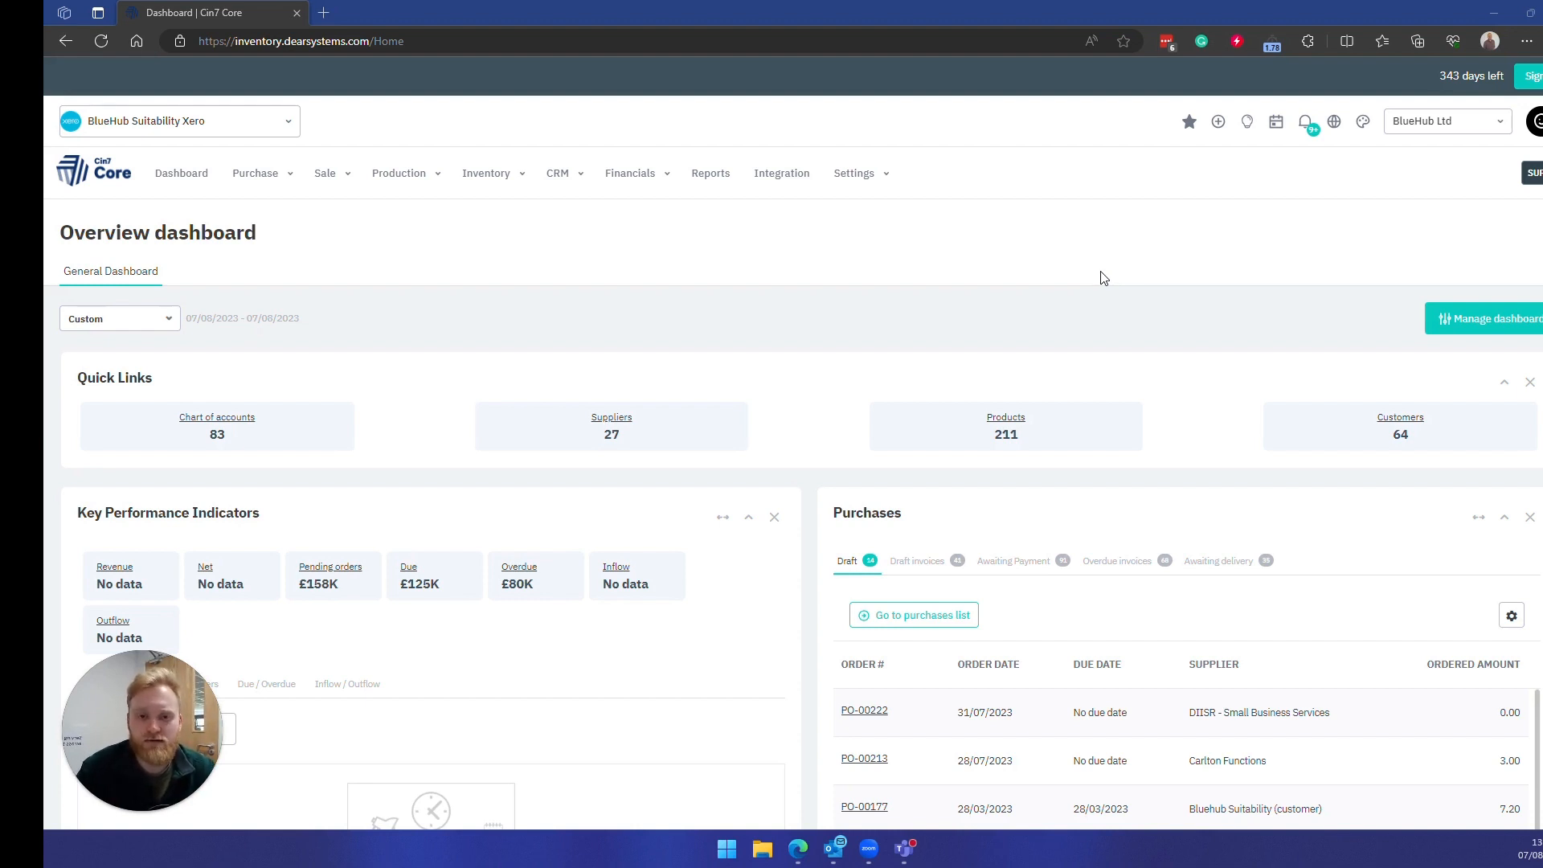
pyautogui.moveTo(1031, 236)
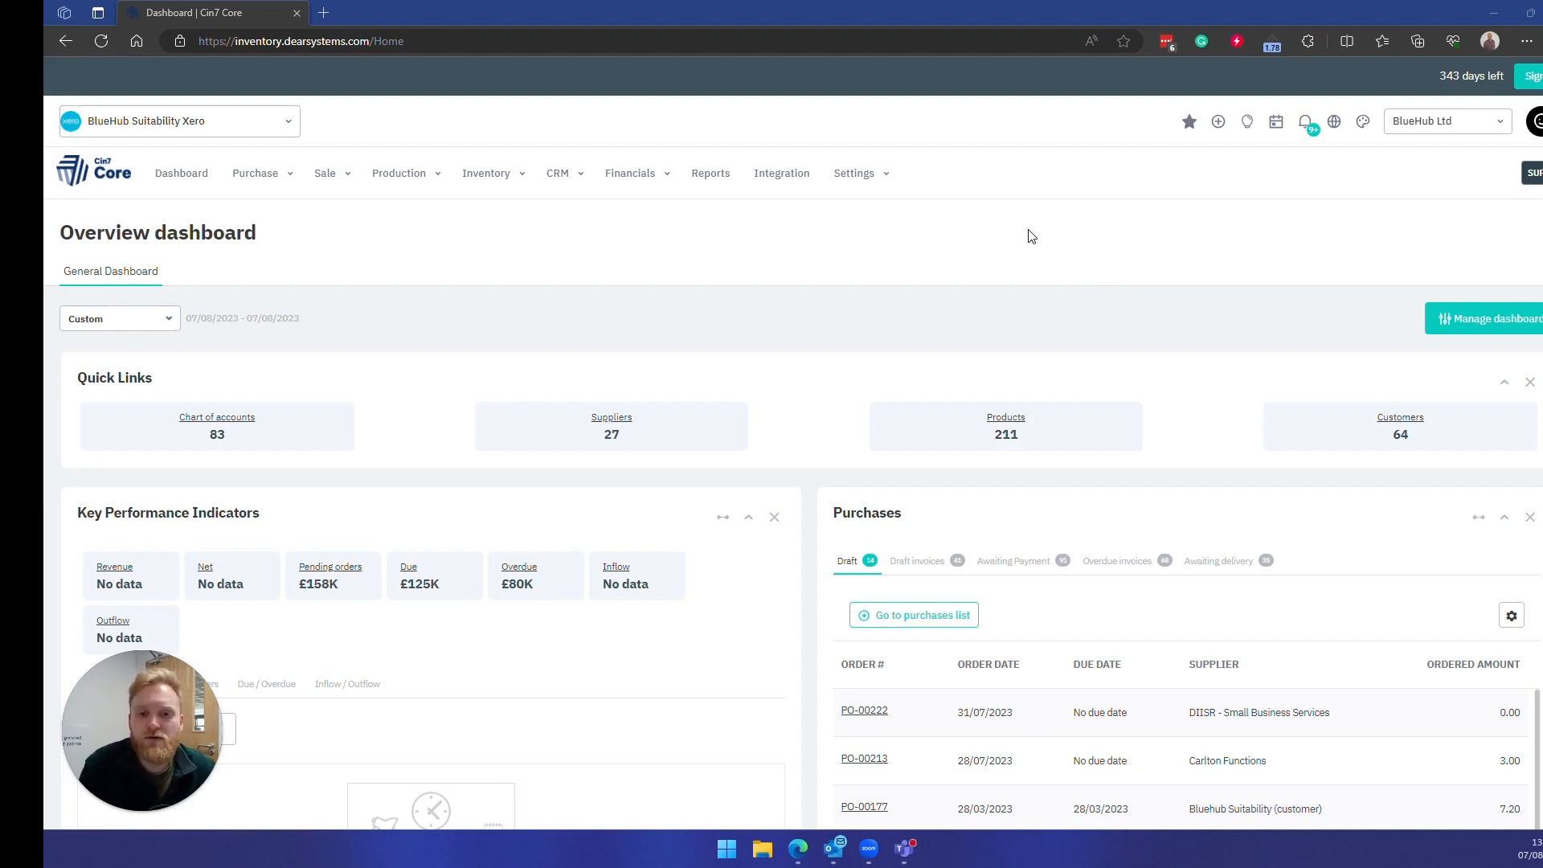
pyautogui.moveTo(979, 159)
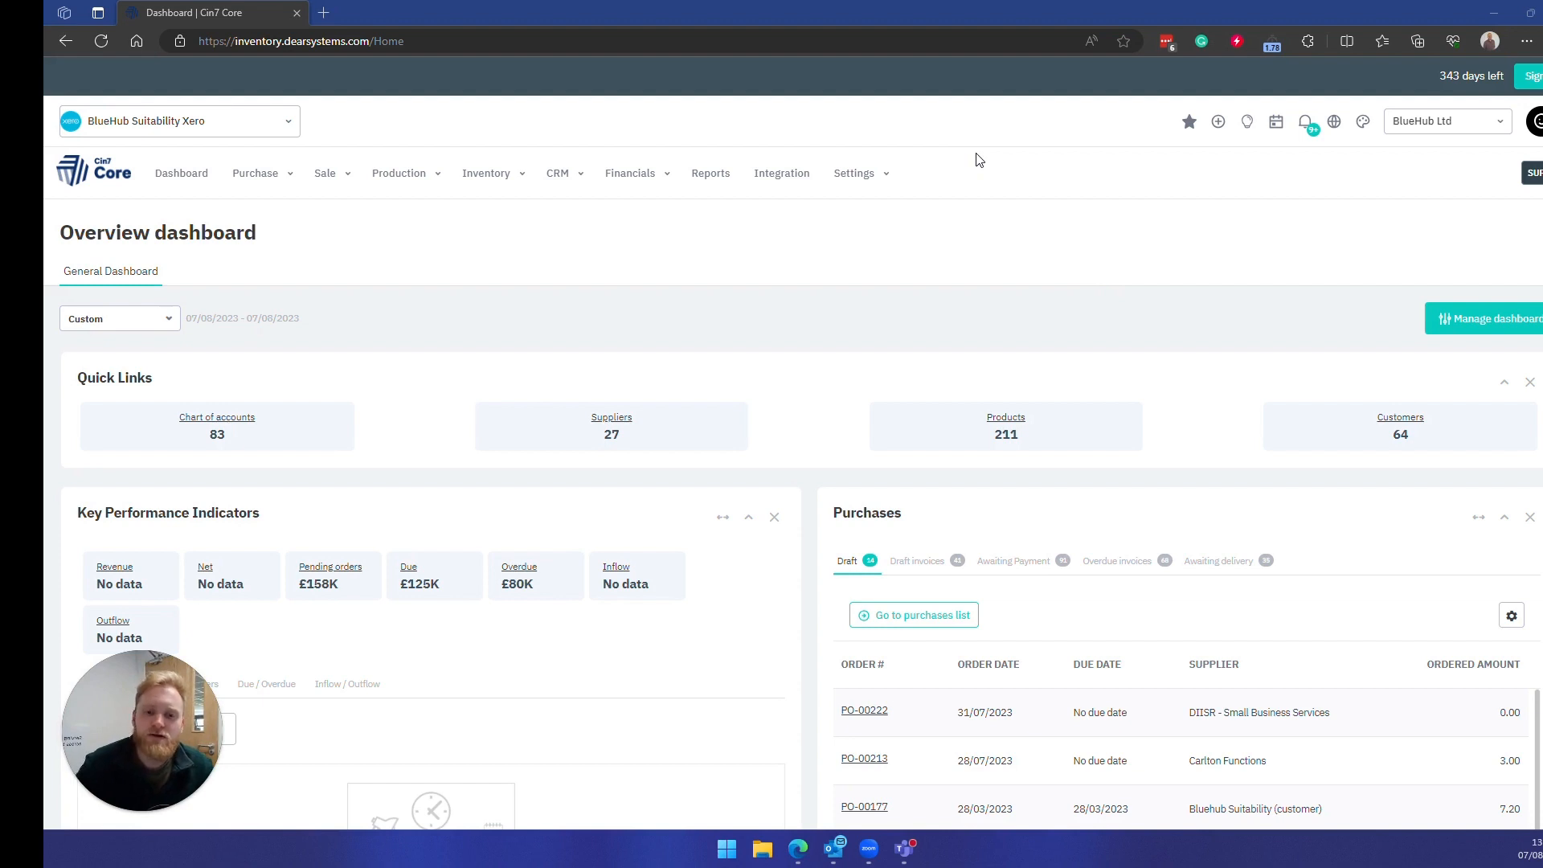
# - Reach the Export CSV file encoding option in General Settings and confirm it is Unicode
pyautogui.click(854, 174)
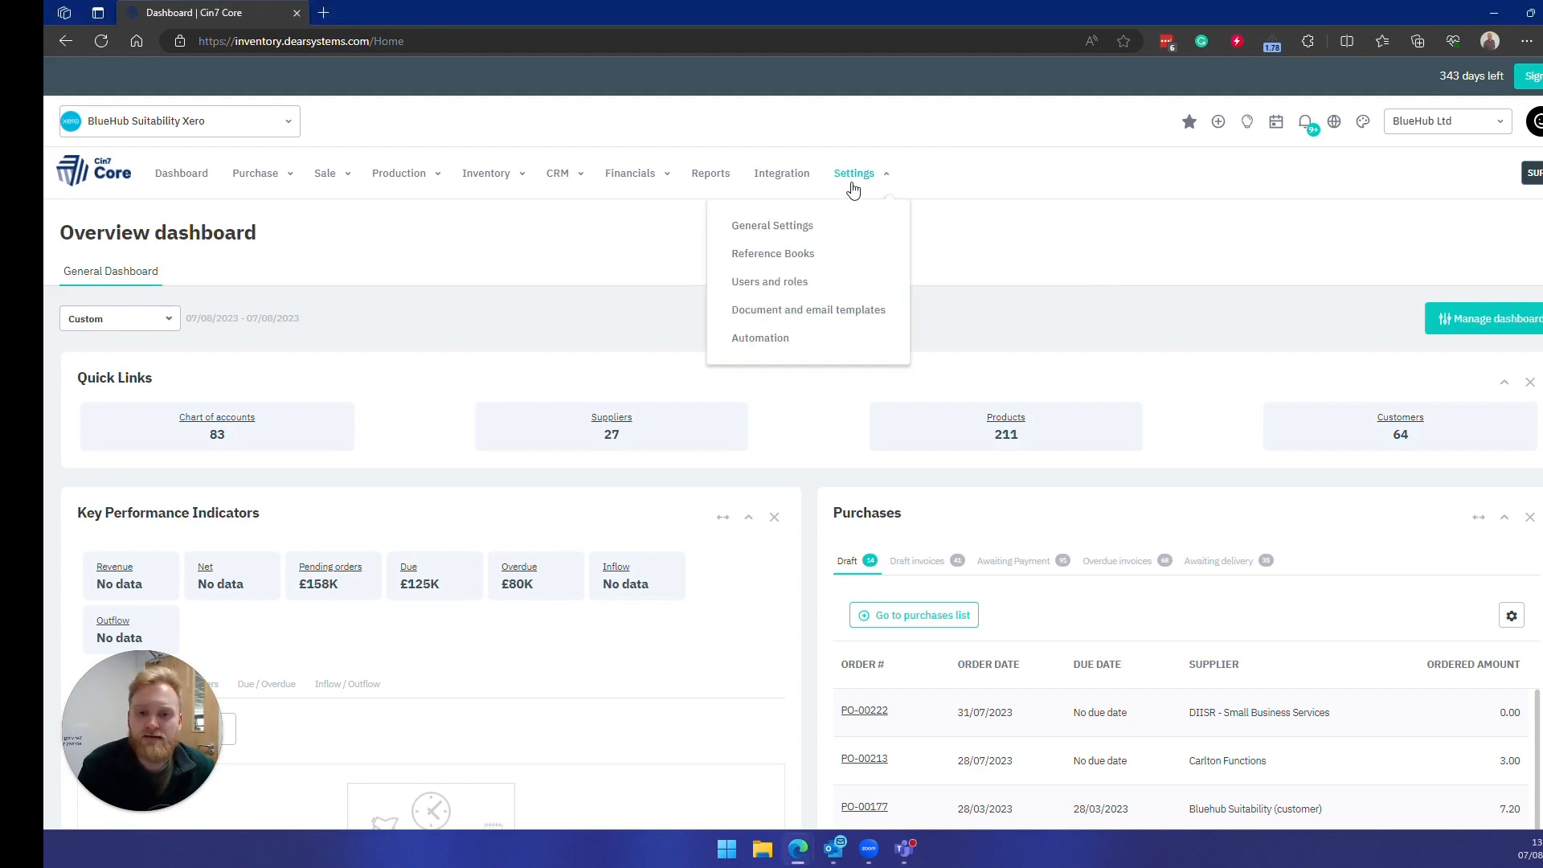
pyautogui.click(771, 224)
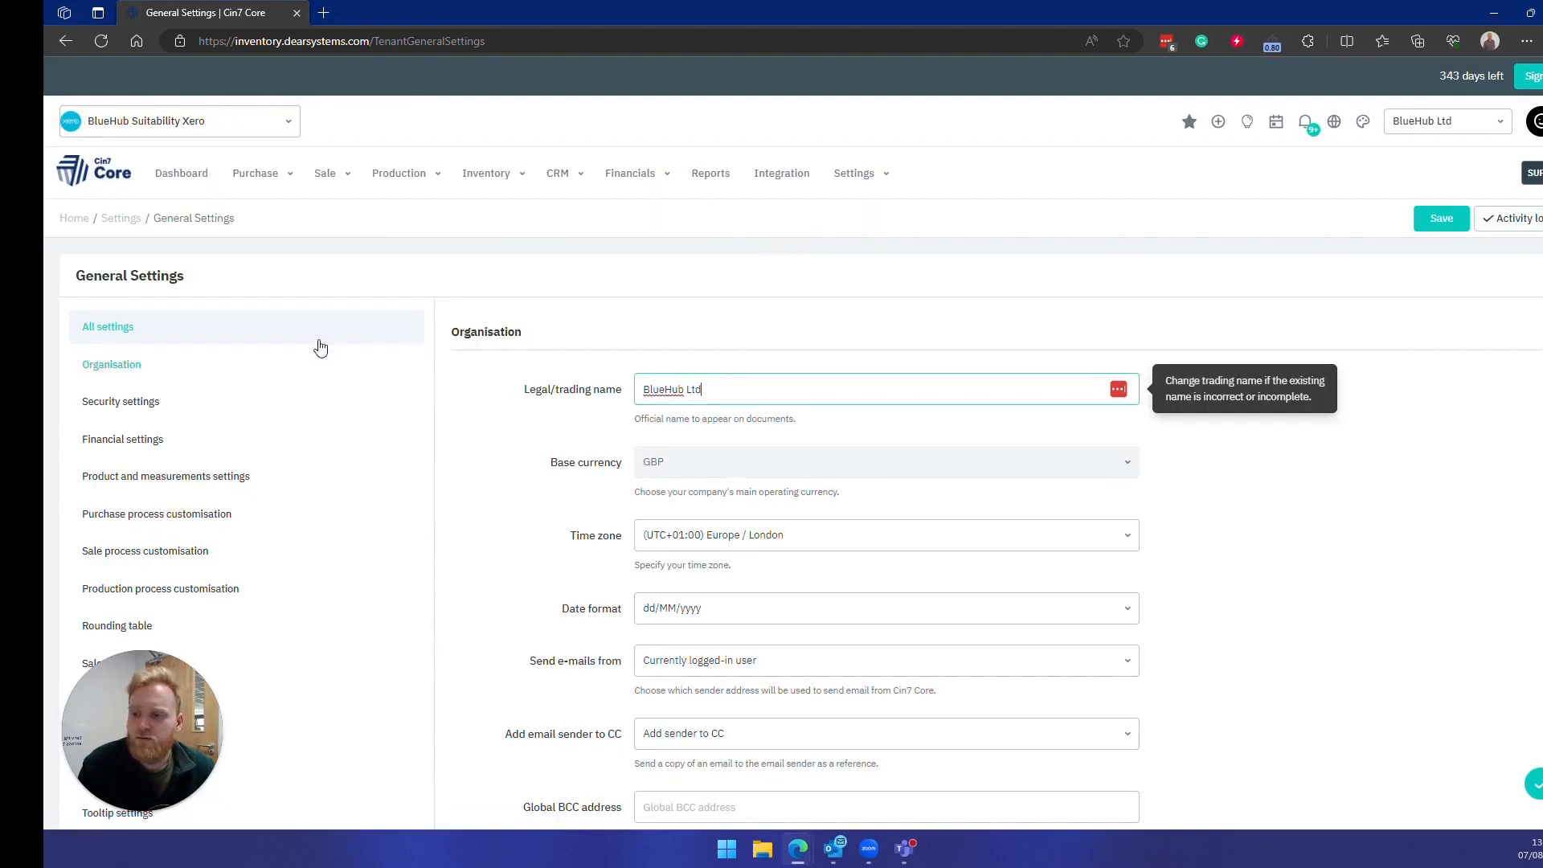
pyautogui.scroll(-3)
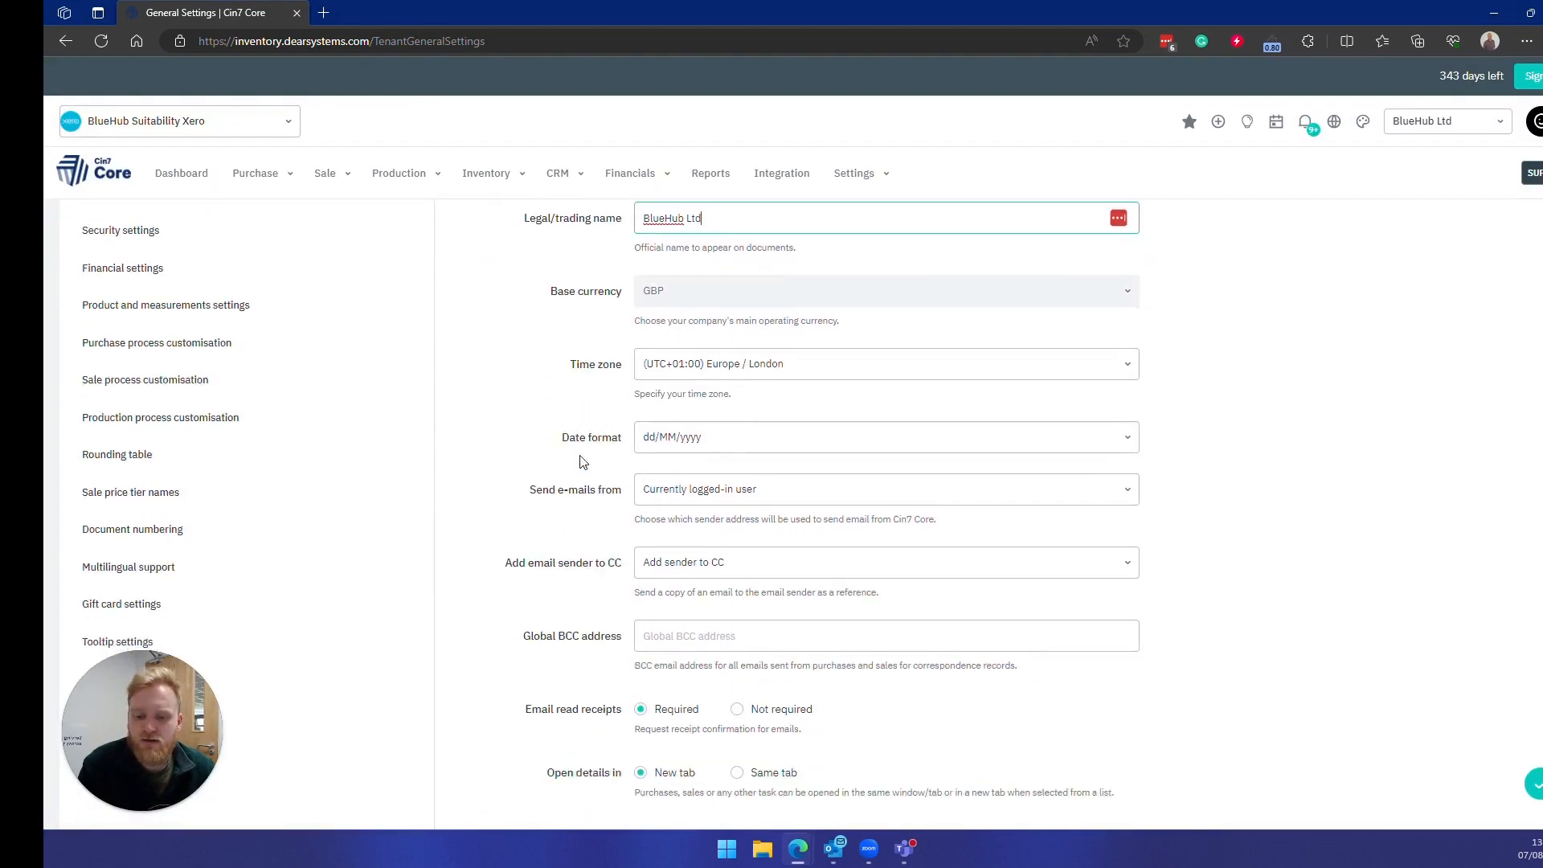
pyautogui.scroll(-3)
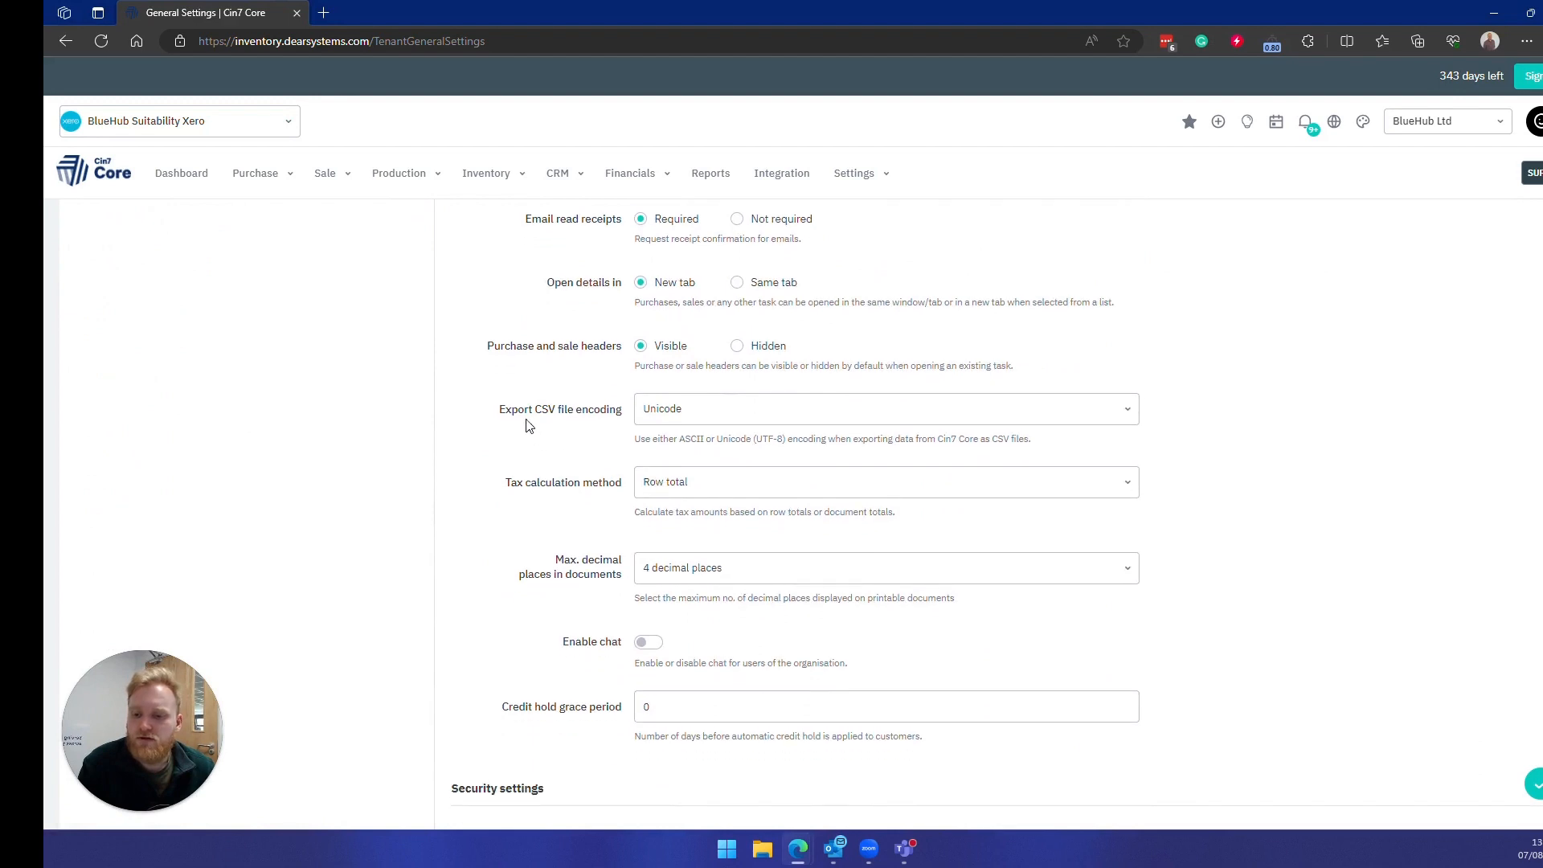
pyautogui.moveTo(591, 421)
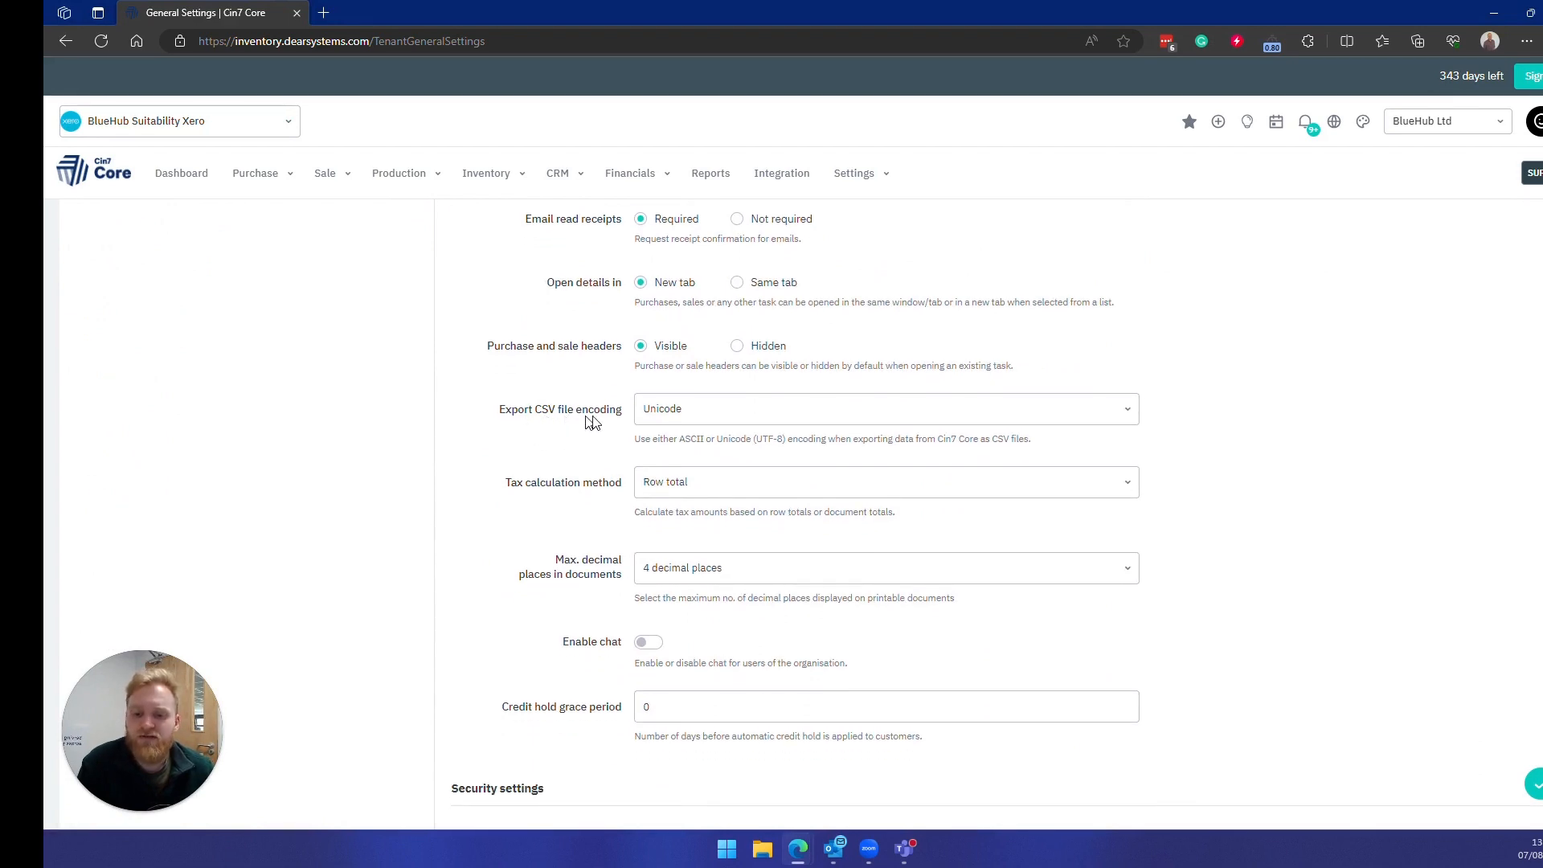
pyautogui.moveTo(679, 421)
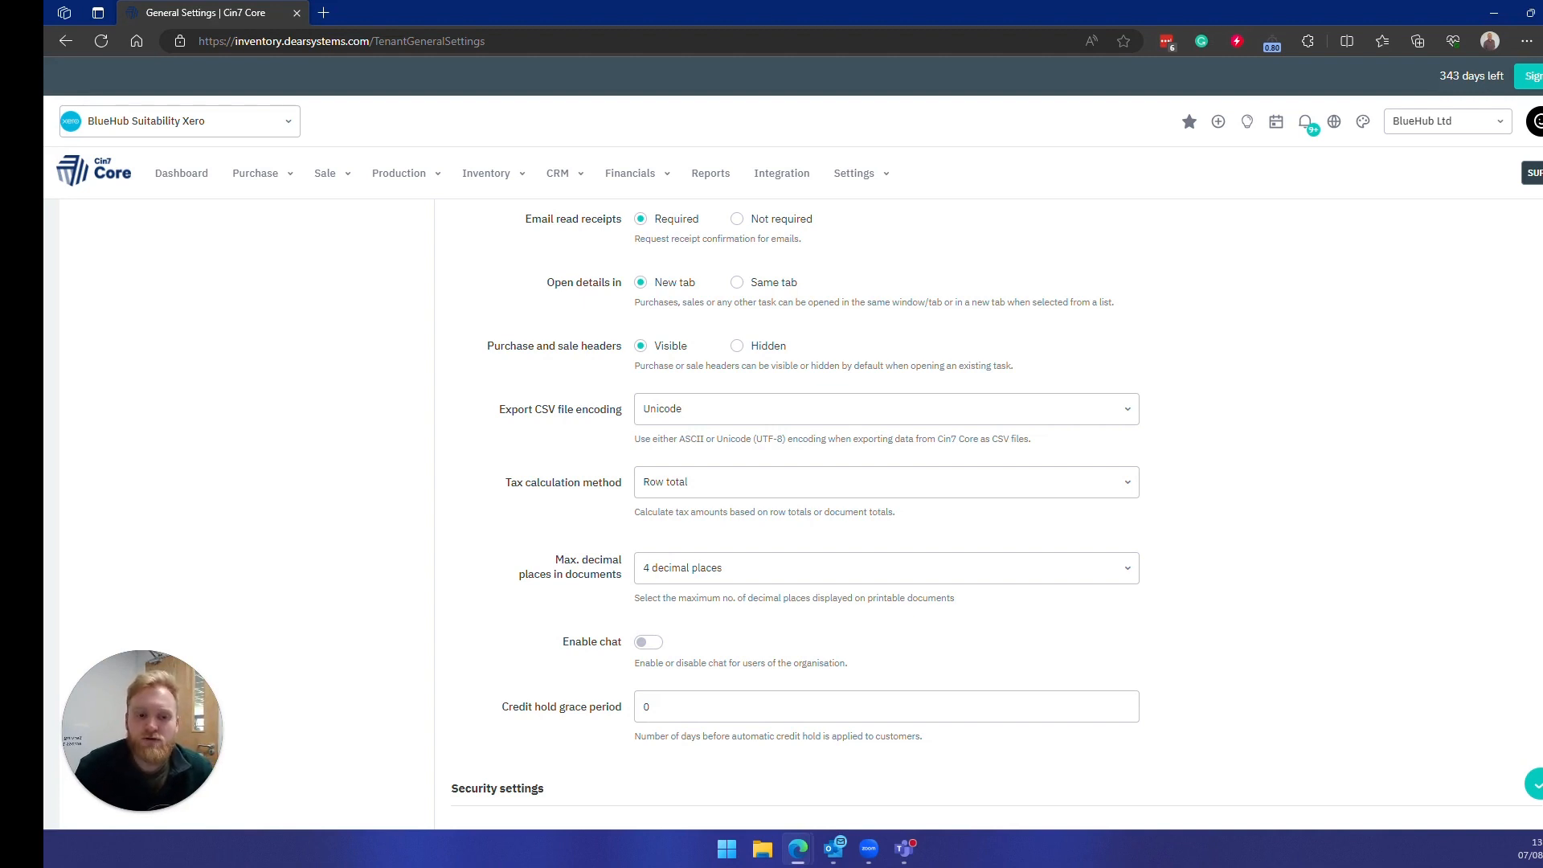
# - Export the inventory list CSV from Inventory > Products via the Export menu
pyautogui.click(487, 174)
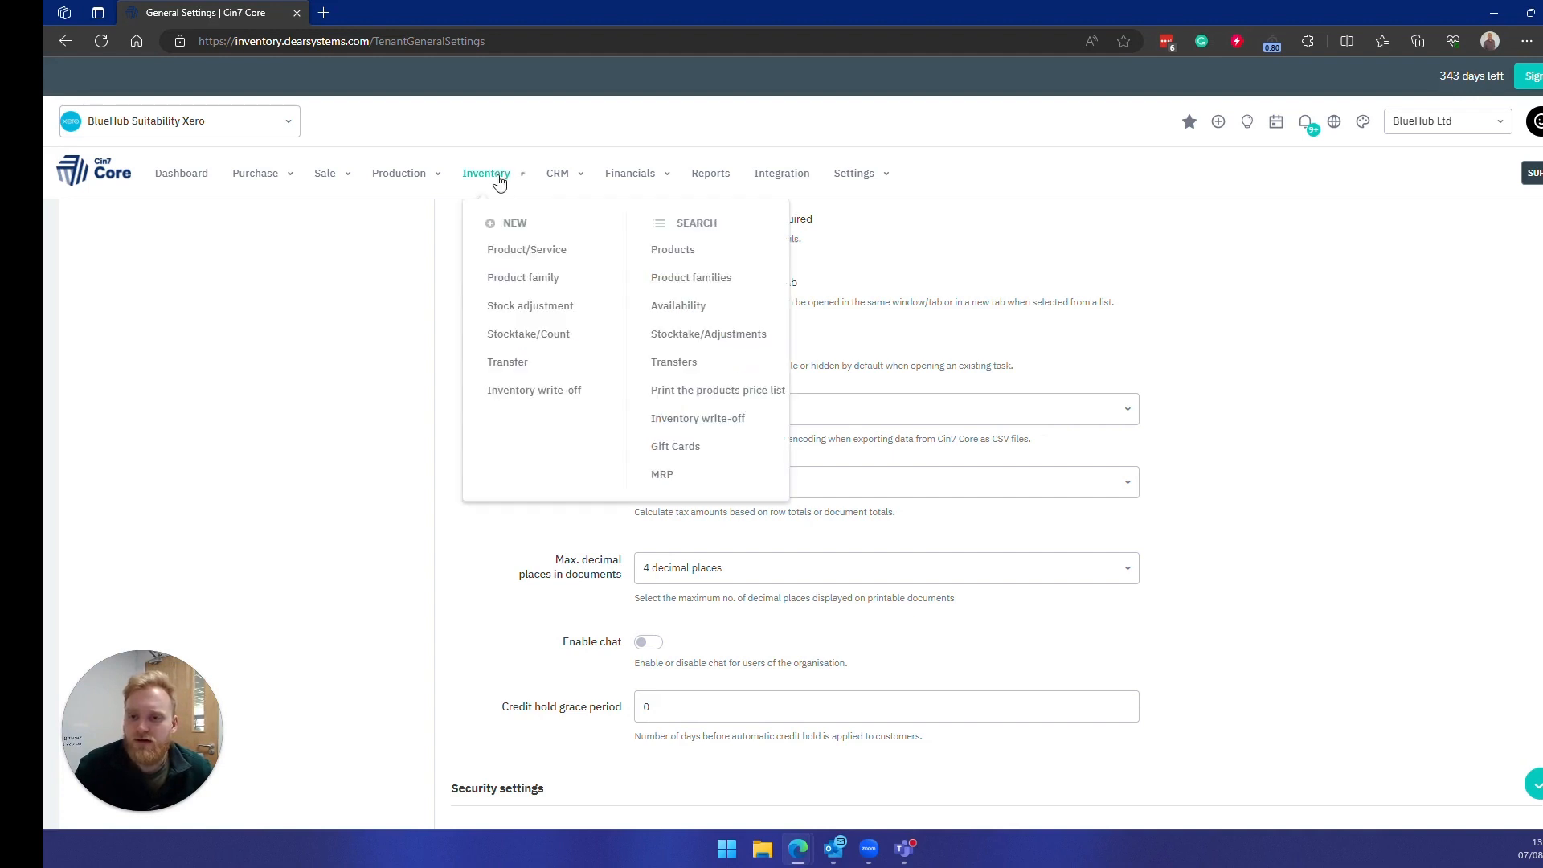
pyautogui.moveTo(677, 254)
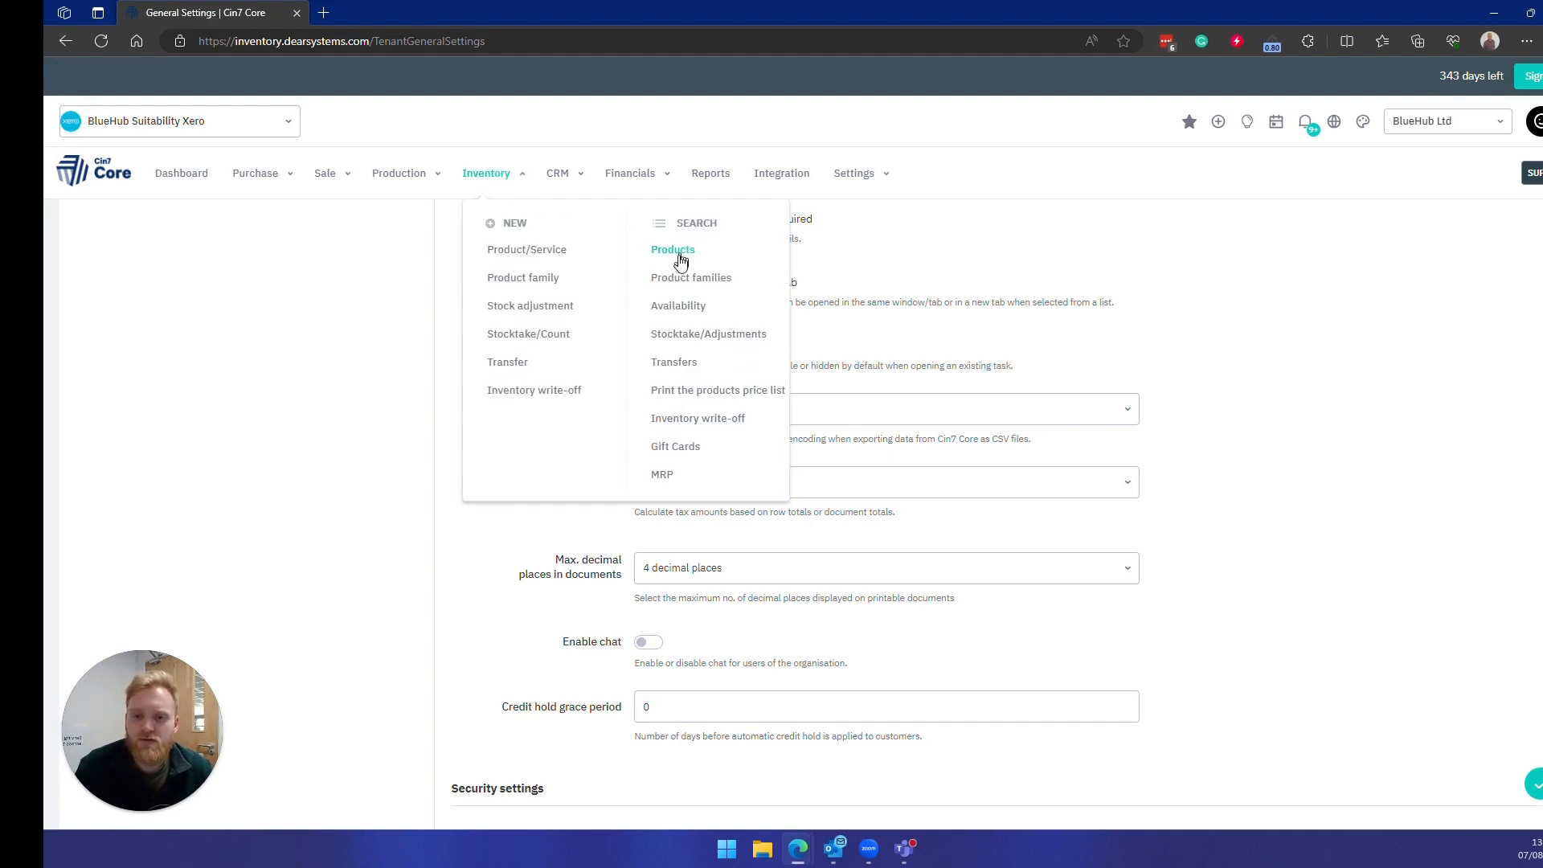
pyautogui.click(674, 249)
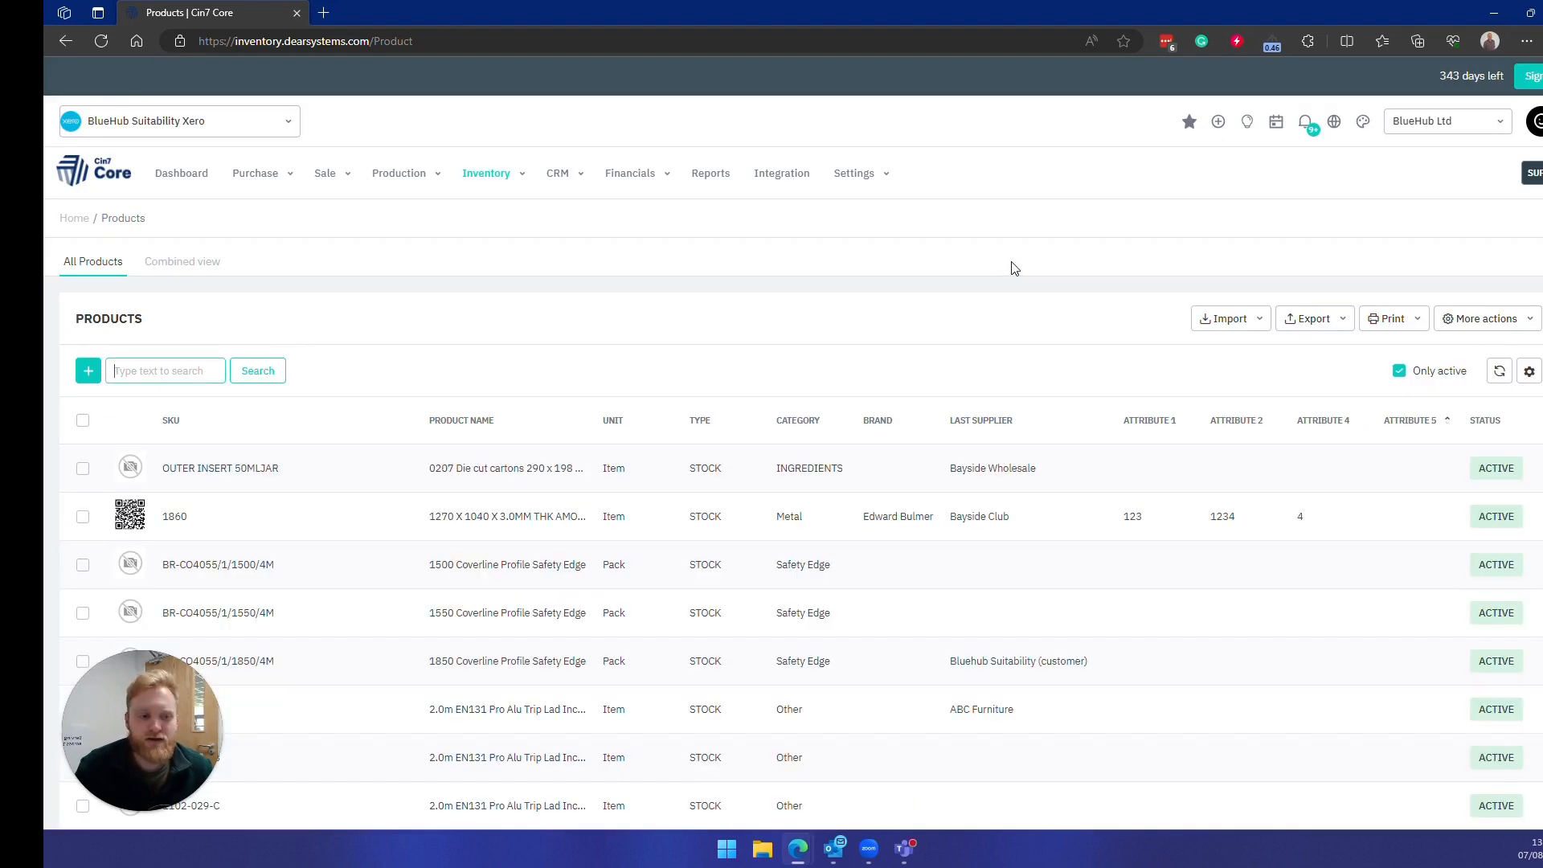
pyautogui.click(1311, 318)
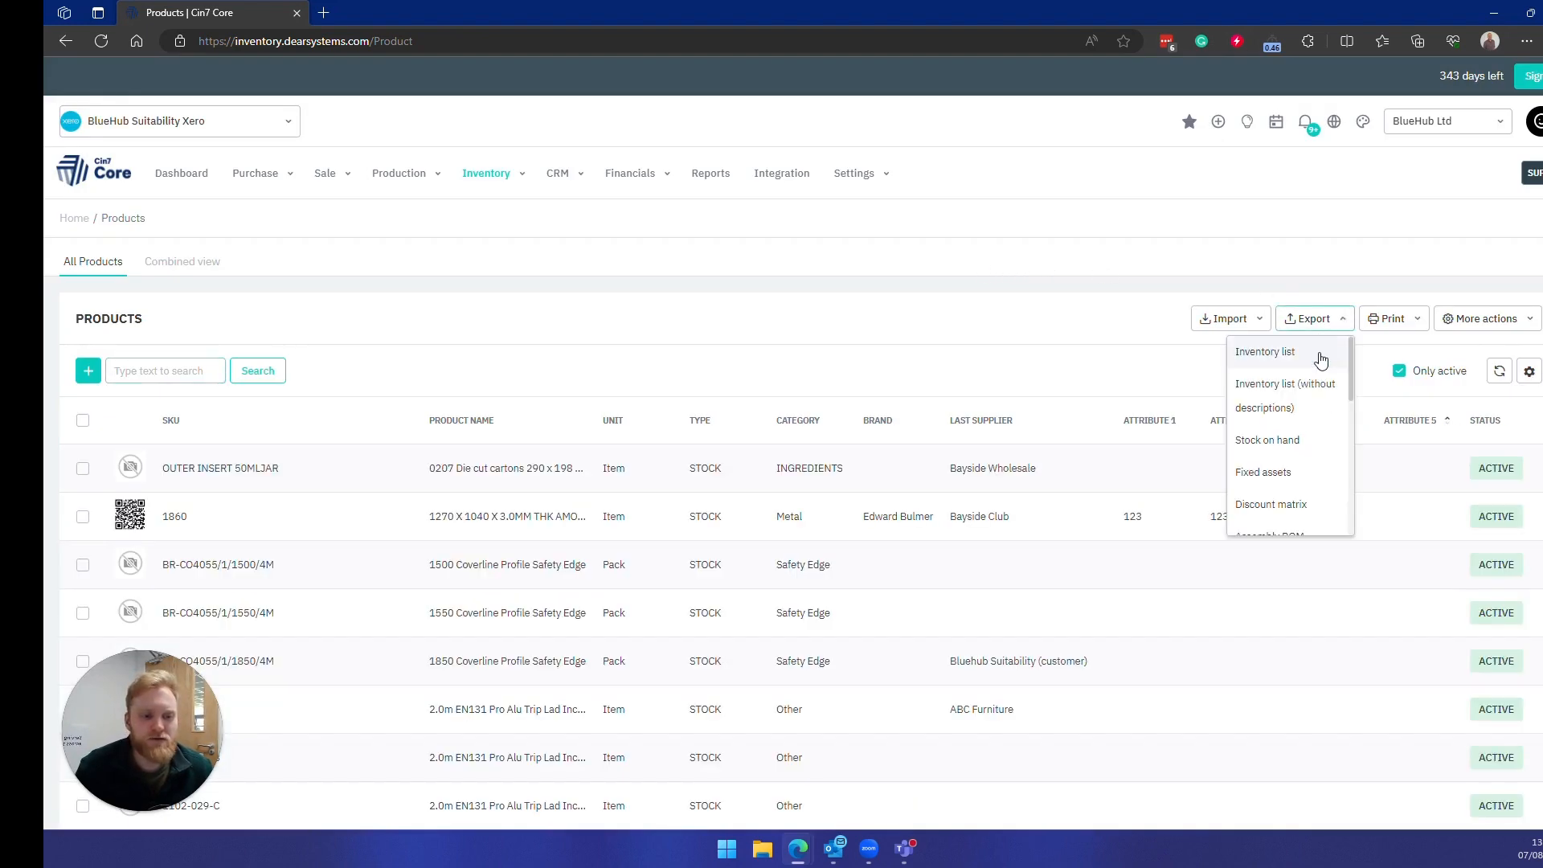
pyautogui.moveTo(1285, 395)
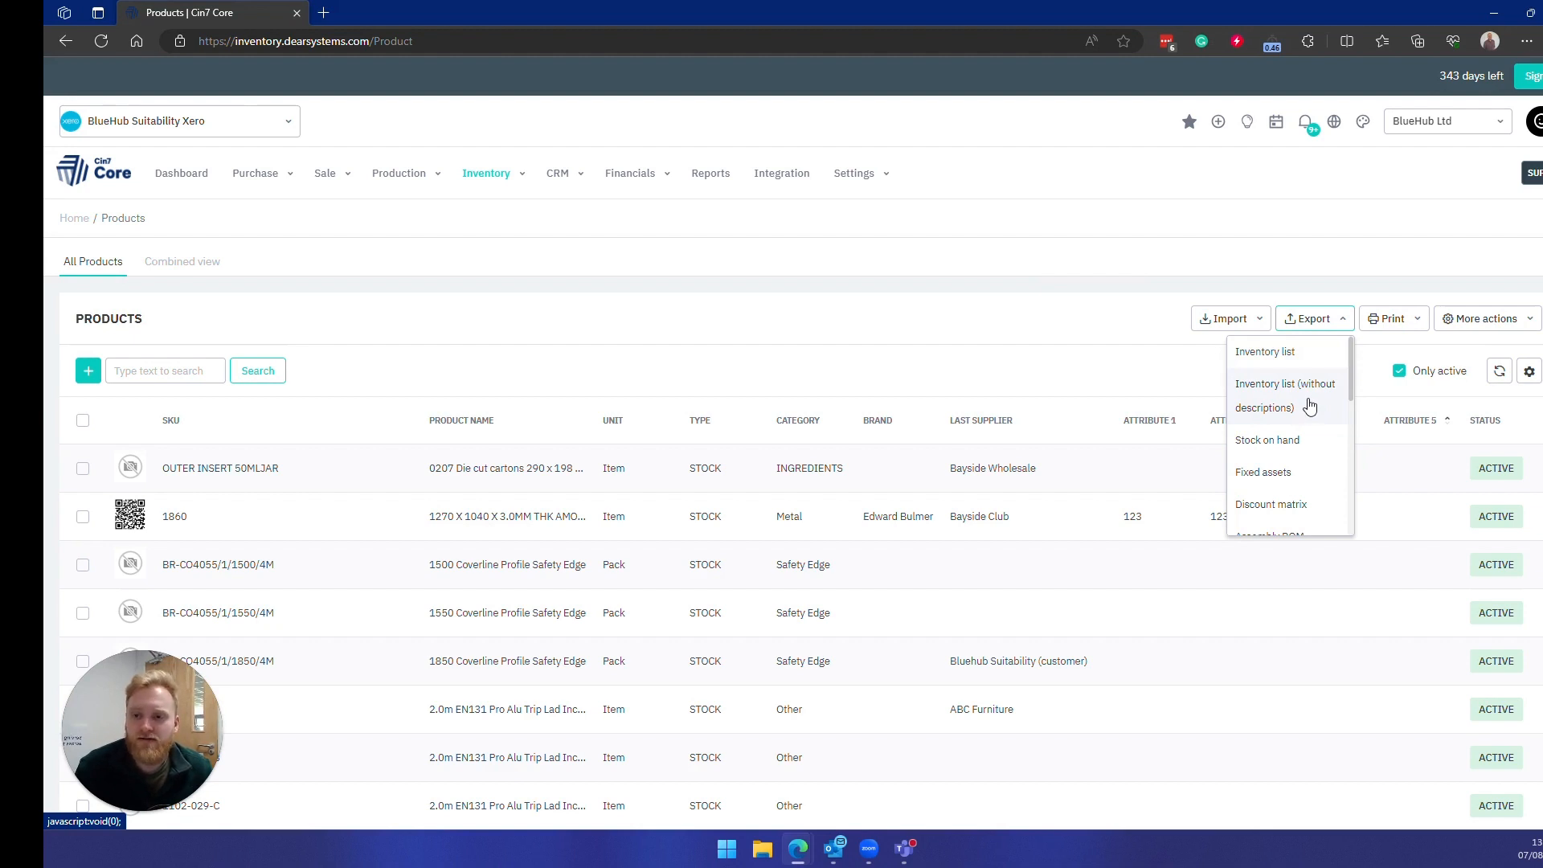
pyautogui.moveTo(1309, 407)
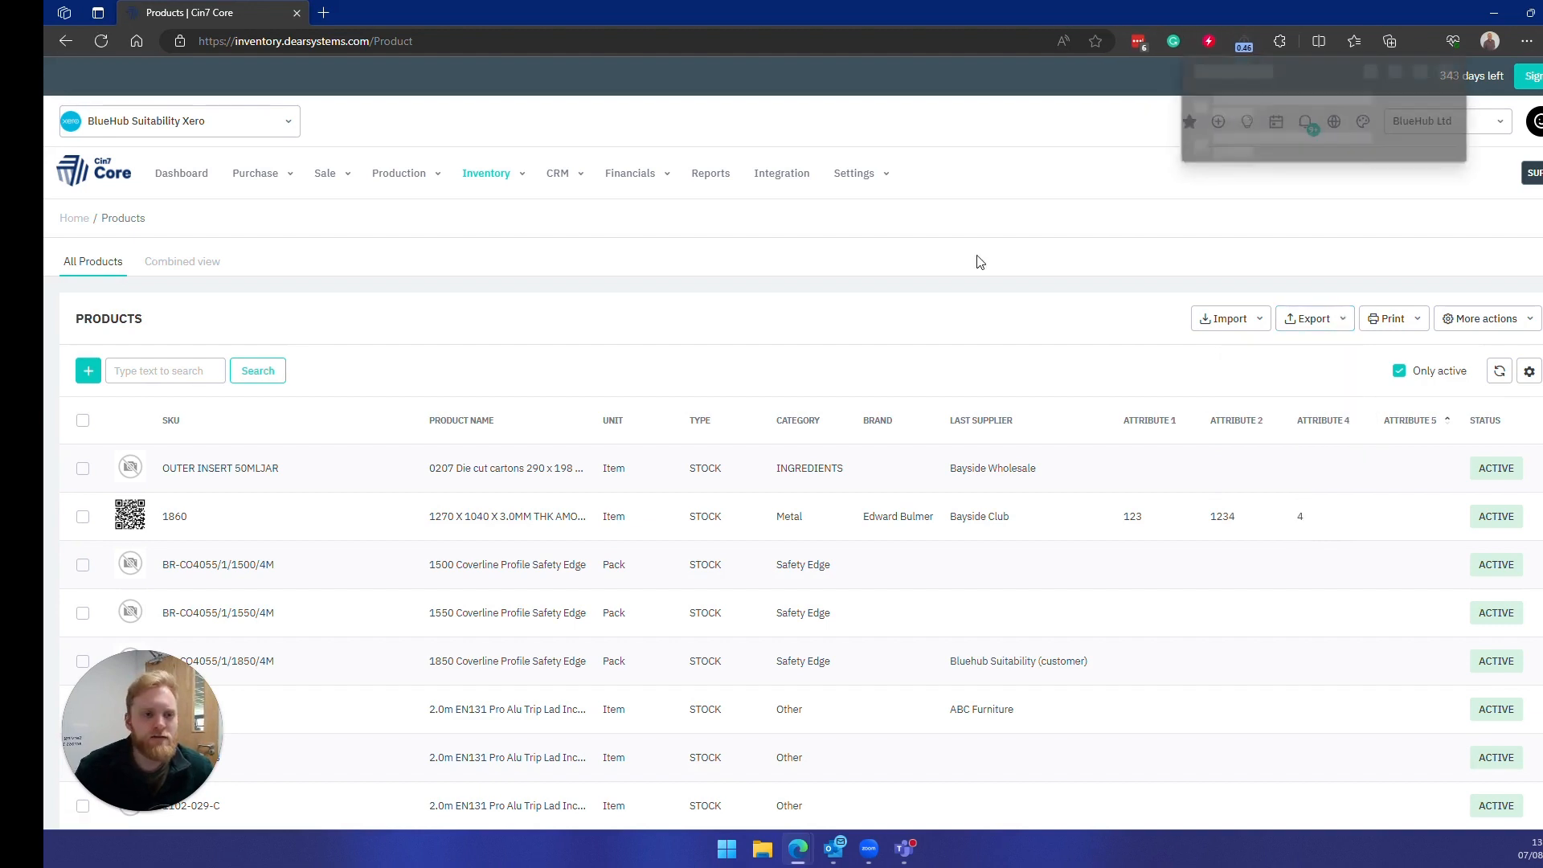
pyautogui.click(1417, 40)
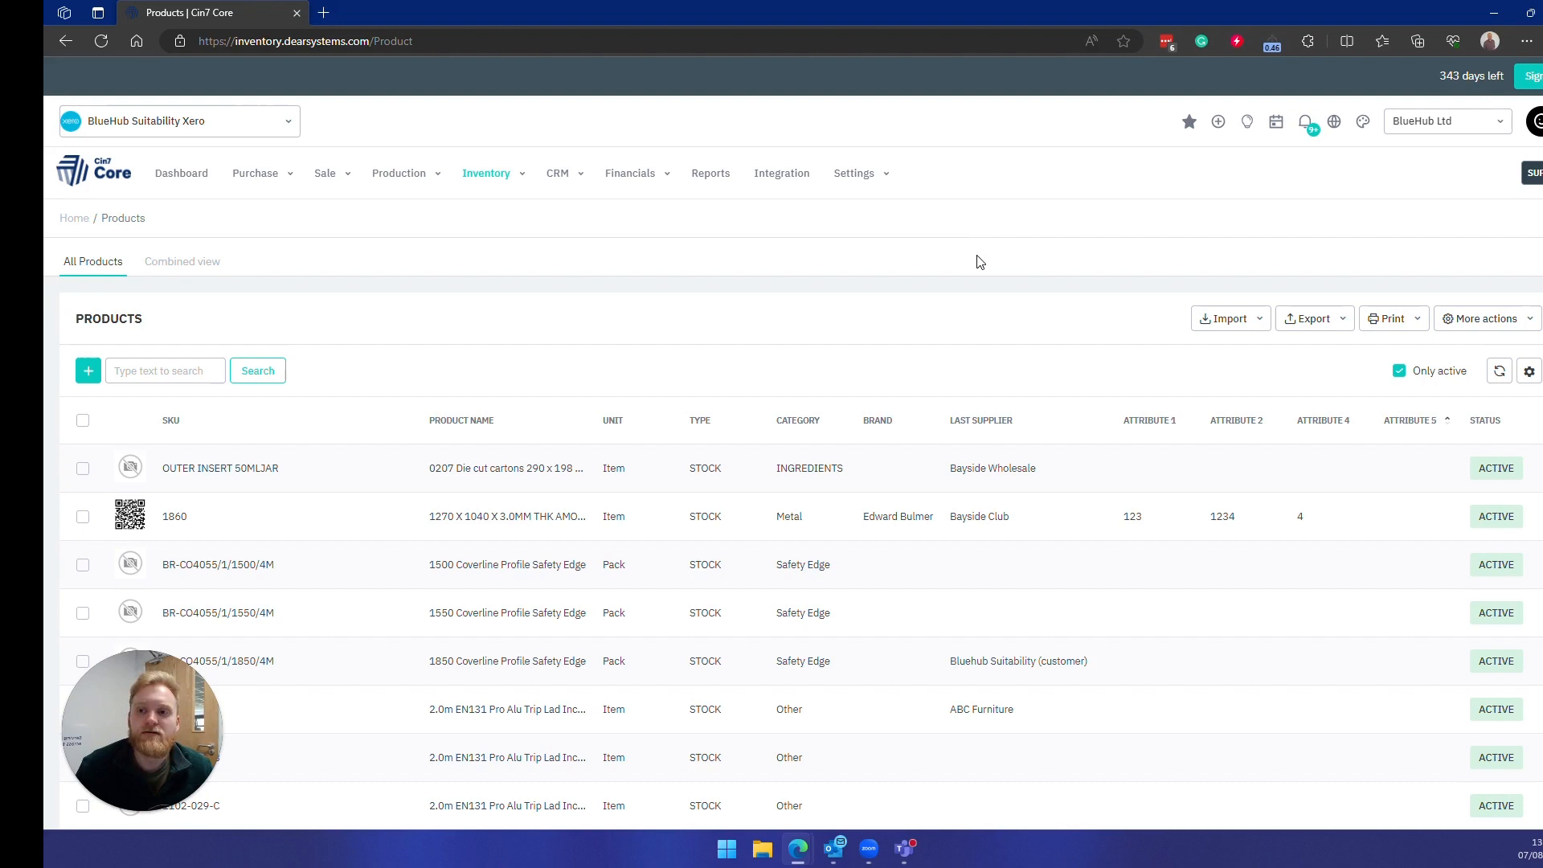
pyautogui.moveTo(1248, 303)
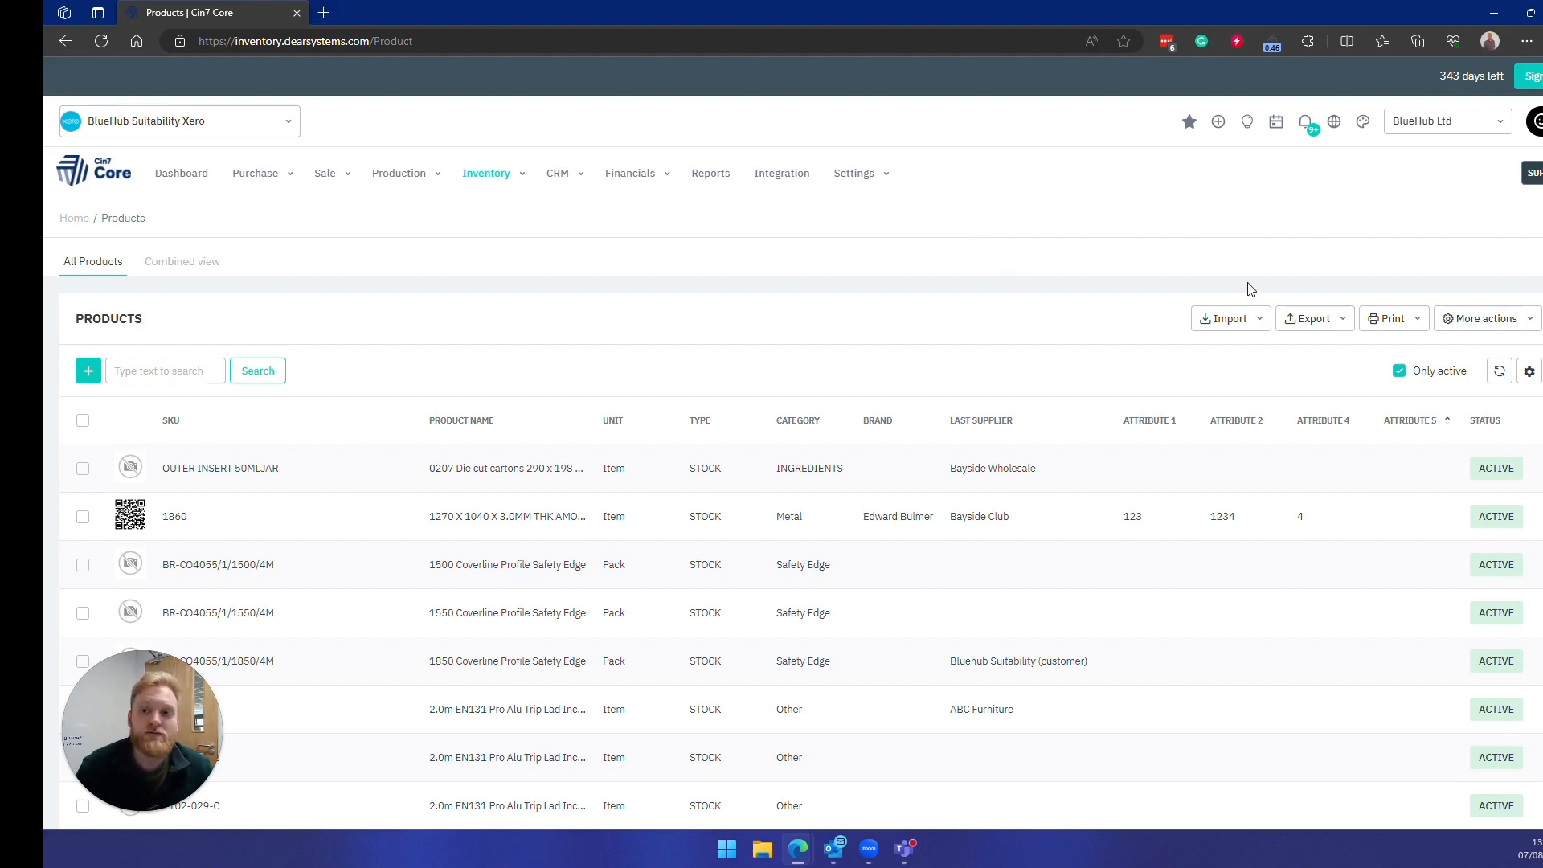
# - Download InventoryList_2023-08-07 (1).csv and show it in the browser Downloads panel
pyautogui.click(1341, 318)
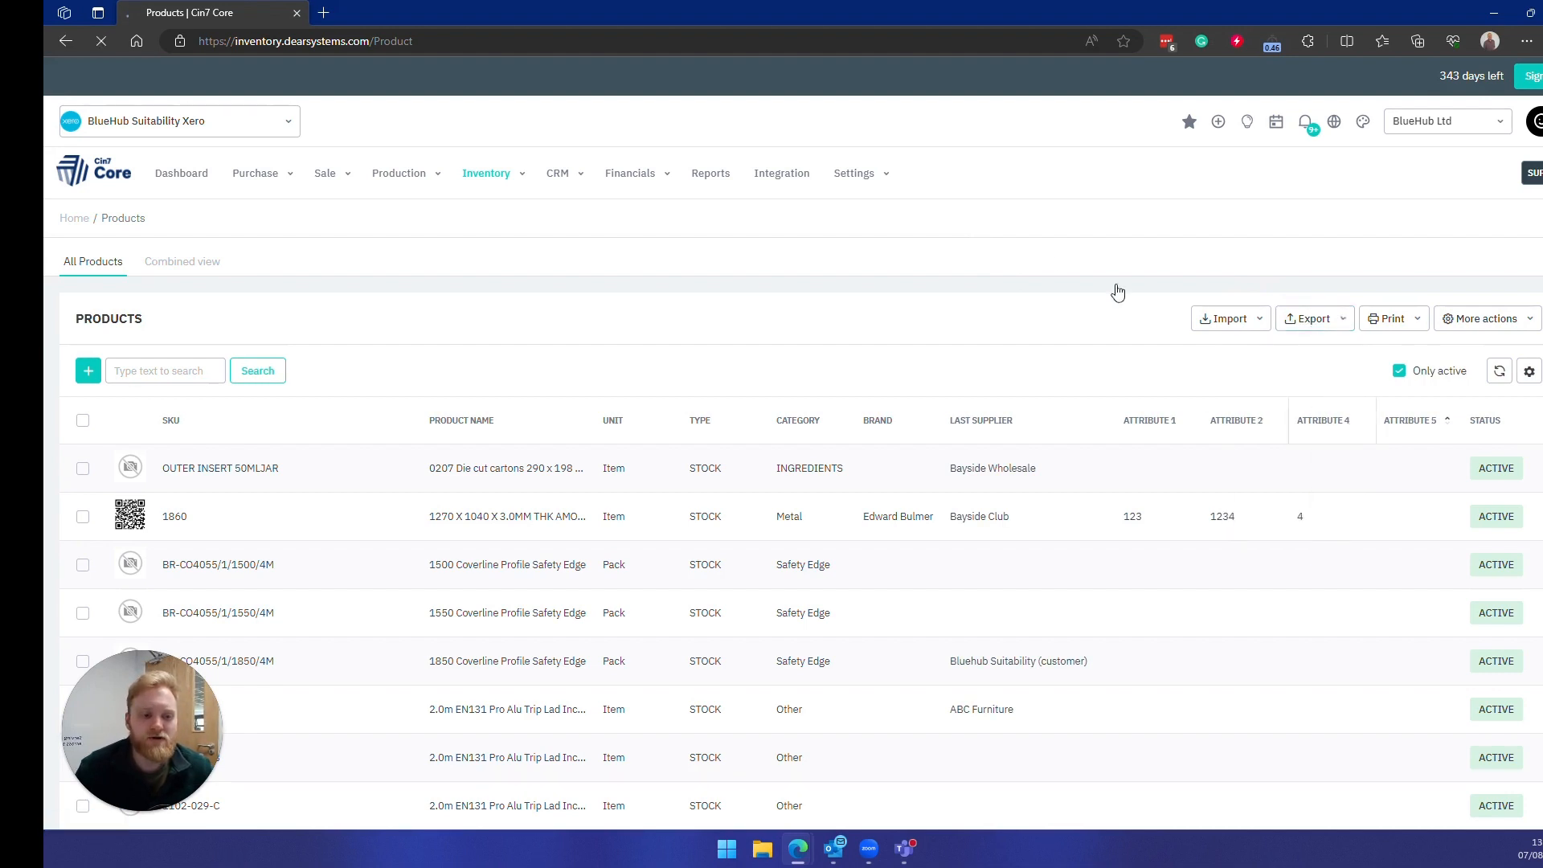
pyautogui.click(1416, 40)
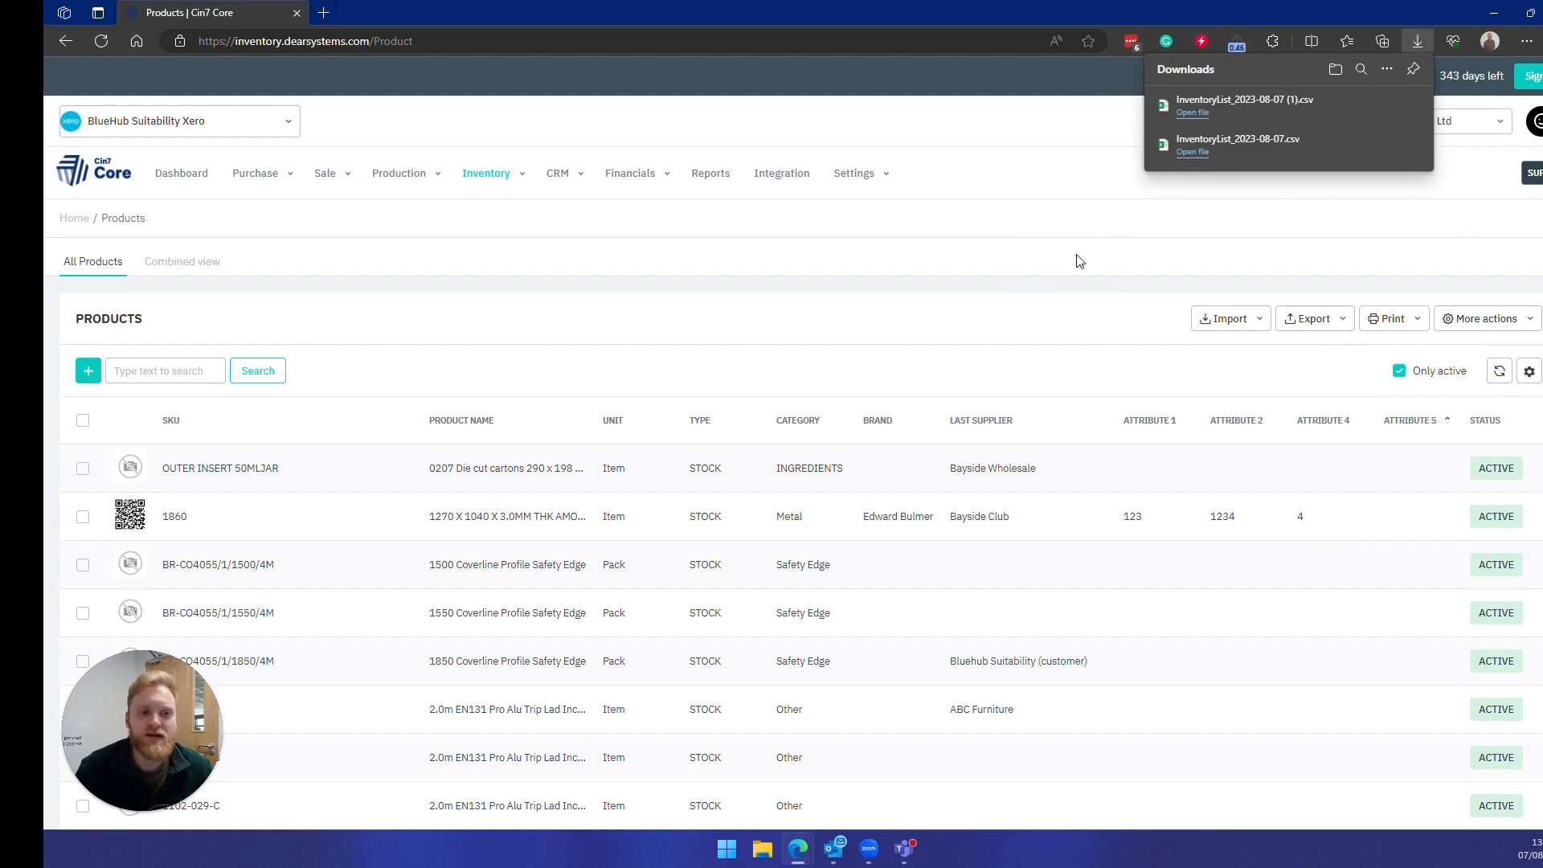
pyautogui.moveTo(1289, 105)
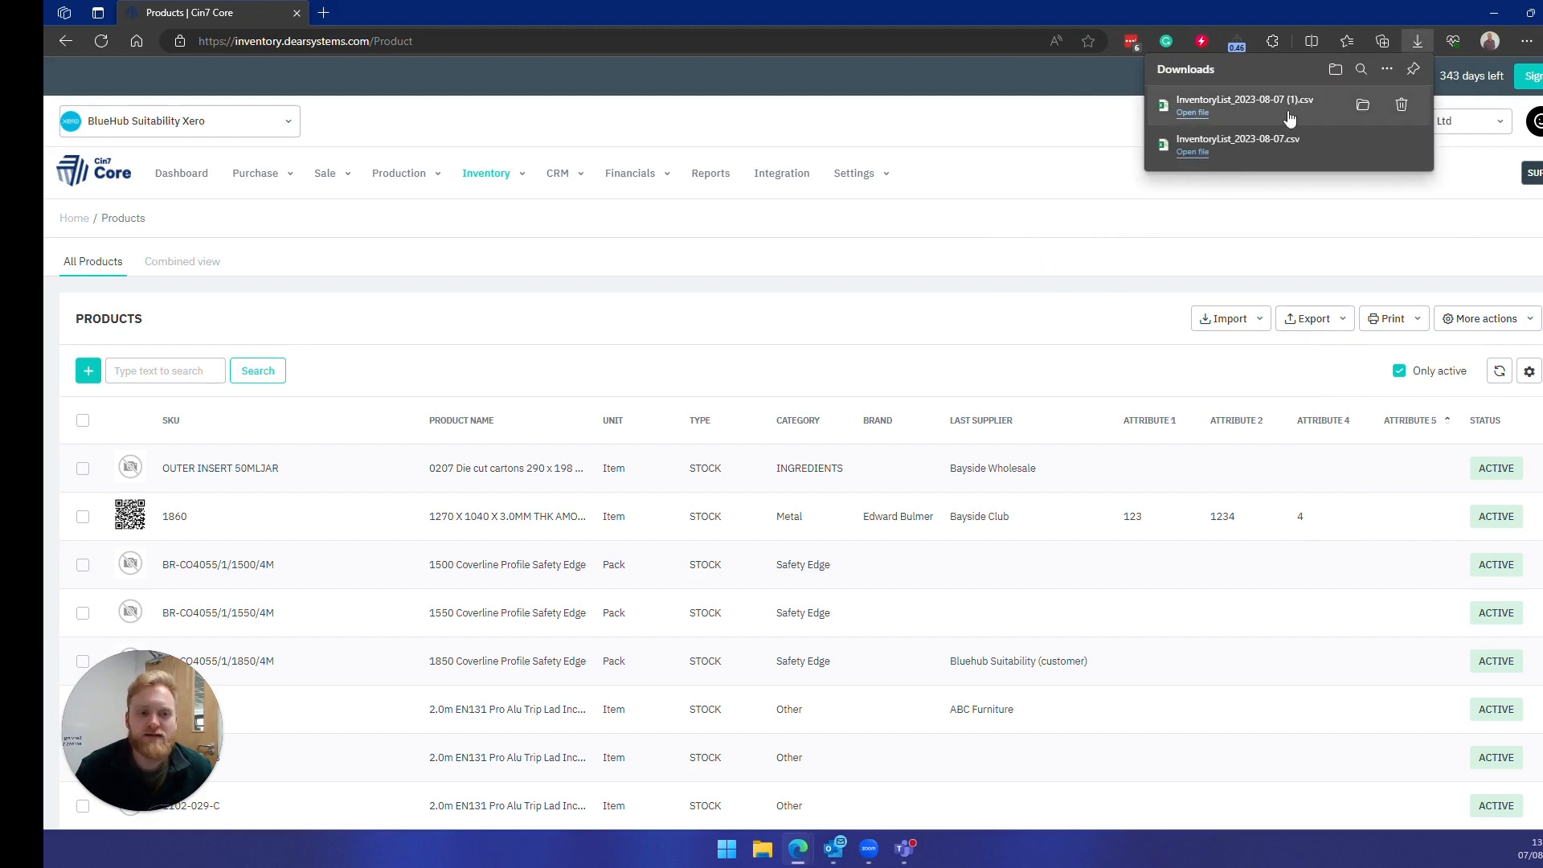
pyautogui.moveTo(1066, 266)
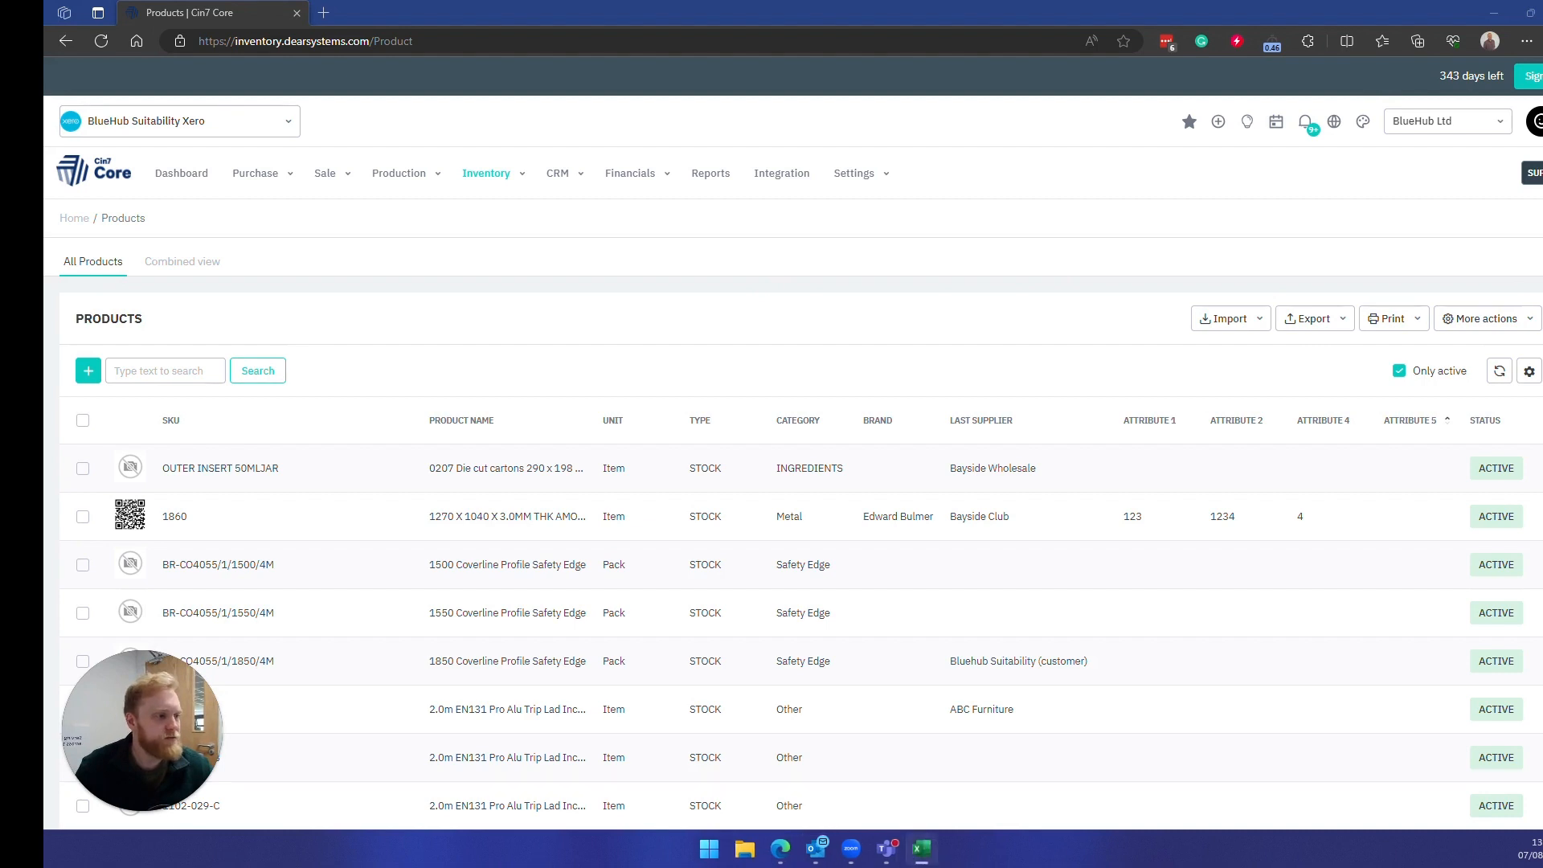
# - Start a Text/CSV import in the blank workbook, selecting InventoryList_2023-08-07 (1) from Downloads
pyautogui.click(920, 848)
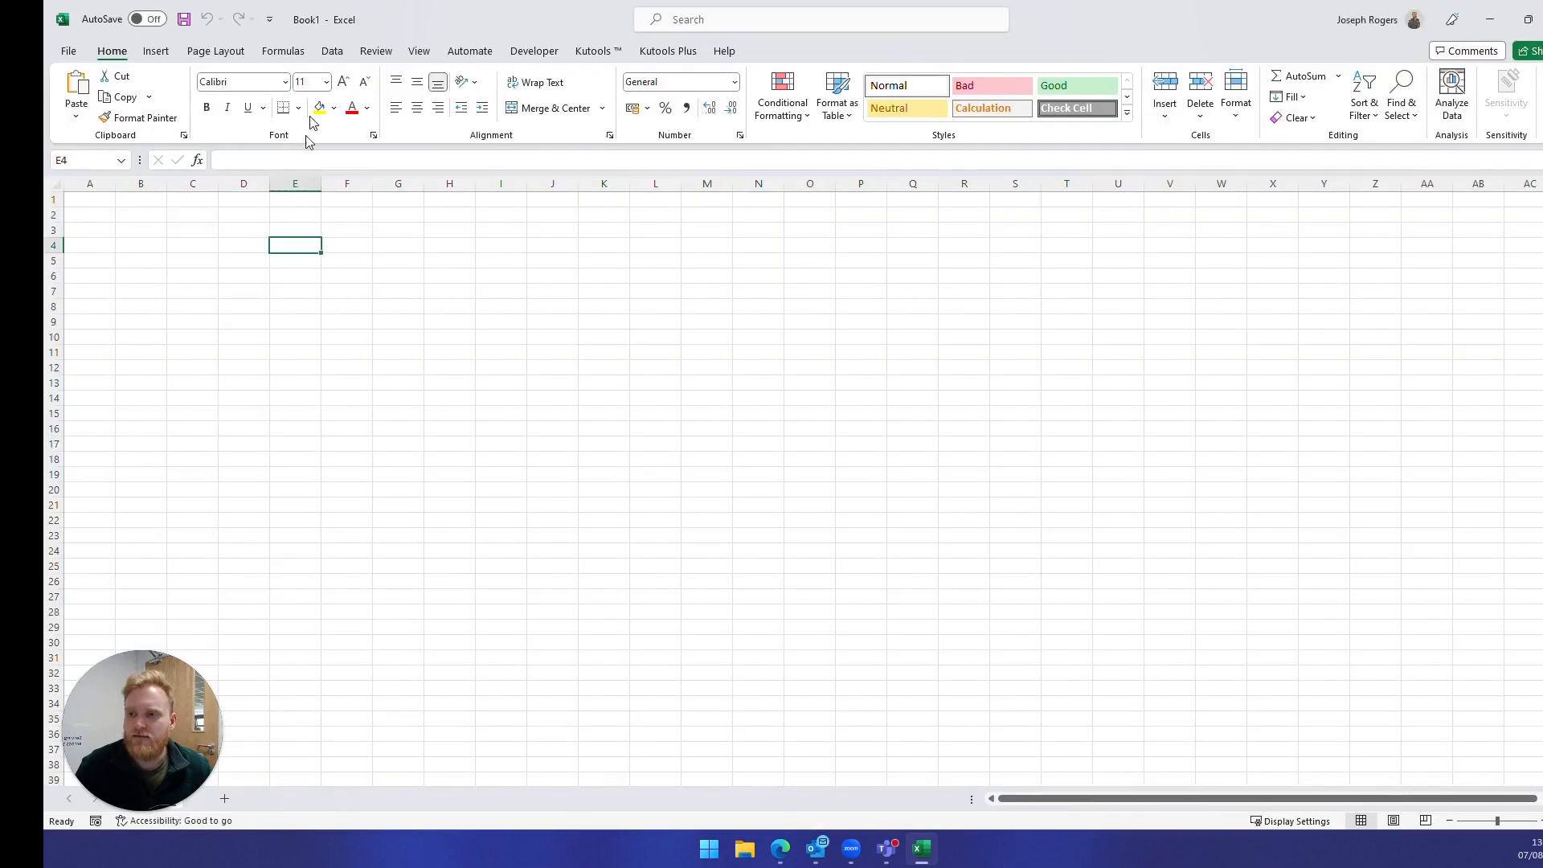
pyautogui.click(332, 52)
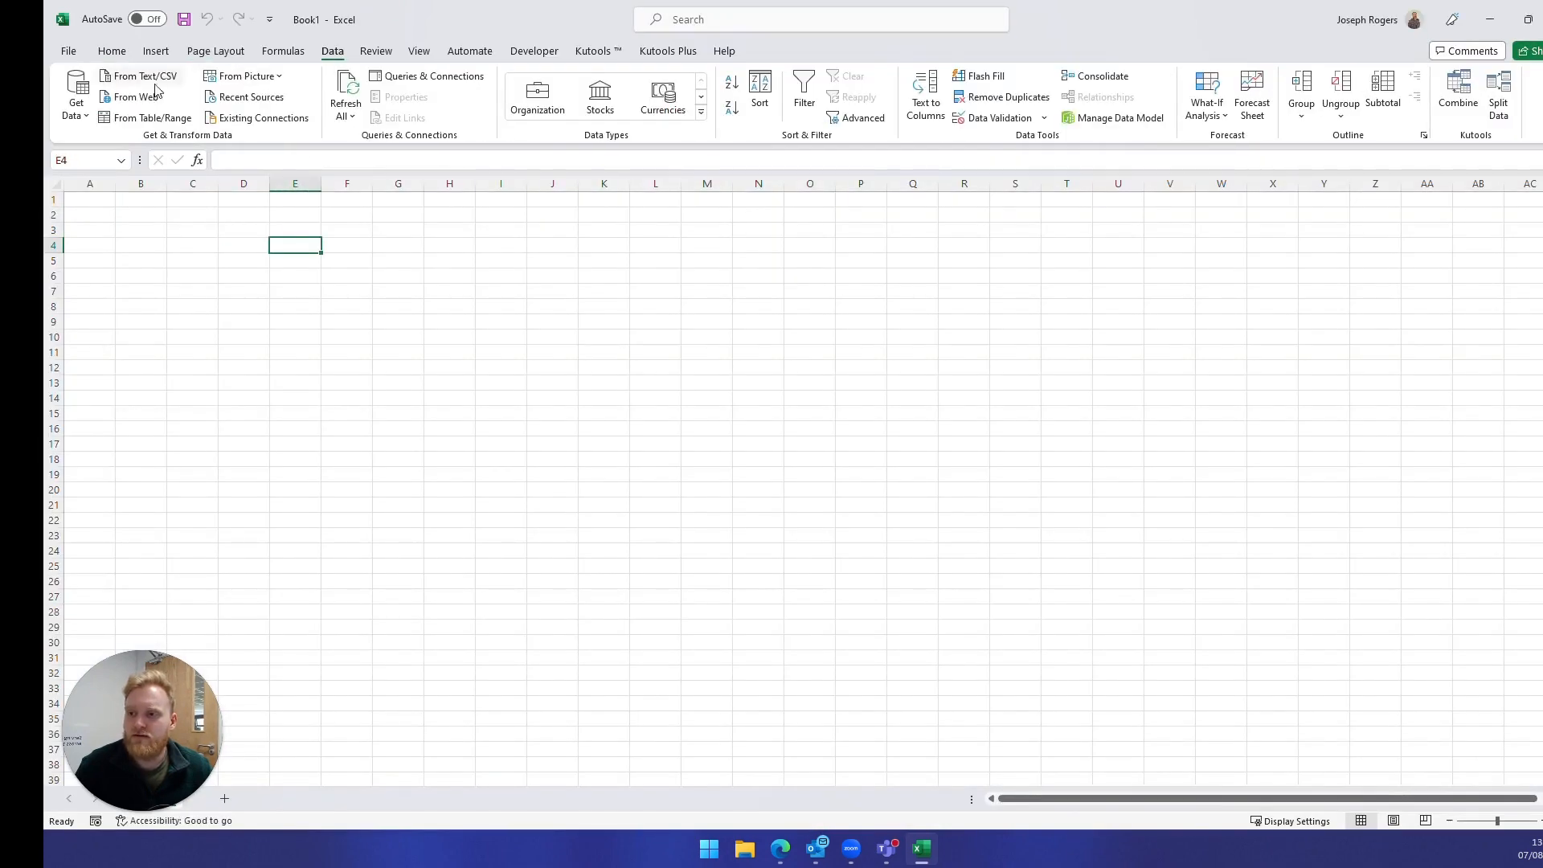
pyautogui.click(146, 76)
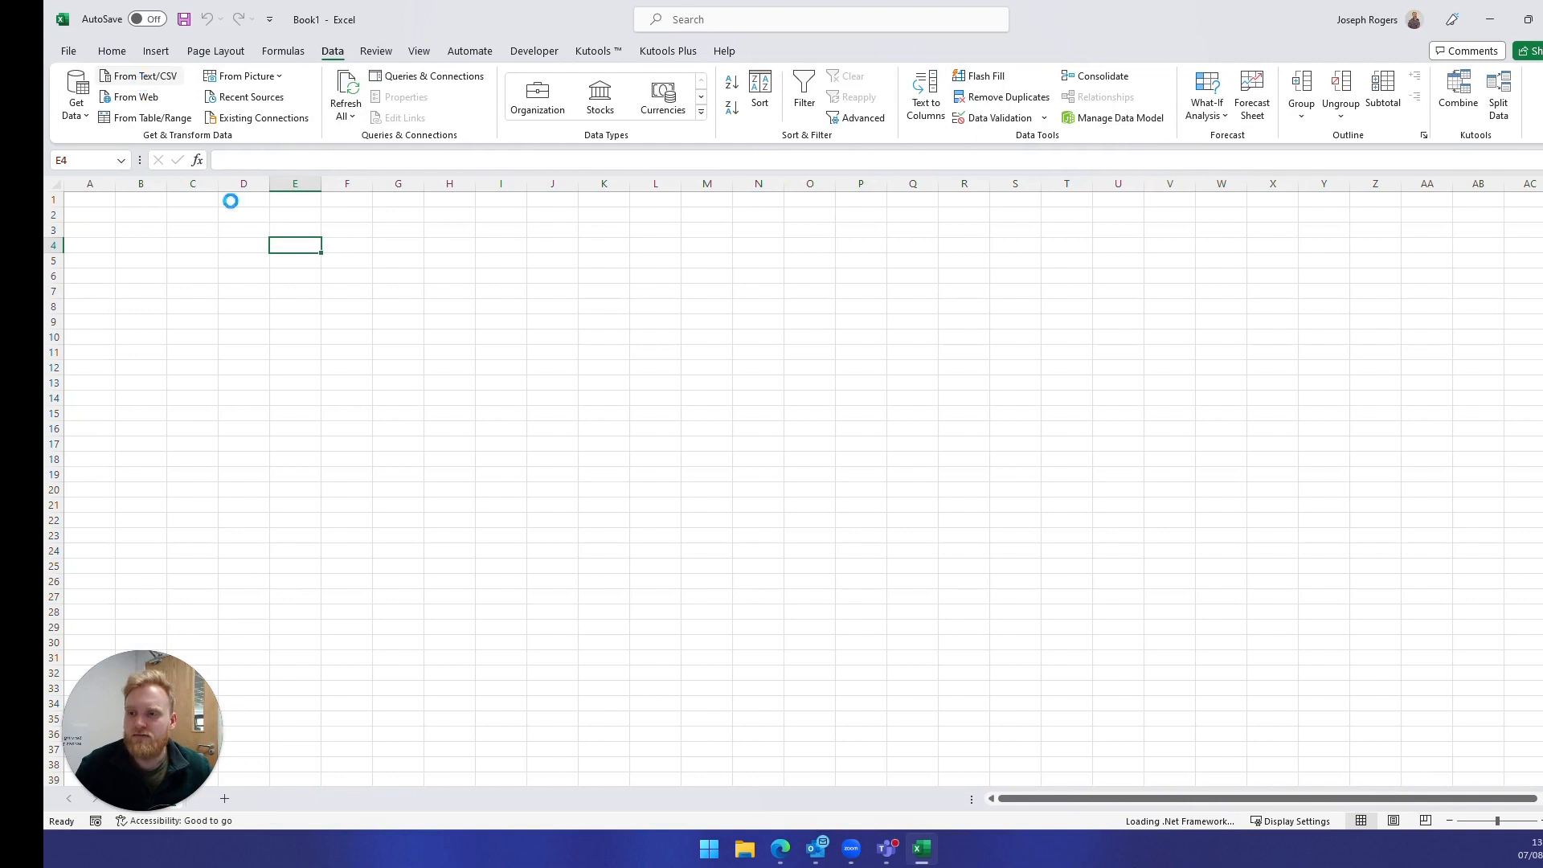
pyautogui.moveTo(452, 450)
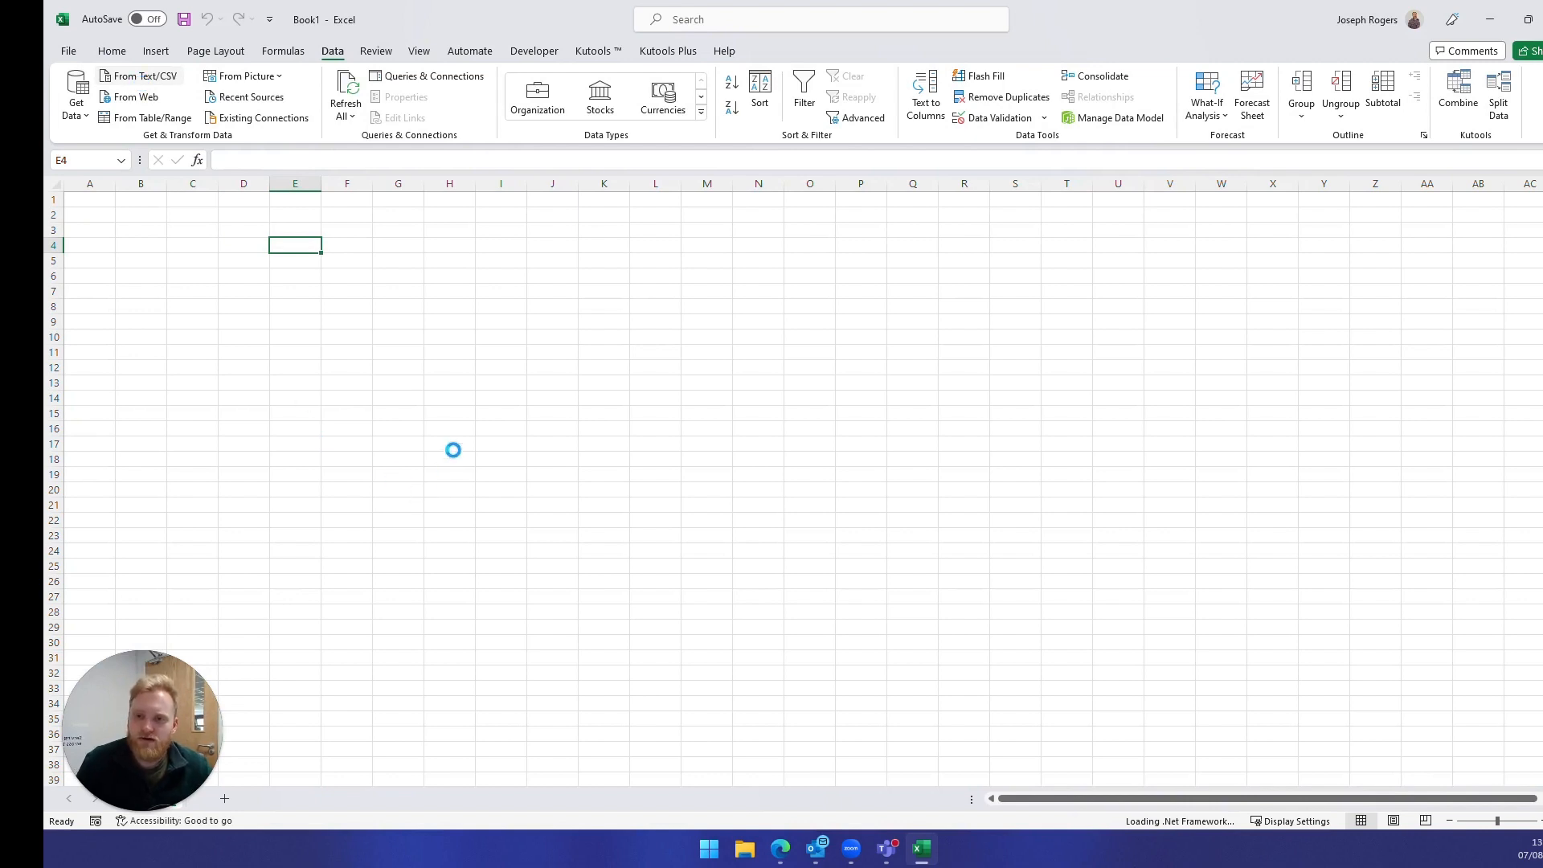
pyautogui.click(140, 75)
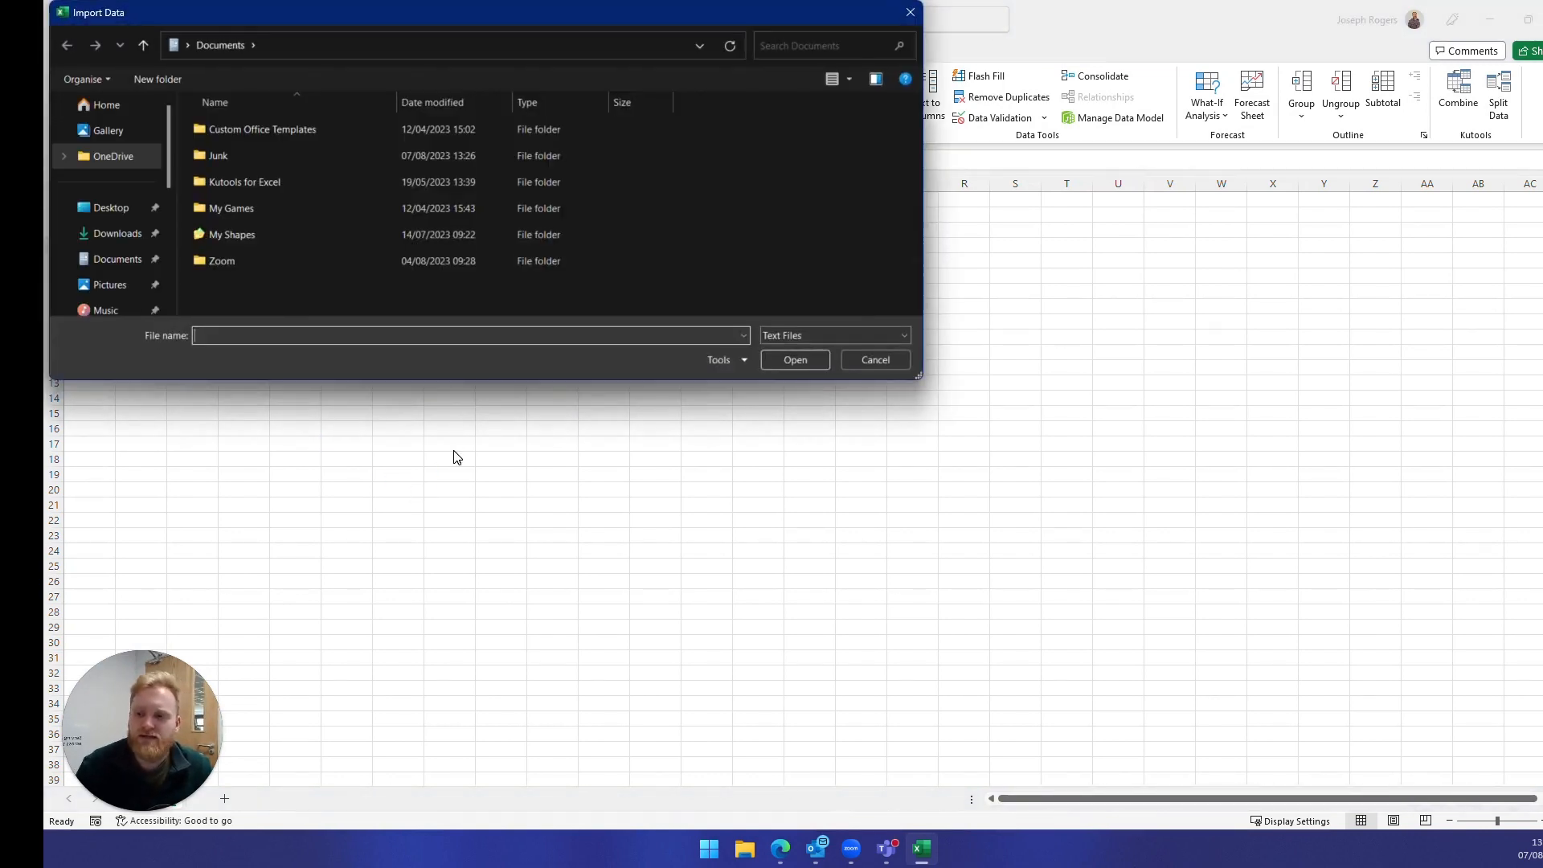
pyautogui.click(116, 233)
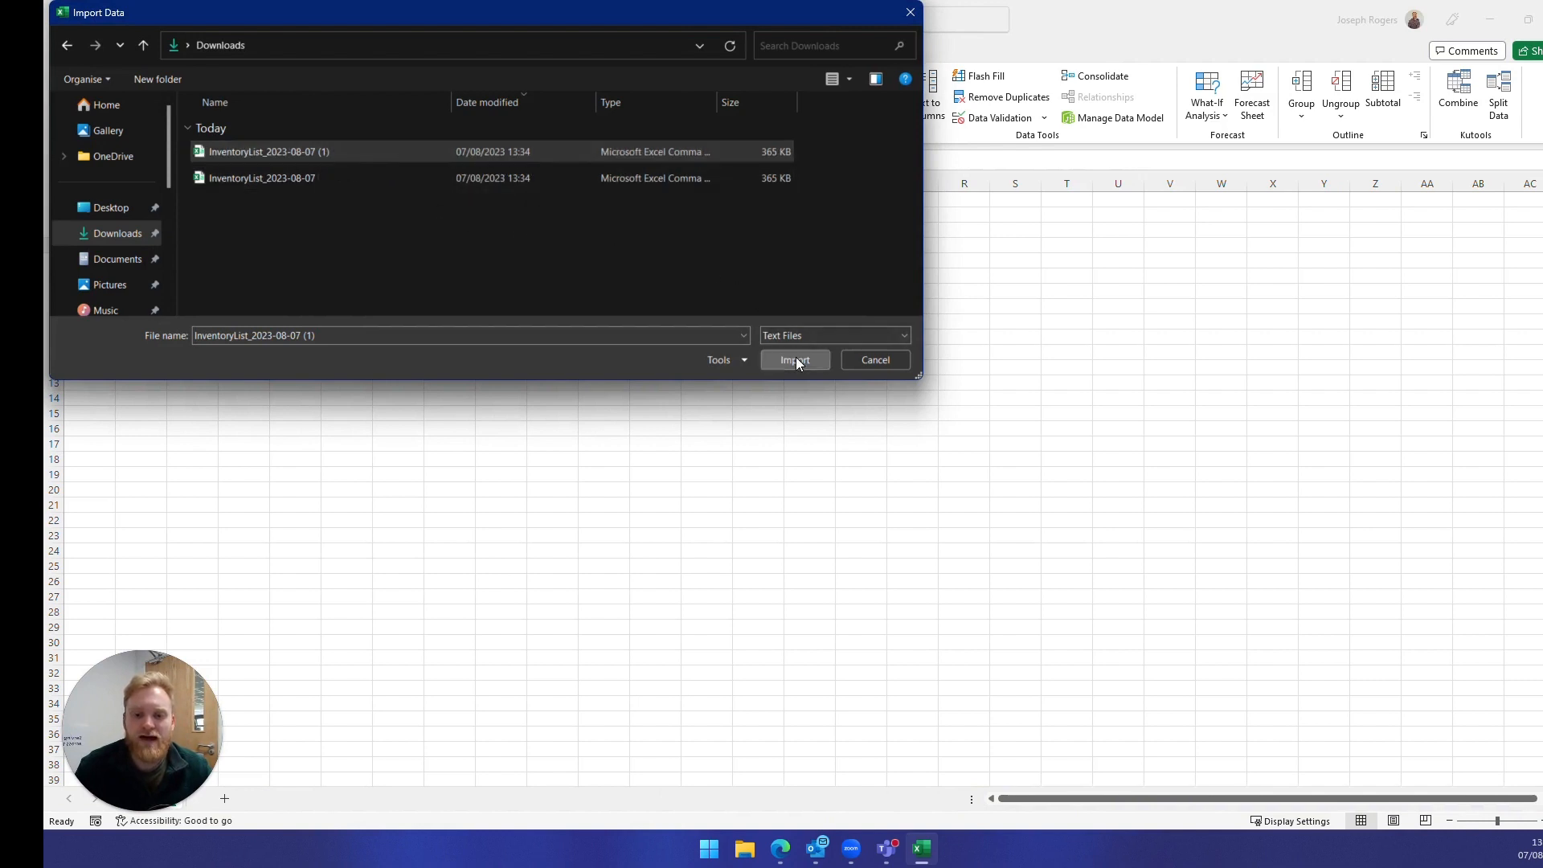
pyautogui.click(794, 359)
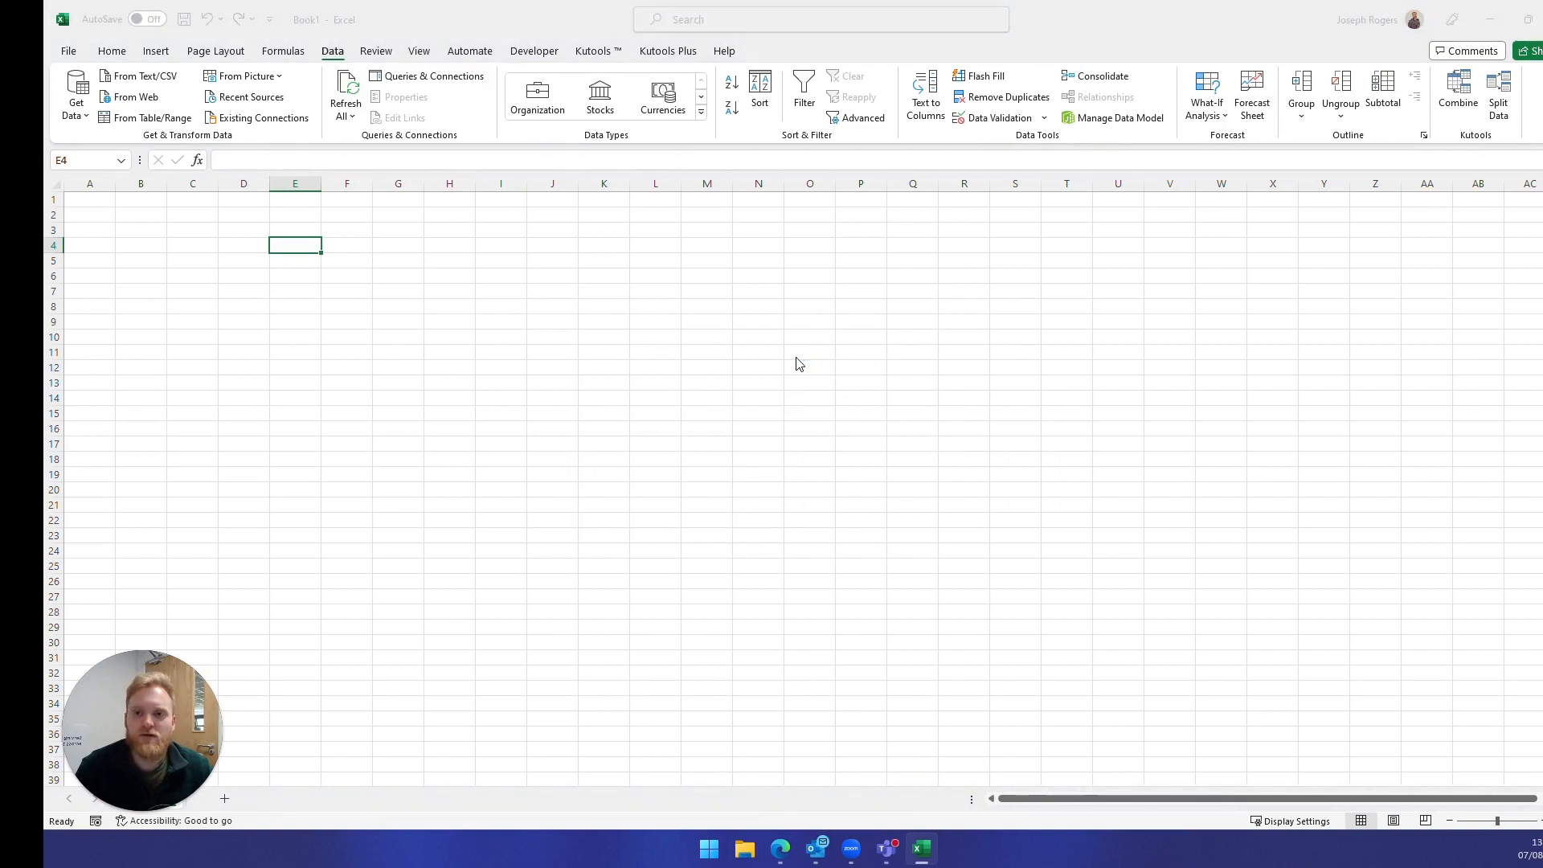
# - Load the CSV with 'Do not detect data types', giving an 815-row table, and select it
pyautogui.click(143, 76)
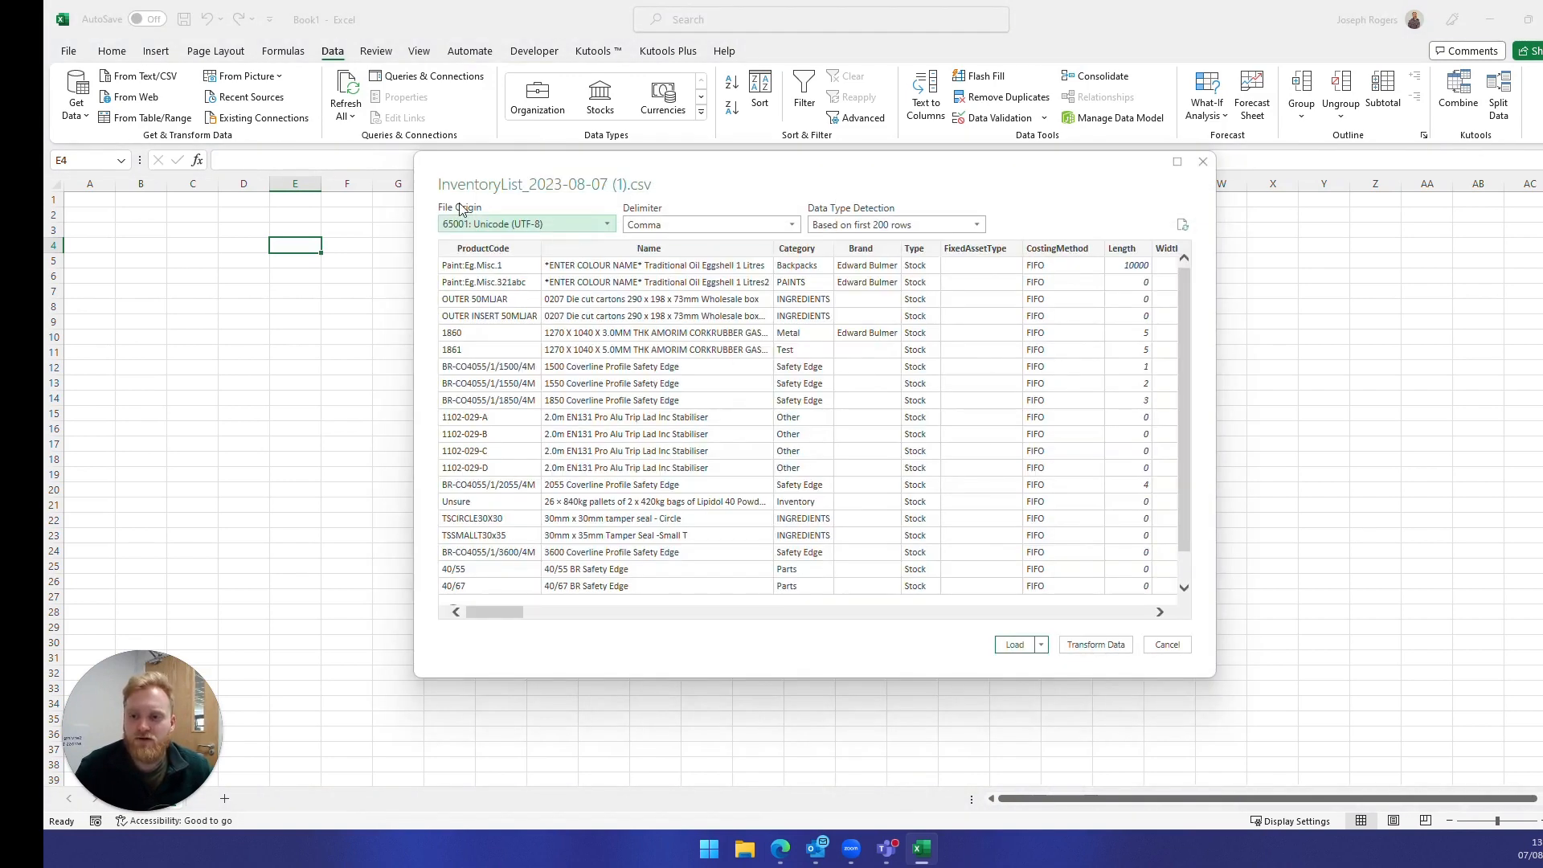
pyautogui.moveTo(525, 216)
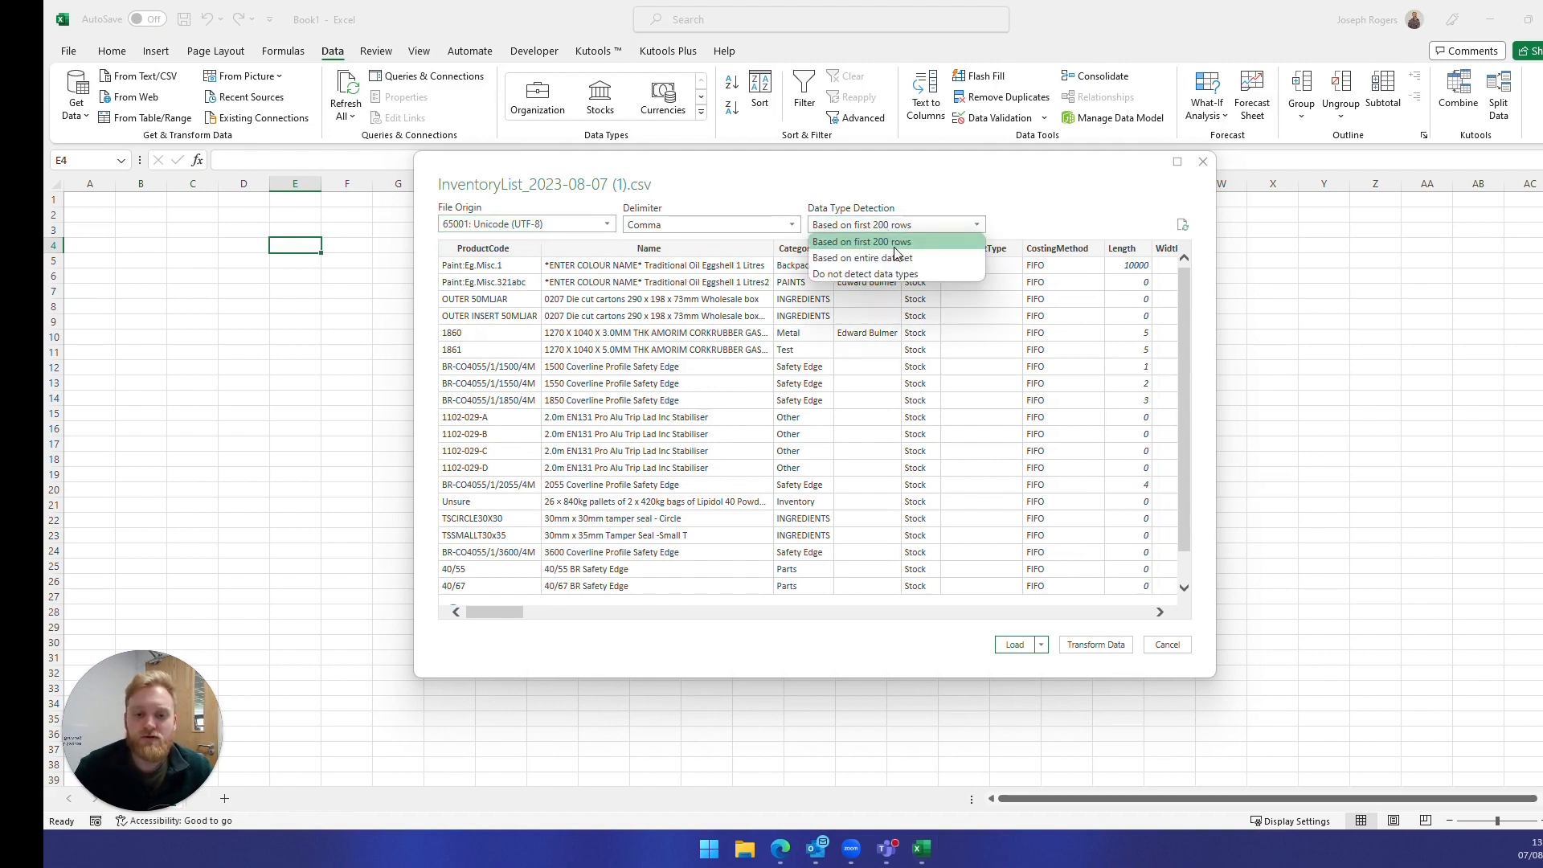
pyautogui.moveTo(867, 273)
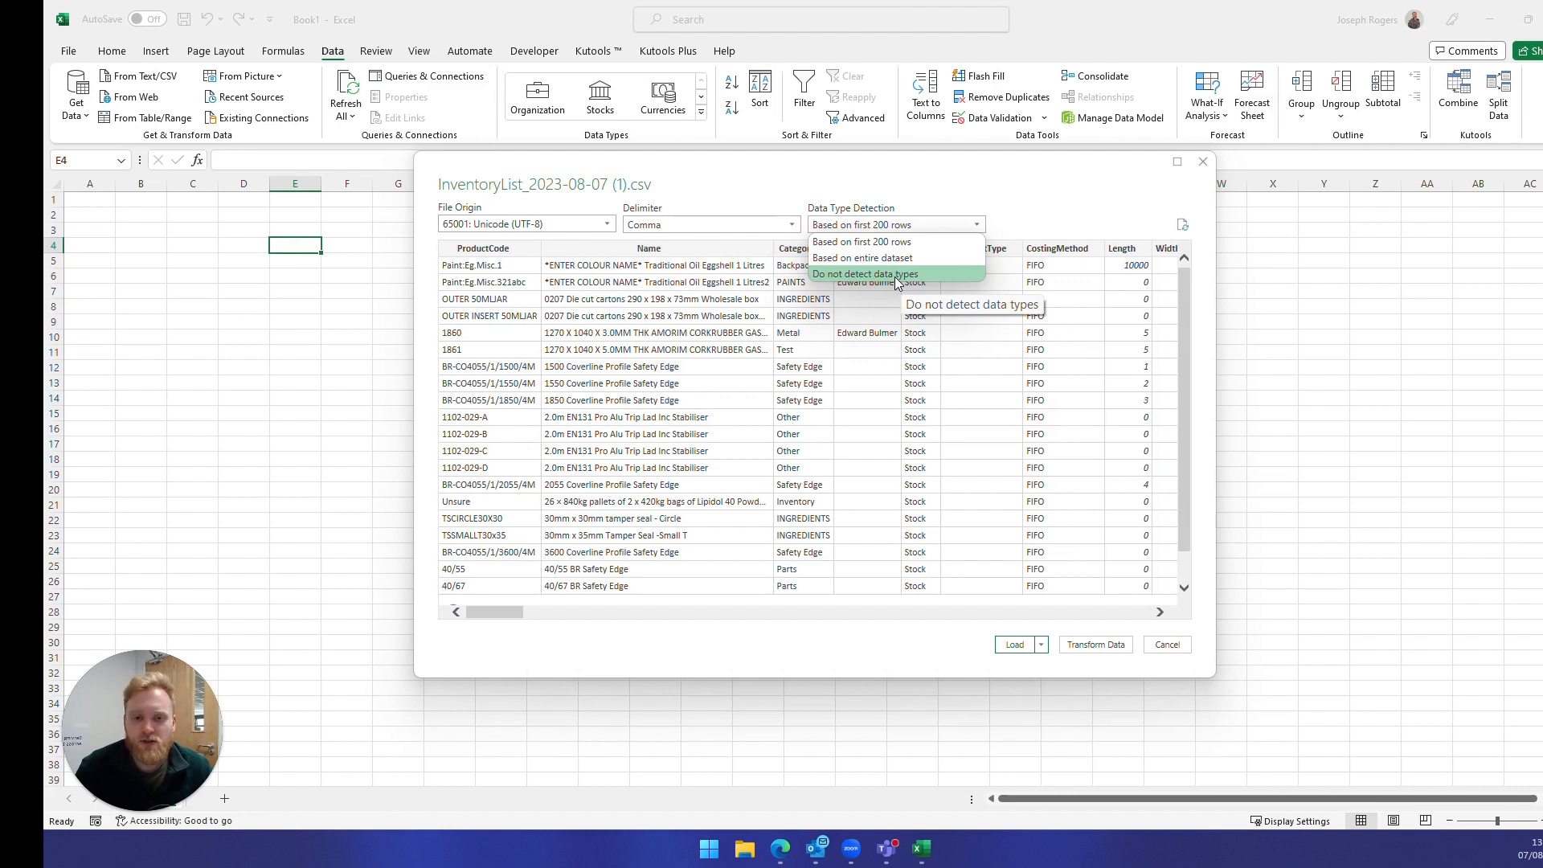
pyautogui.click(865, 274)
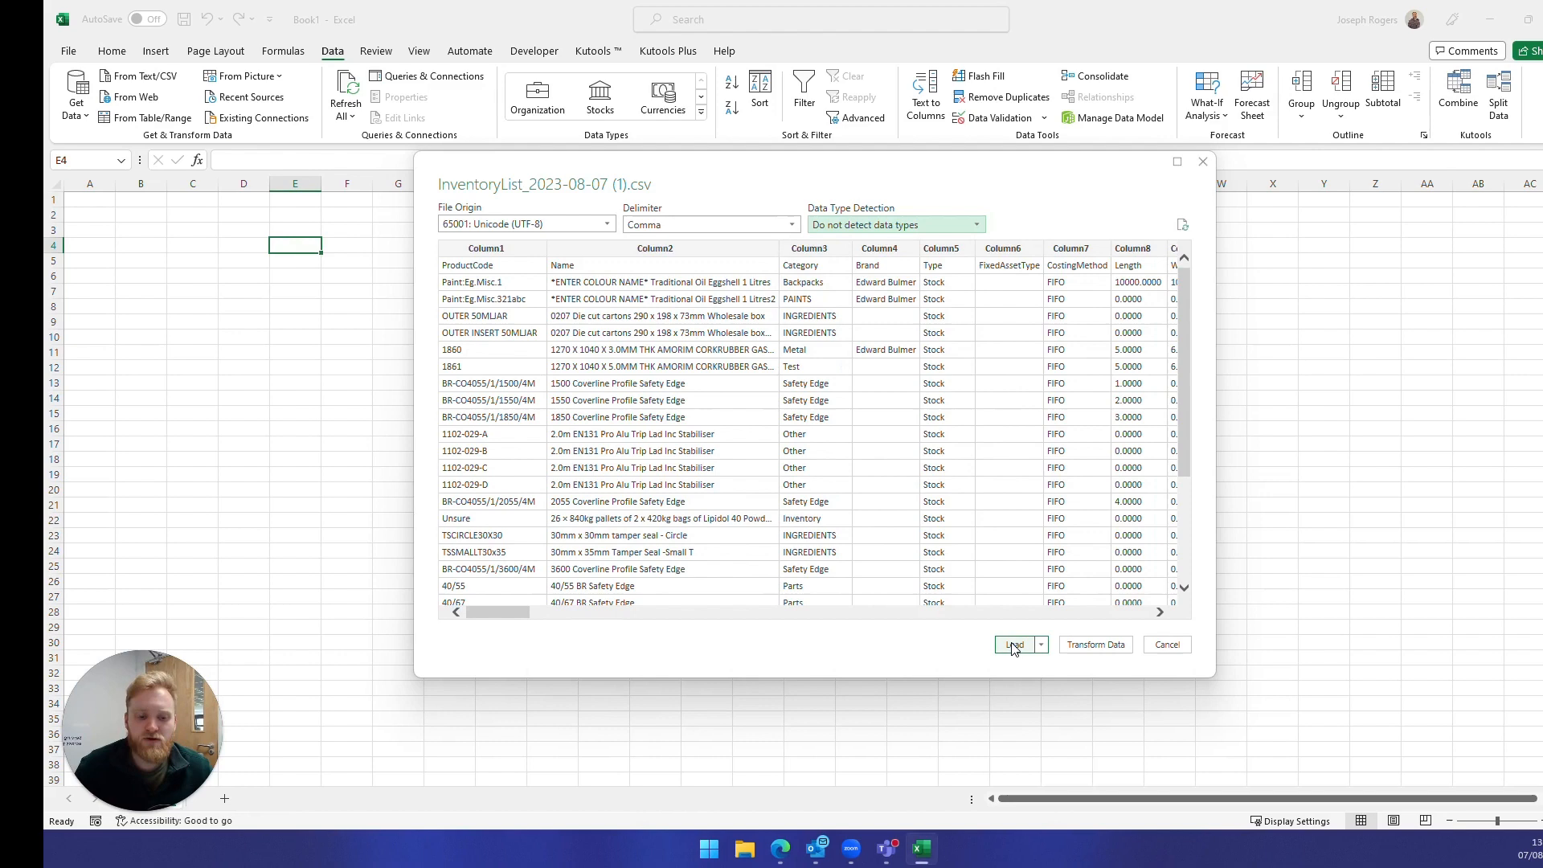
pyautogui.click(1014, 644)
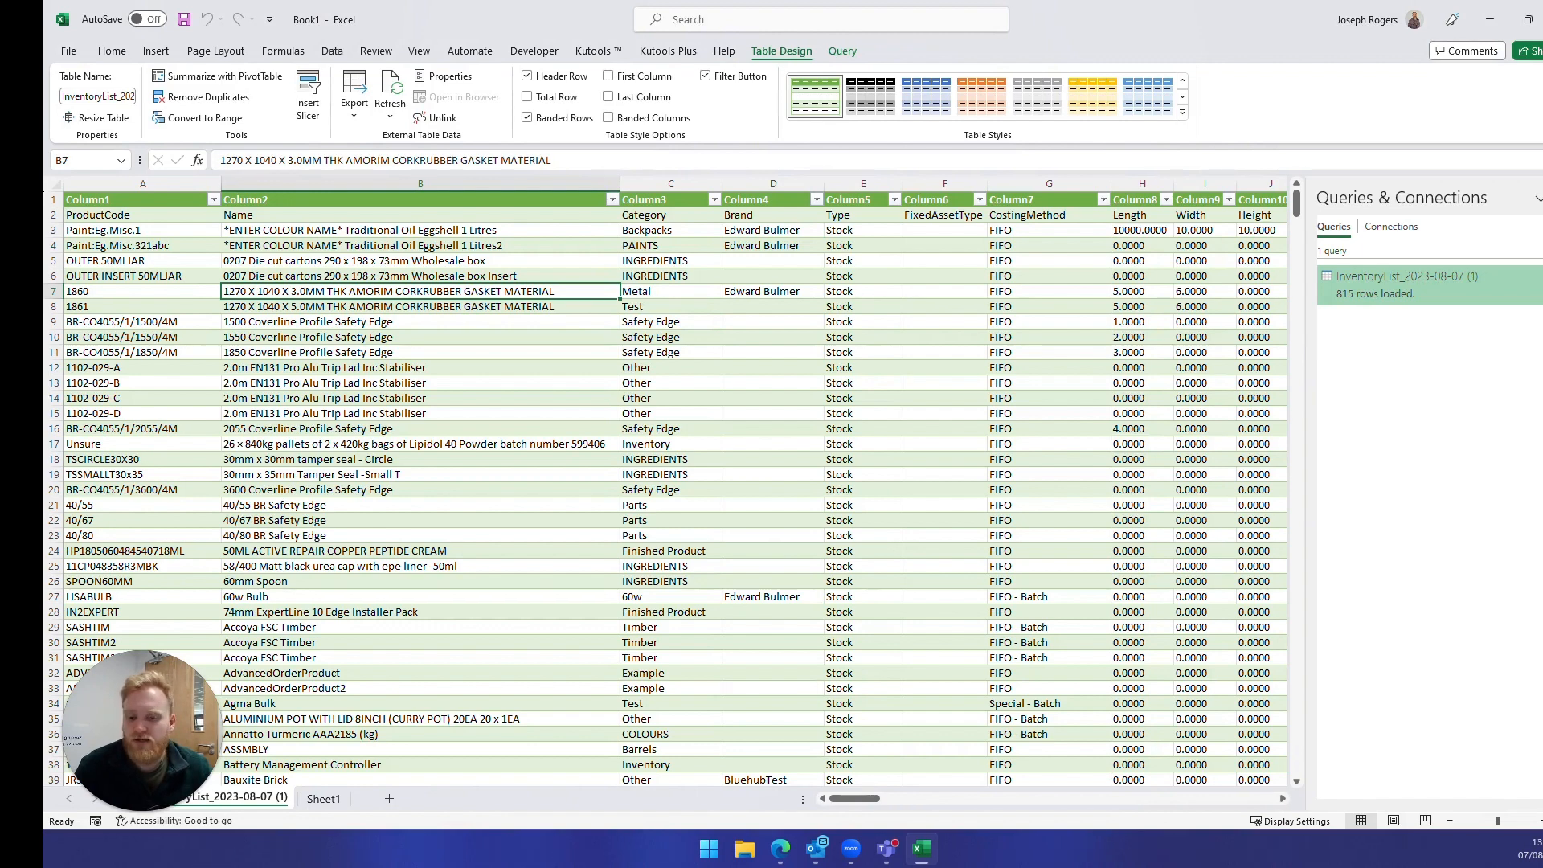
pyautogui.click(141, 213)
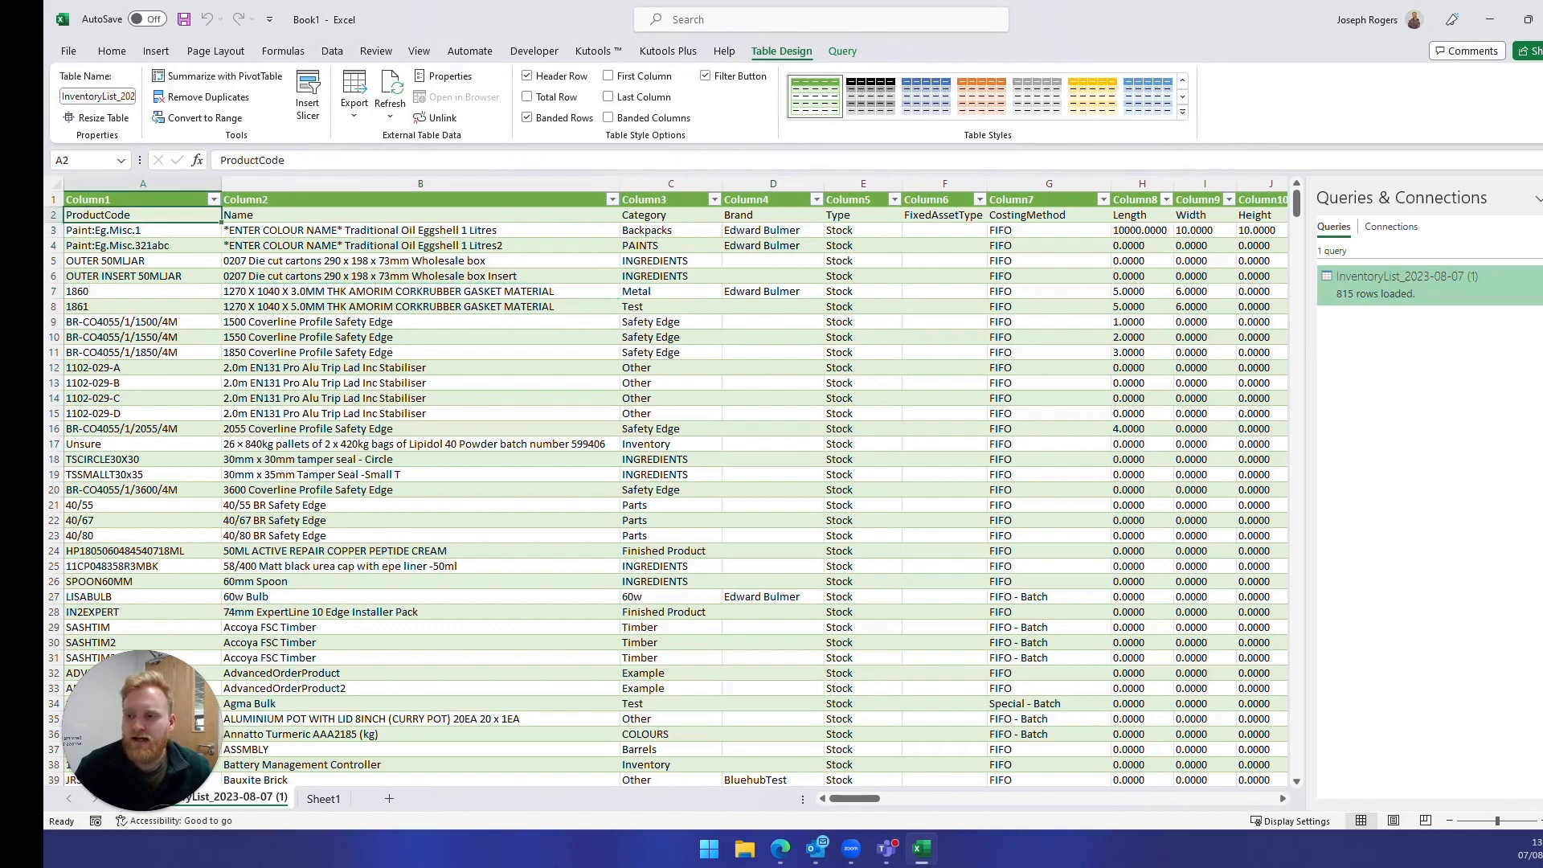
pyautogui.click(419, 290)
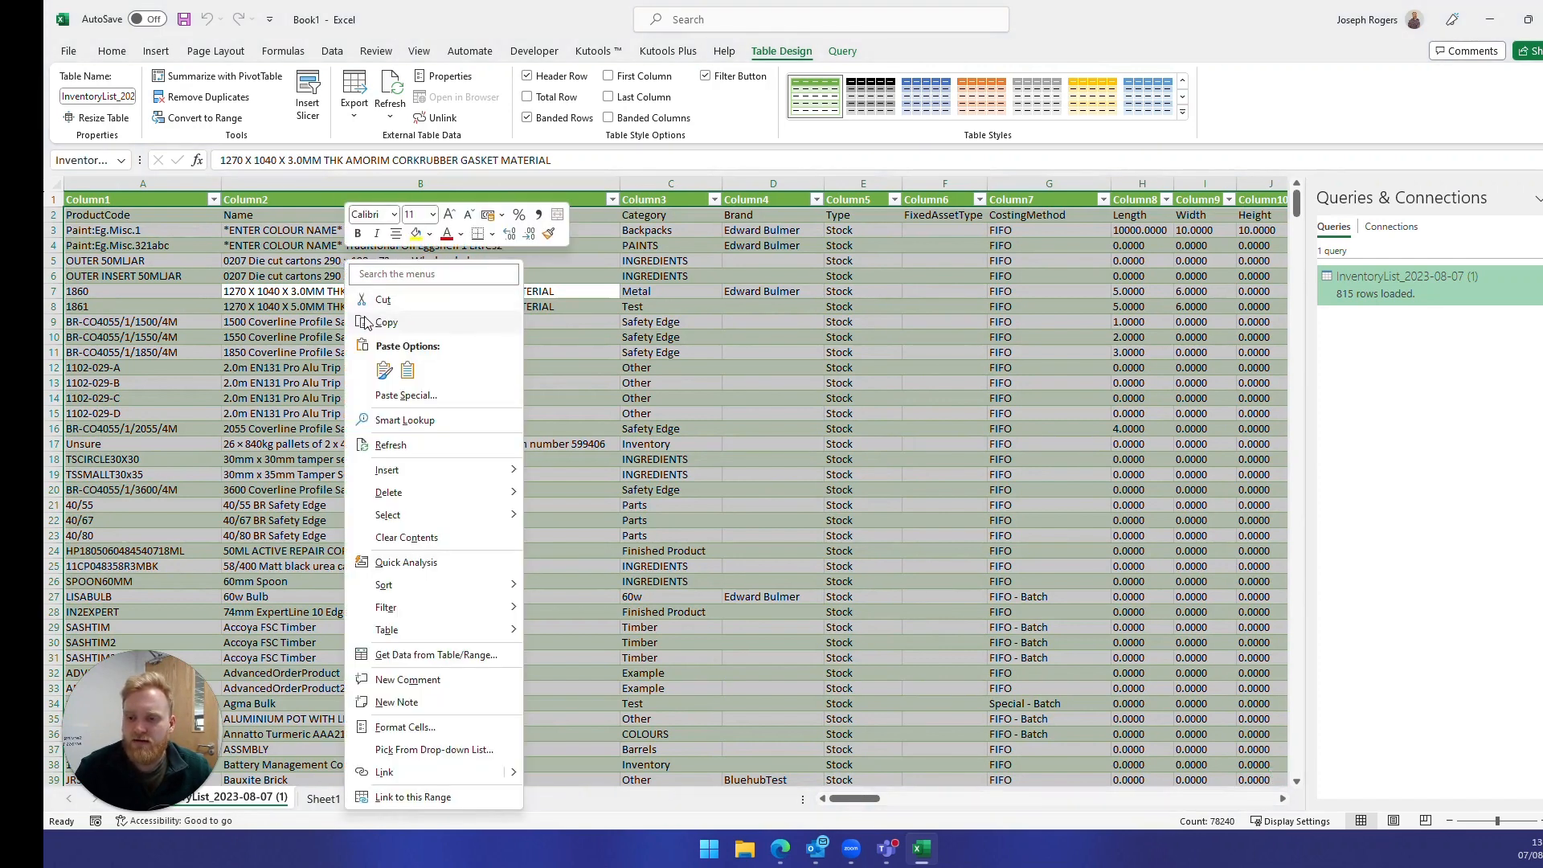
# - Copy the imported table and paste it as plain values at A1 of Sheet1
pyautogui.click(384, 322)
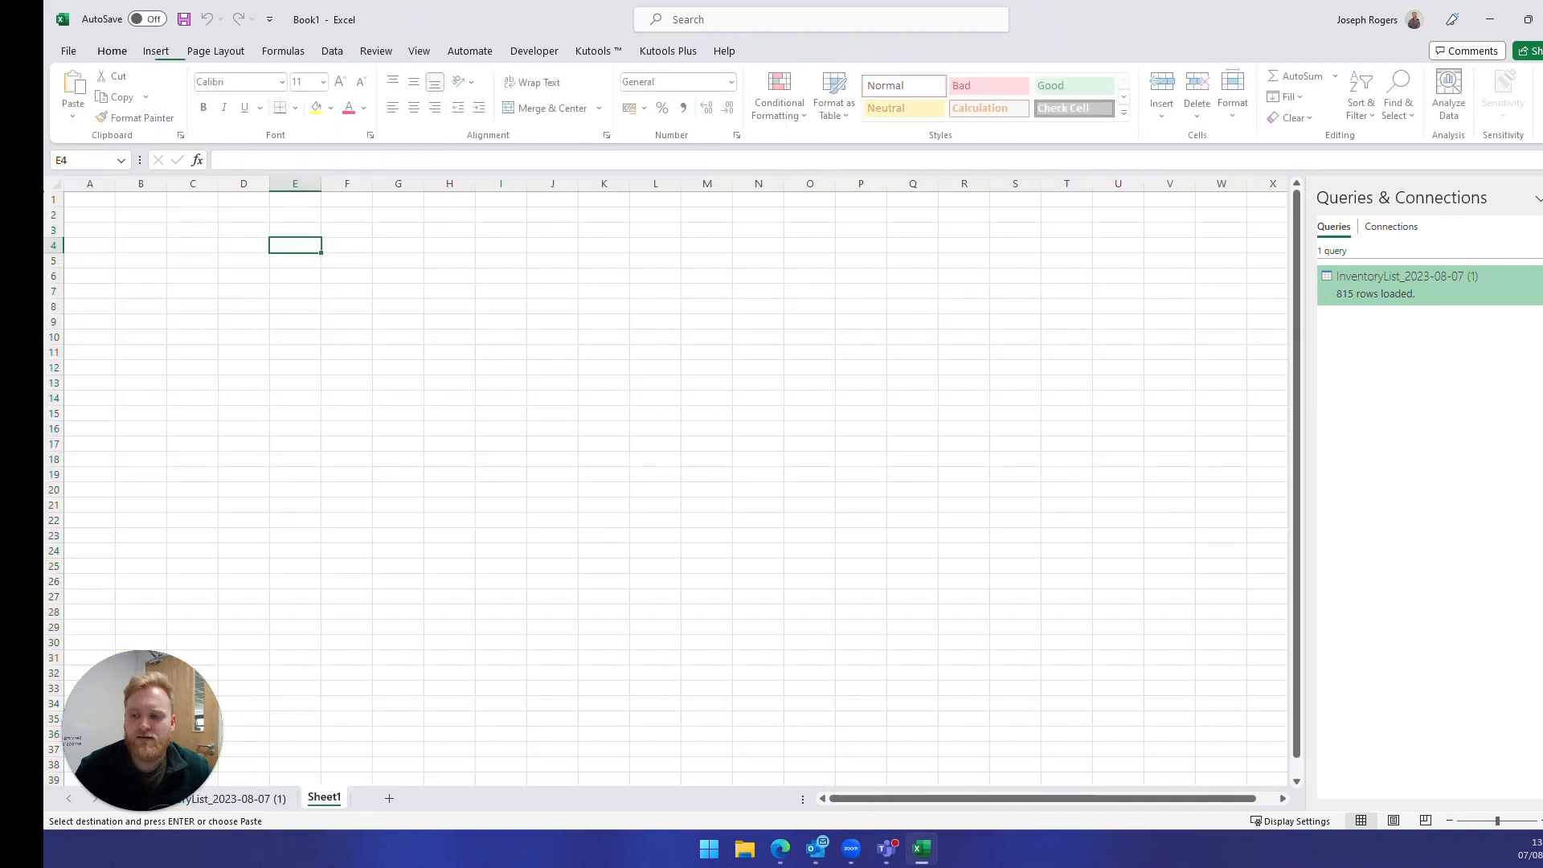
pyautogui.click(89, 199)
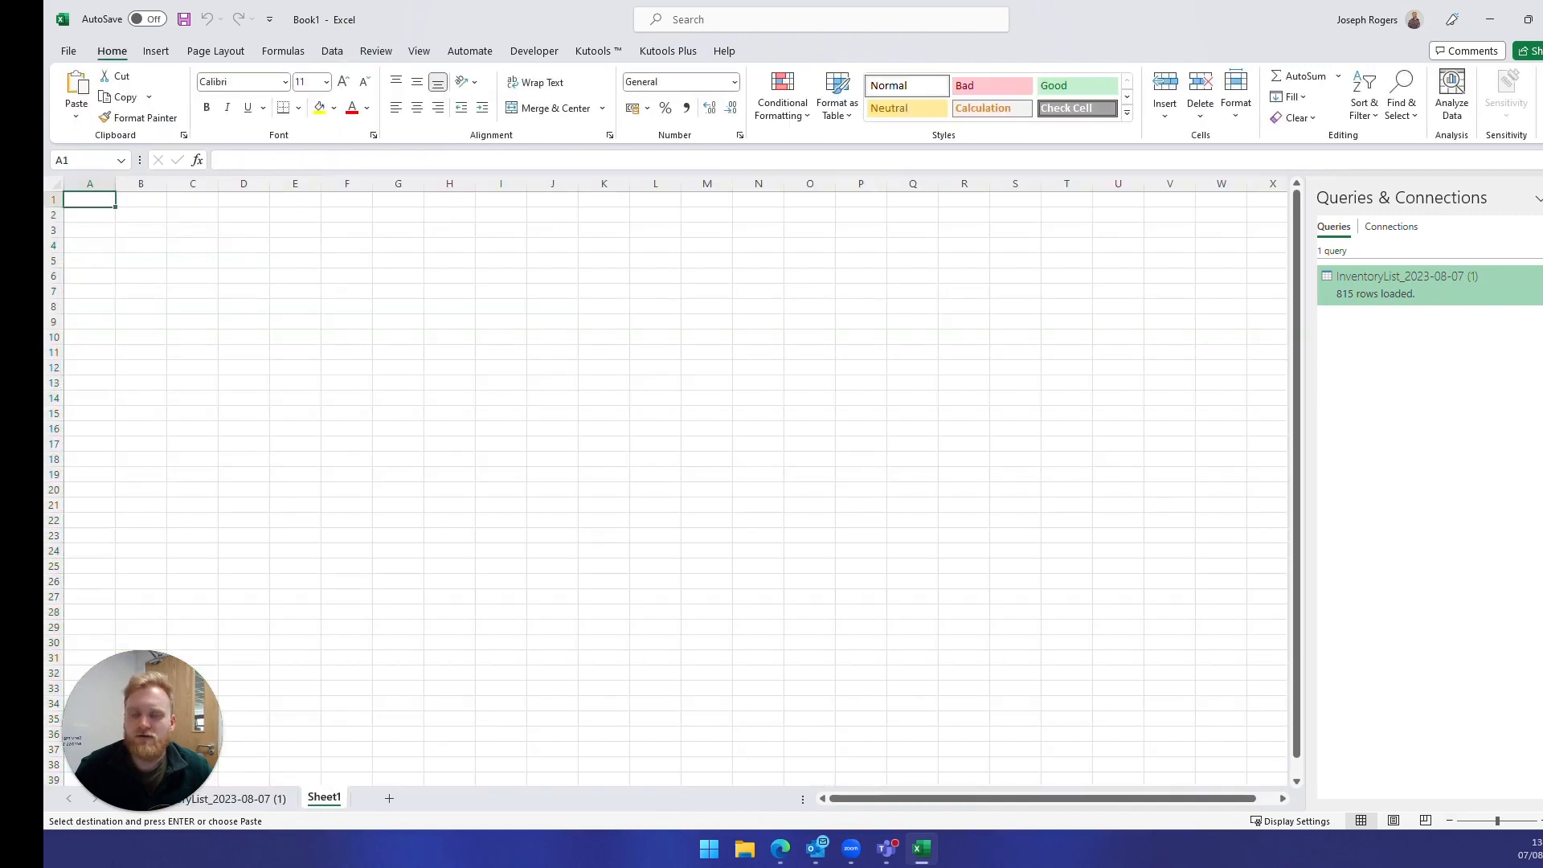
pyautogui.rightClick(89, 200)
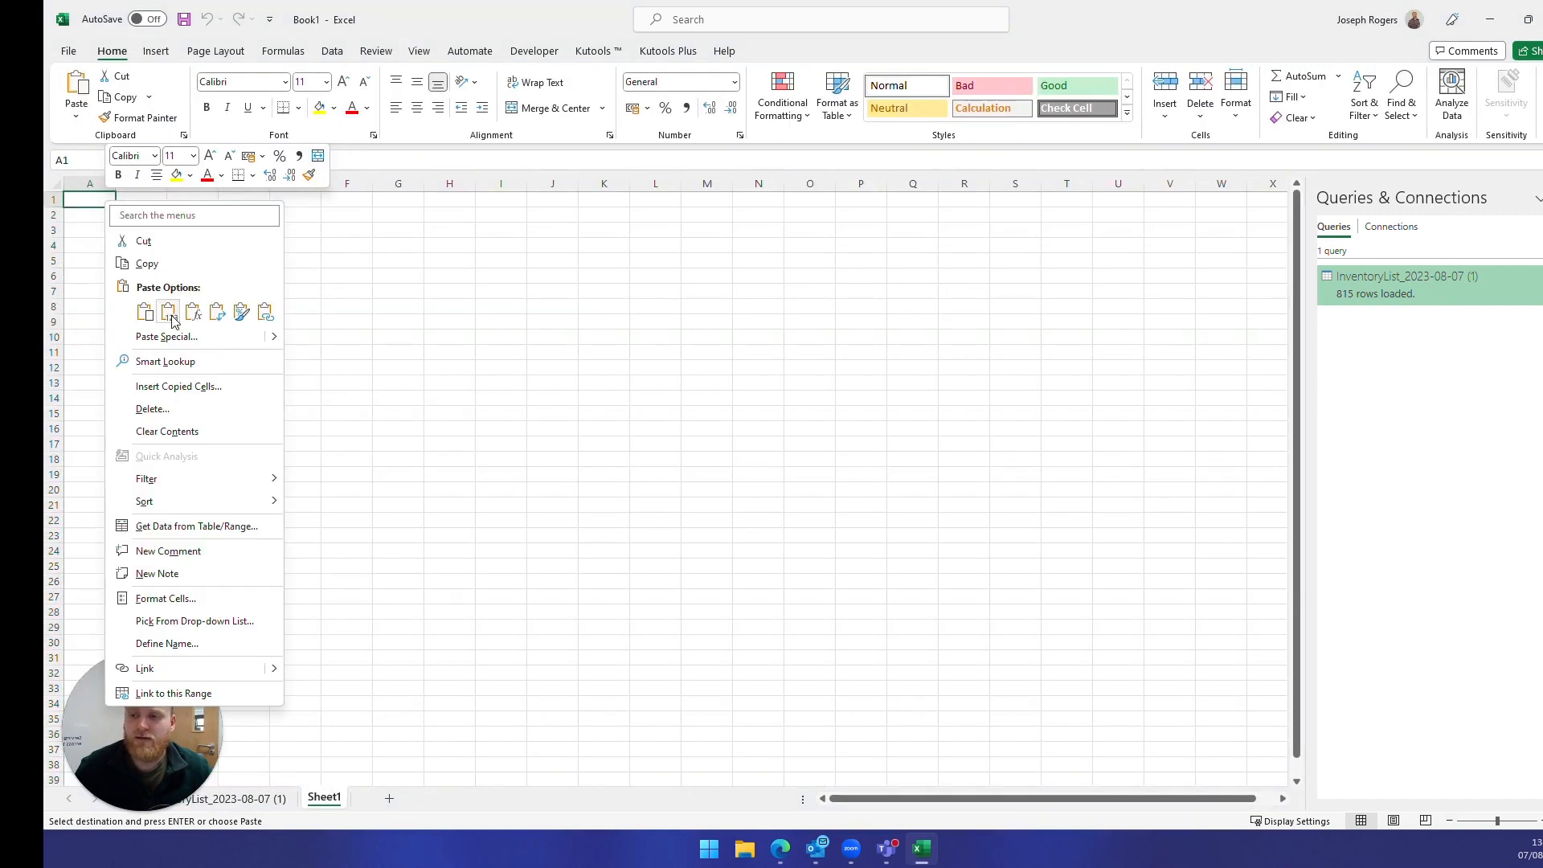
pyautogui.click(144, 311)
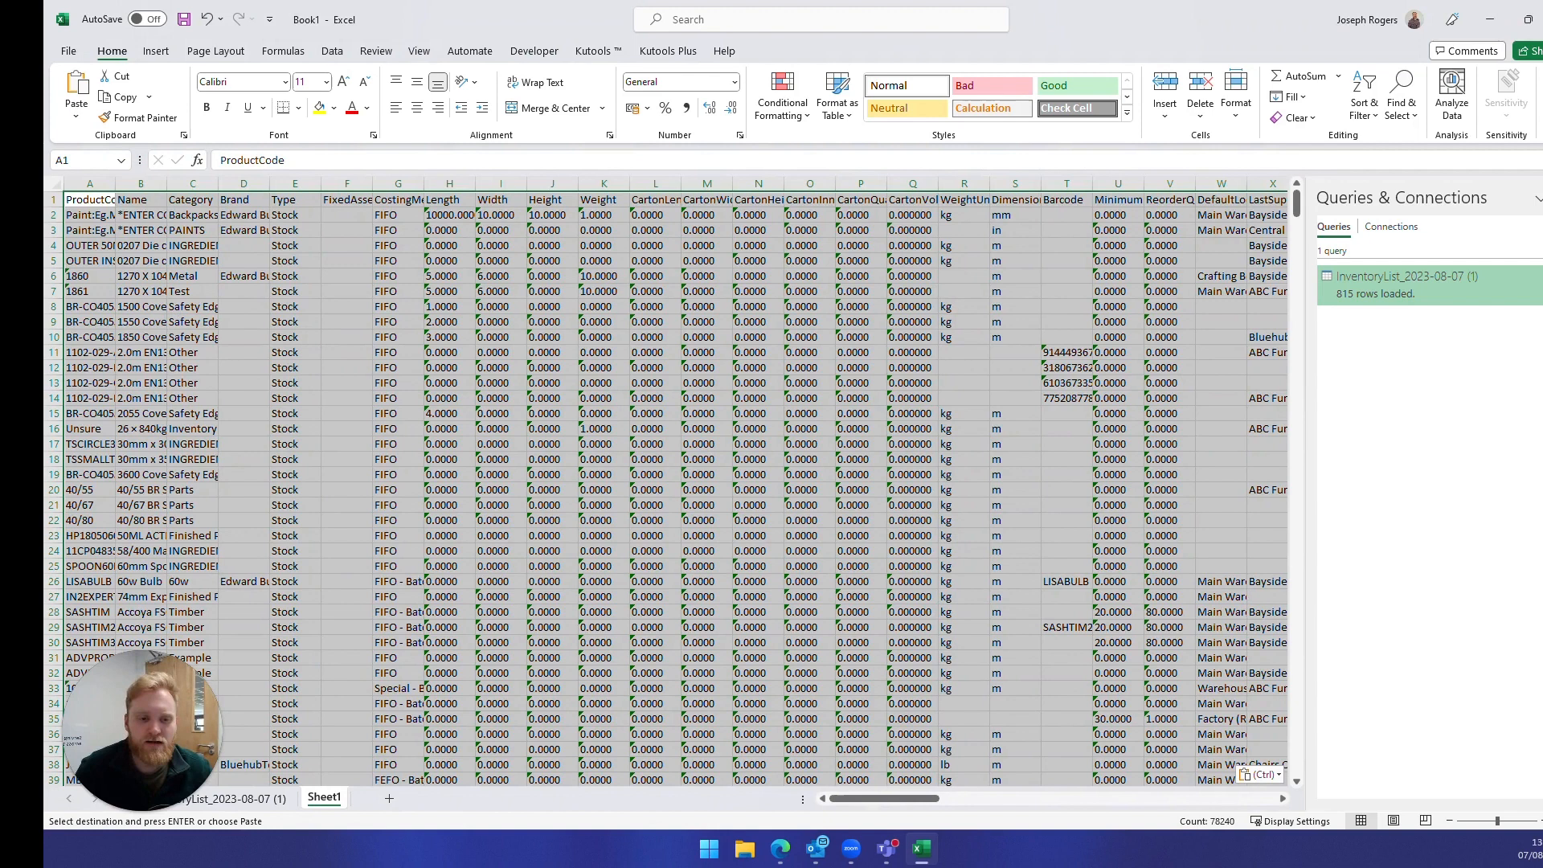
# - Add autofilters to the header row, ProductCode through LastSupplier, via Sort & Filter
pyautogui.click(1064, 352)
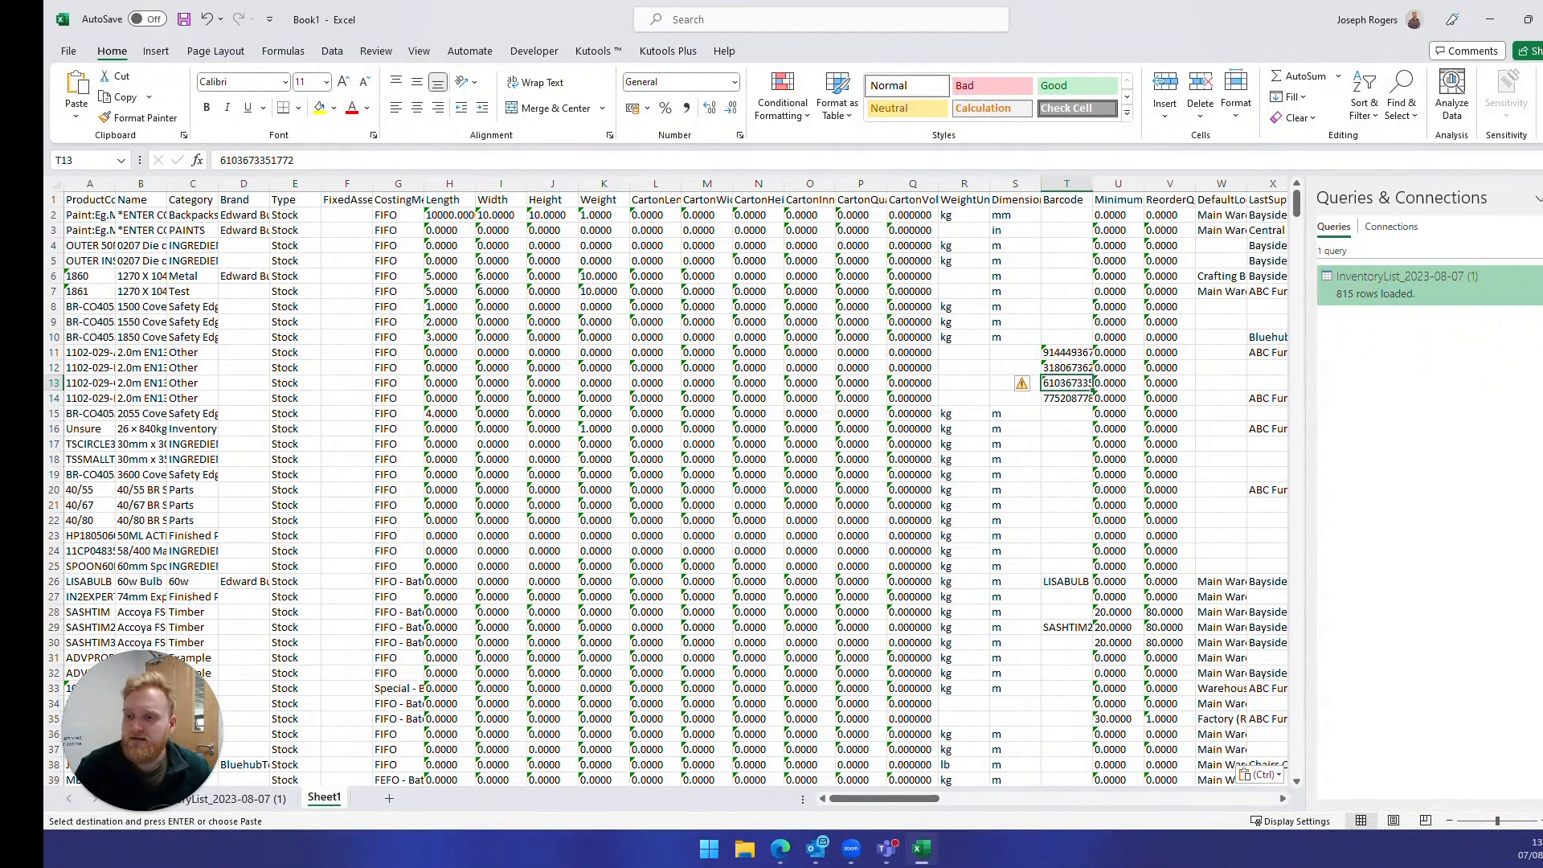
pyautogui.click(53, 214)
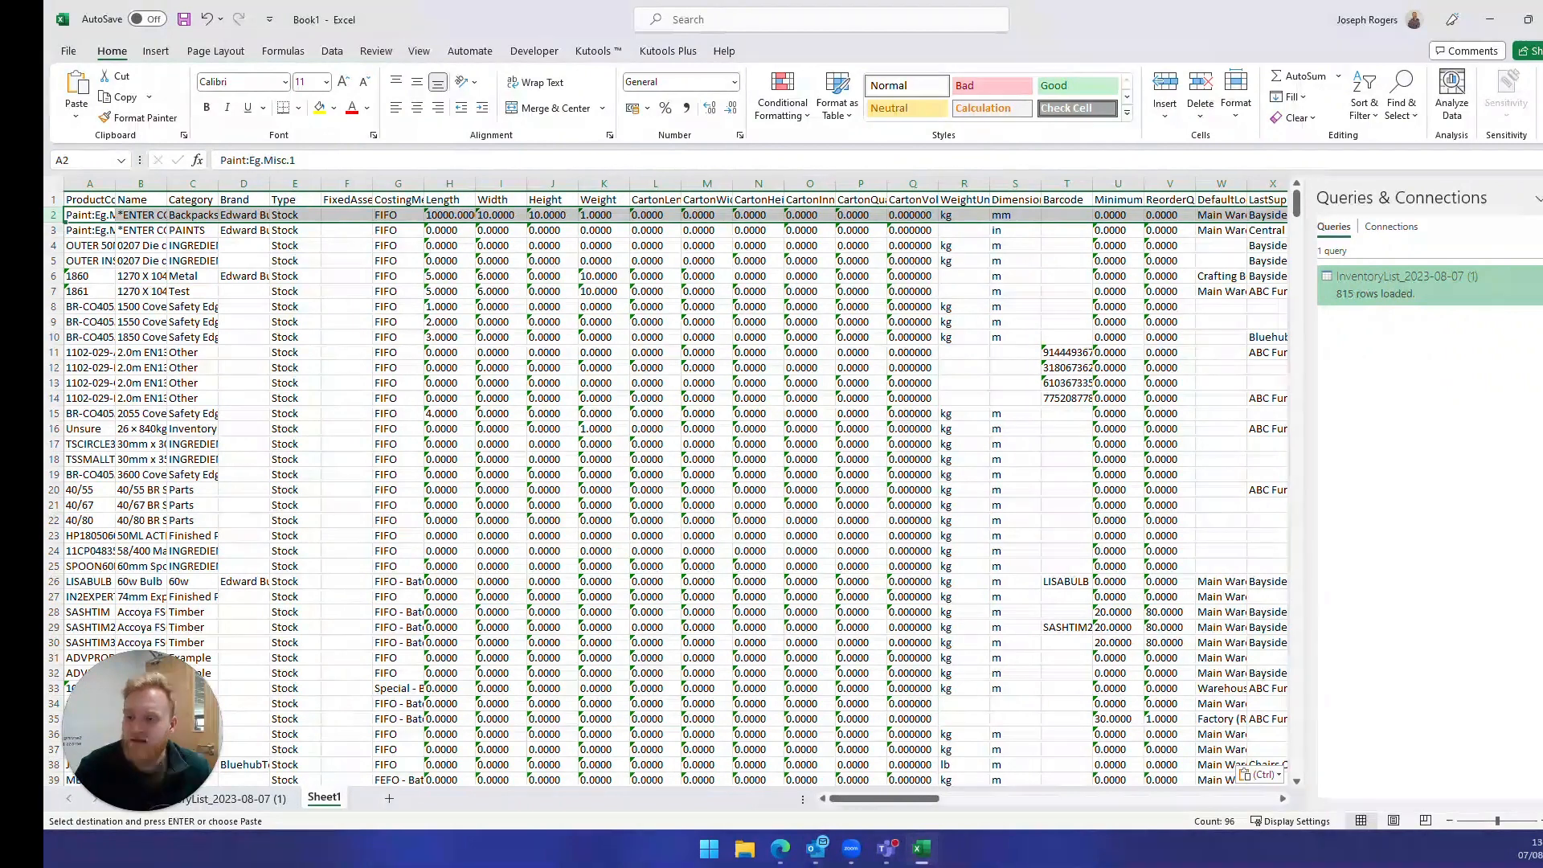
pyautogui.click(192, 245)
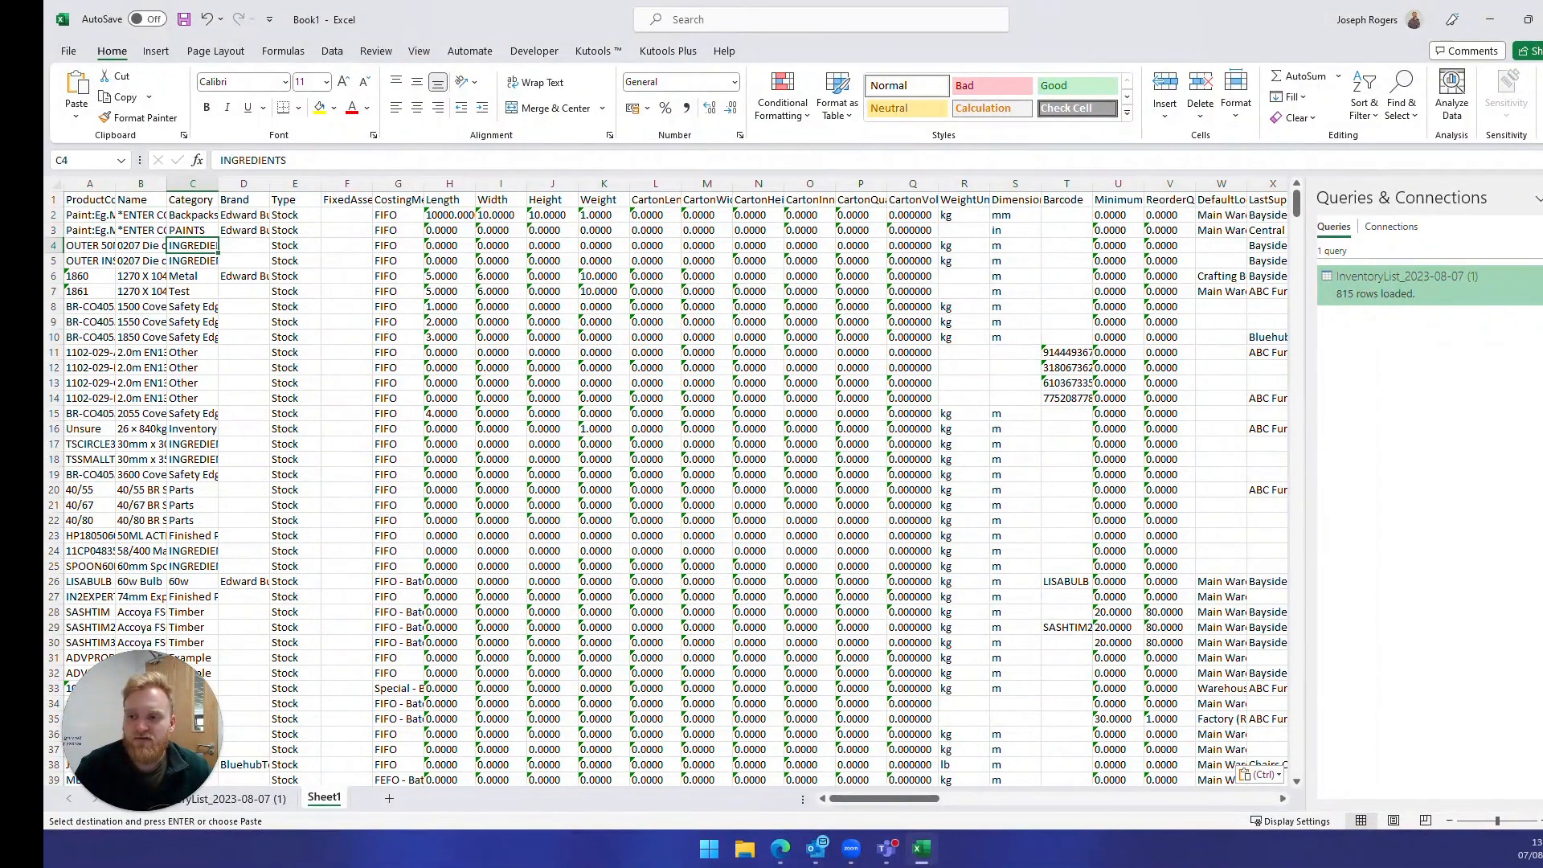
pyautogui.click(191, 198)
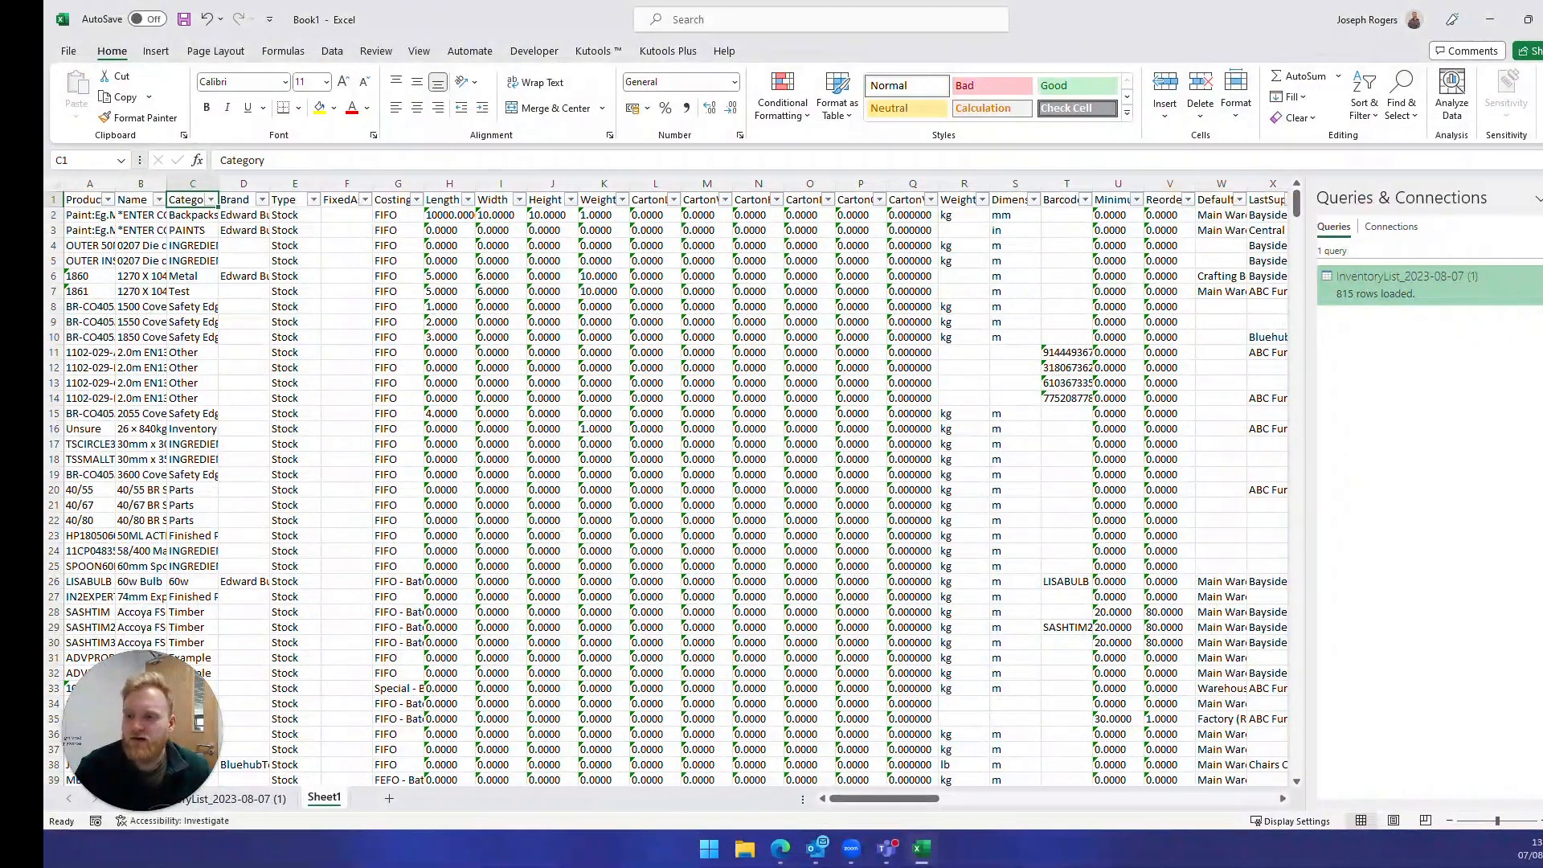
# - Filter the Category column to INGREDIENTS only
pyautogui.click(216, 199)
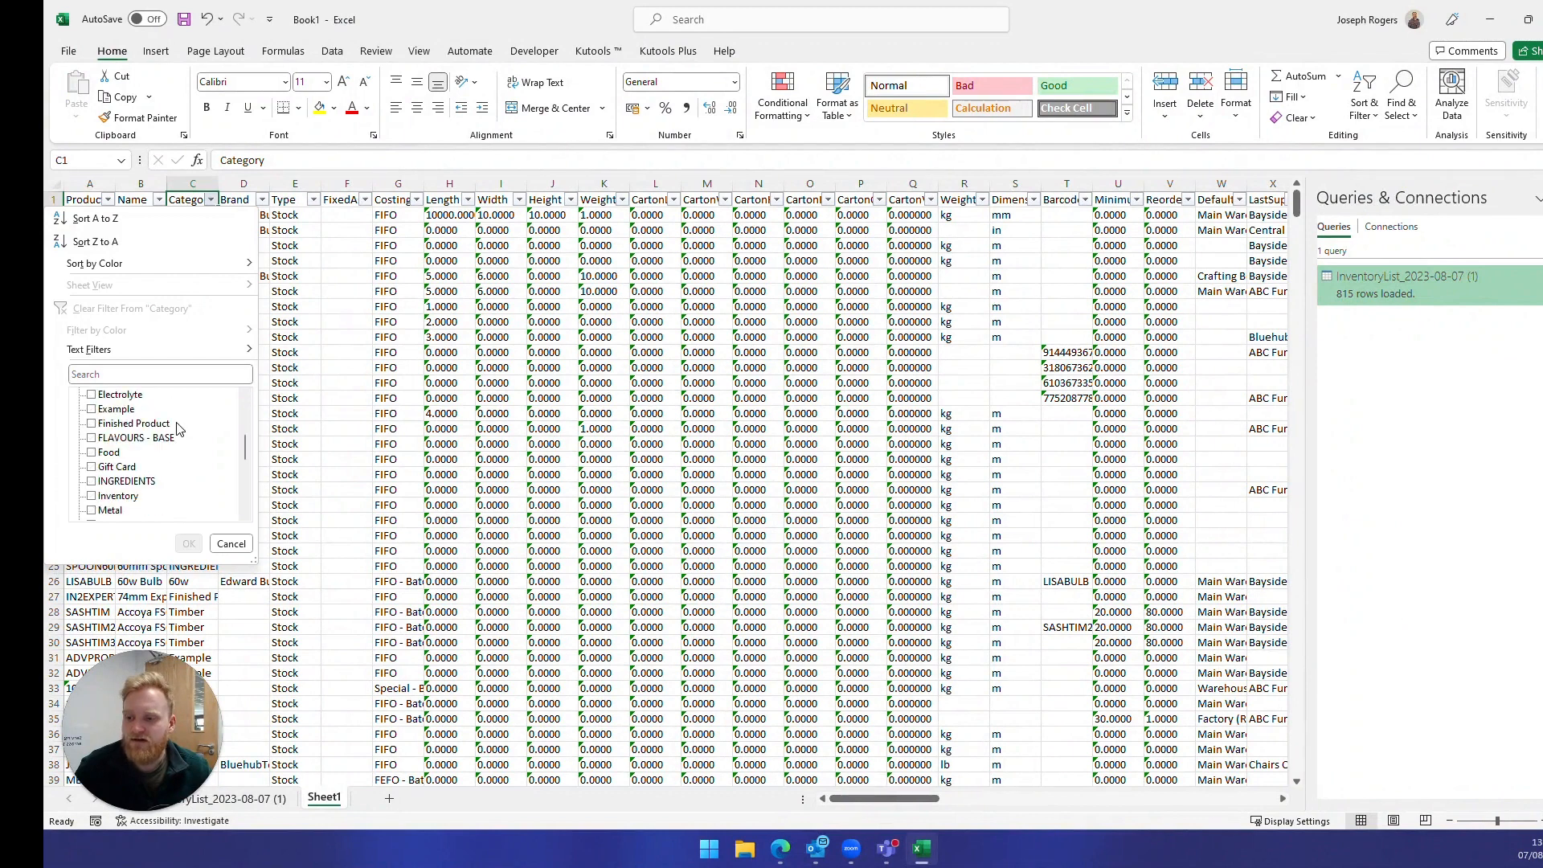
pyautogui.click(91, 481)
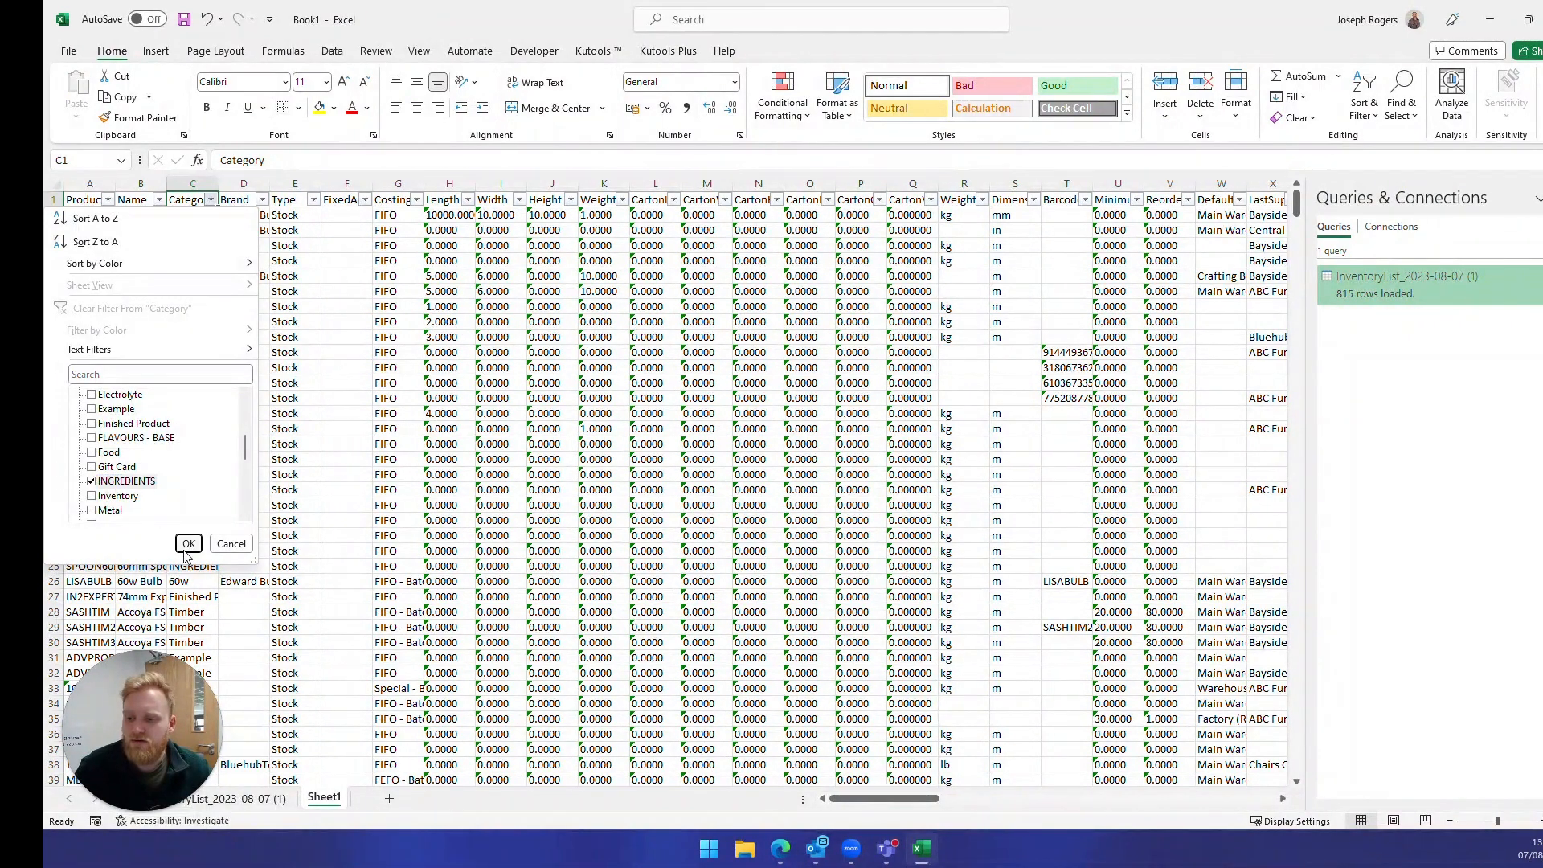
pyautogui.click(188, 543)
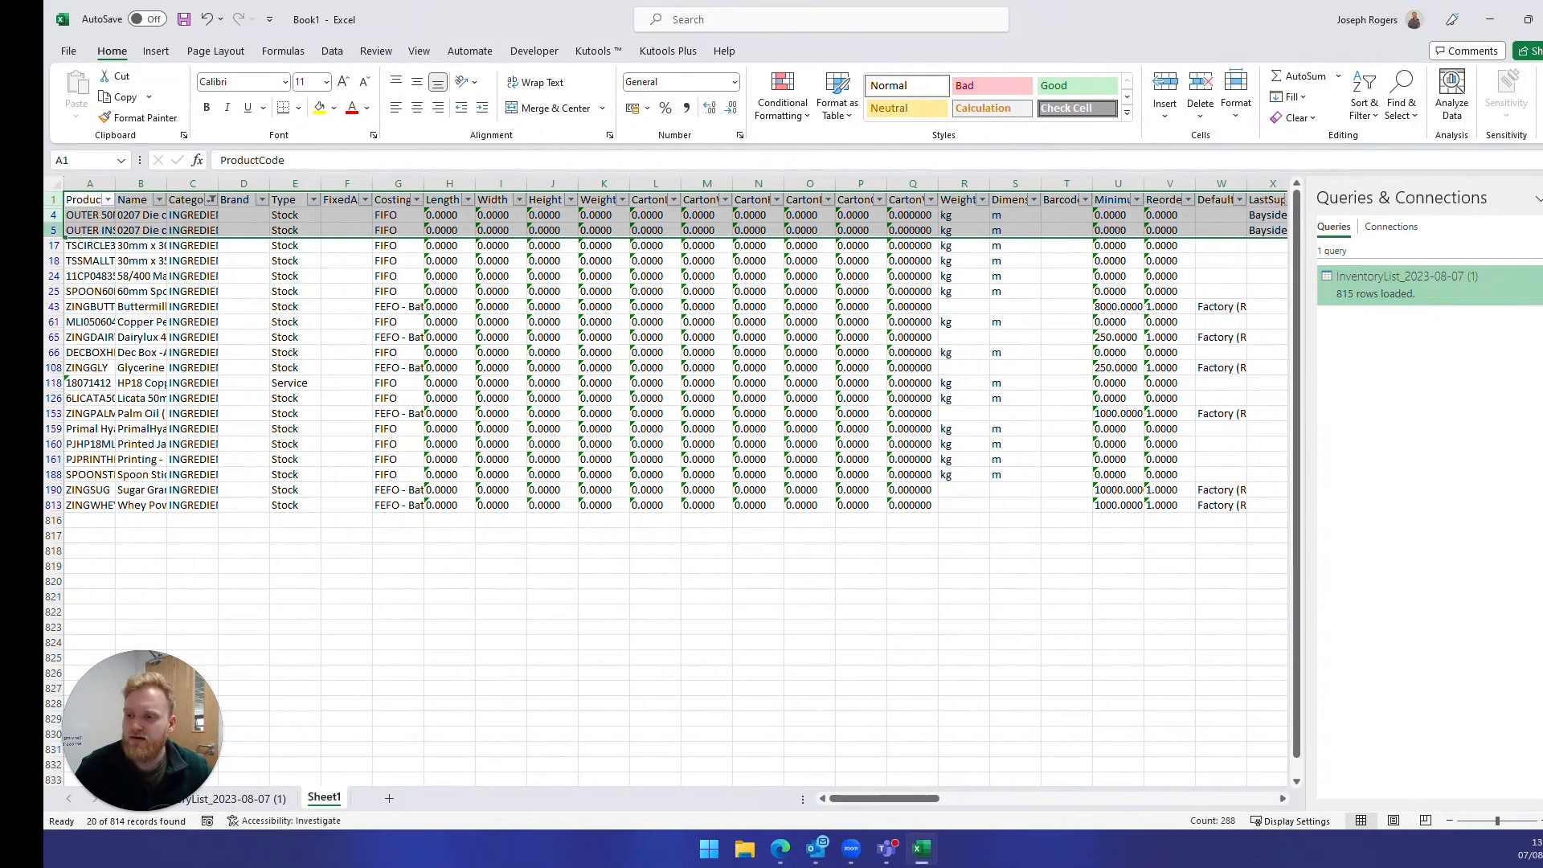
# - Copy the header and two OUTER 50MLJAR carton rows onto a new Sheet2
pyautogui.press('ctrl+c')
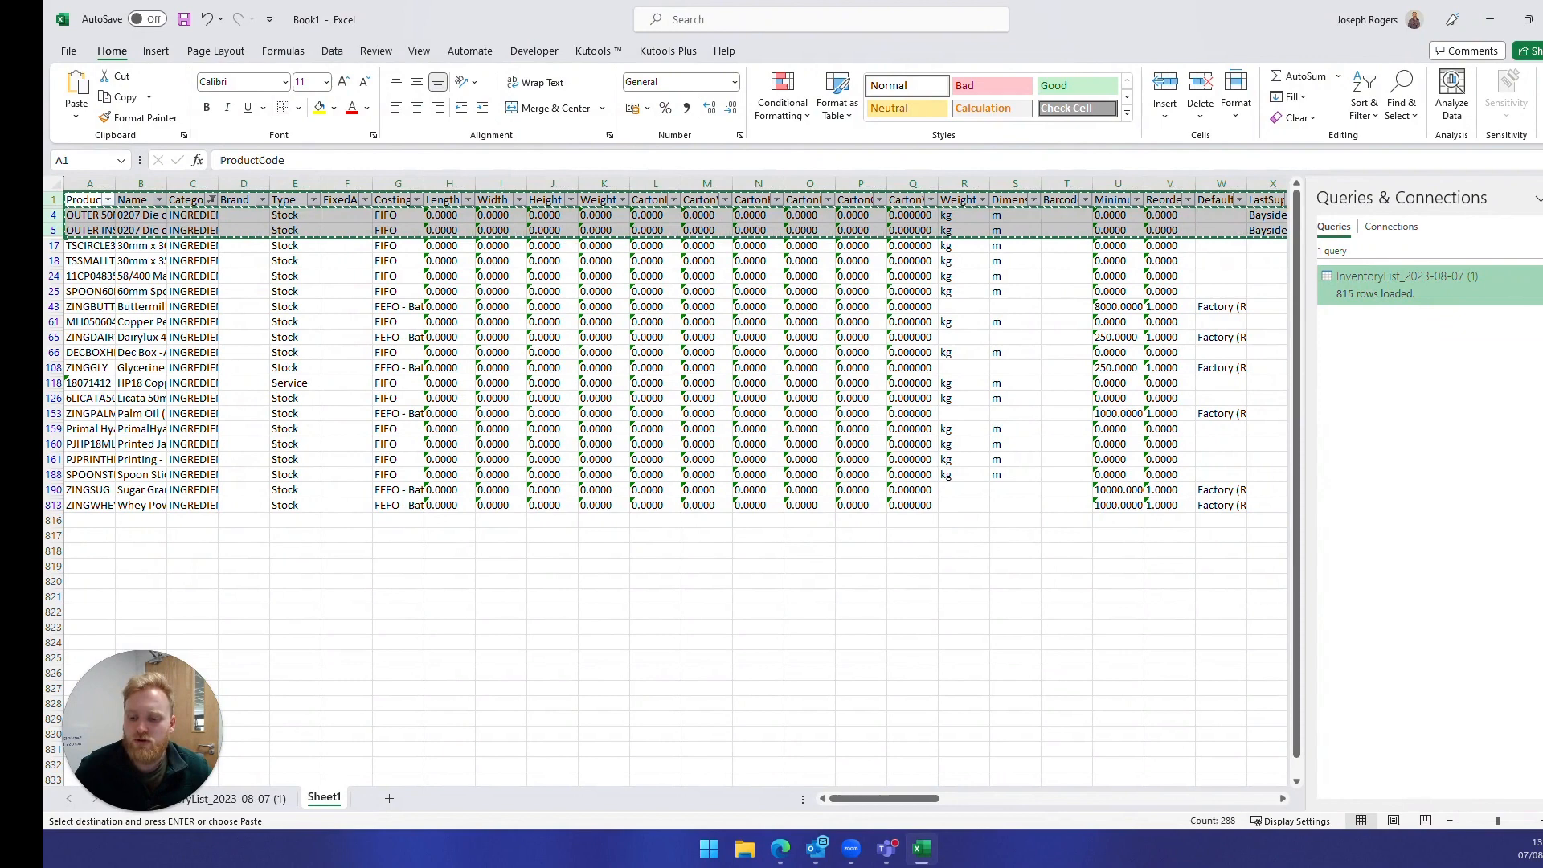
pyautogui.click(389, 798)
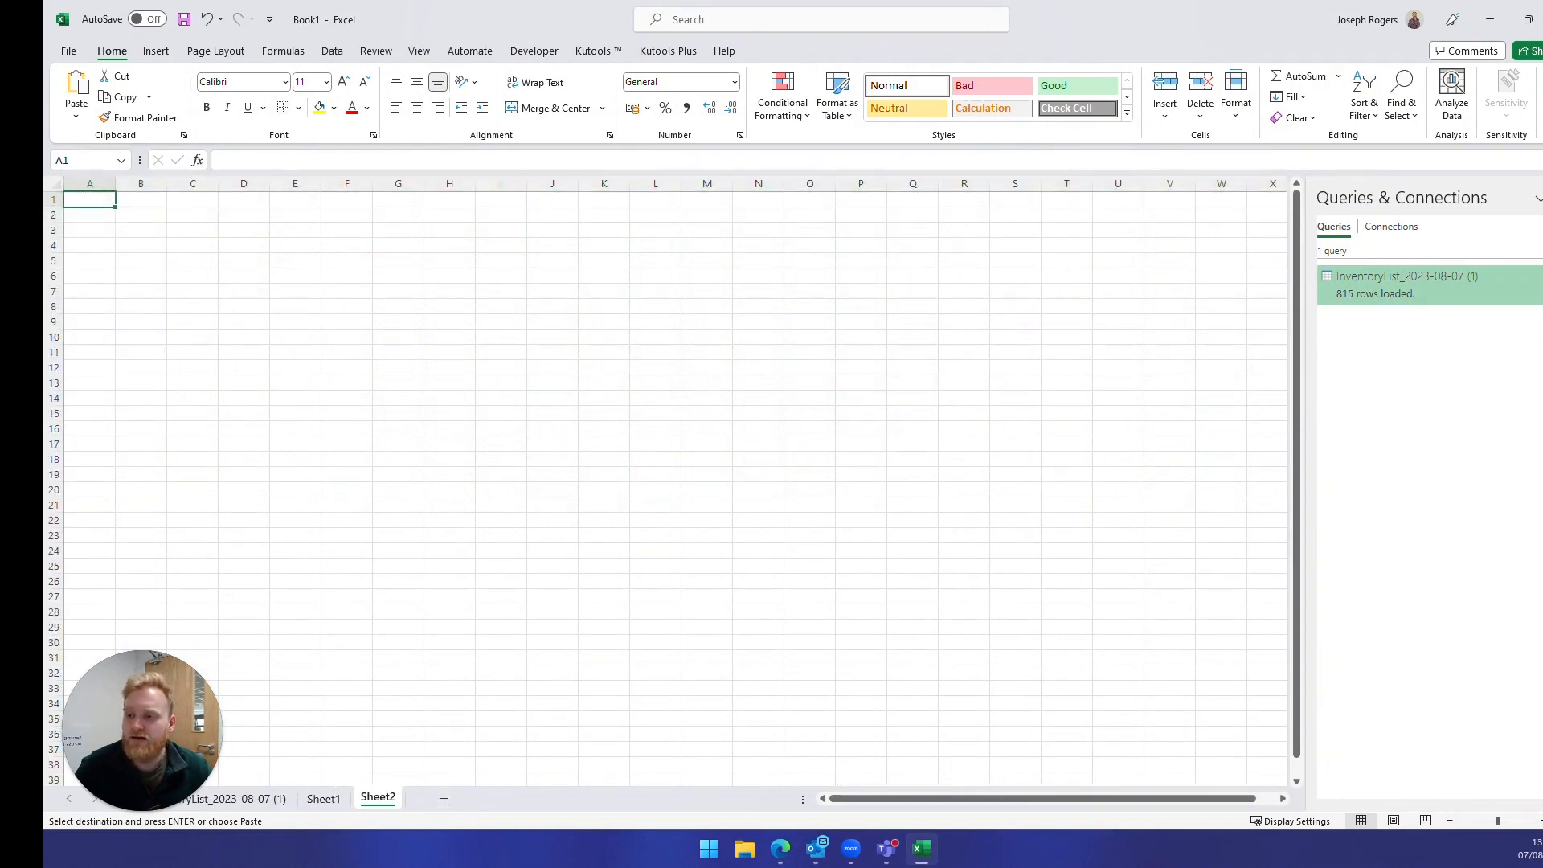
pyautogui.press('ctrl+v')
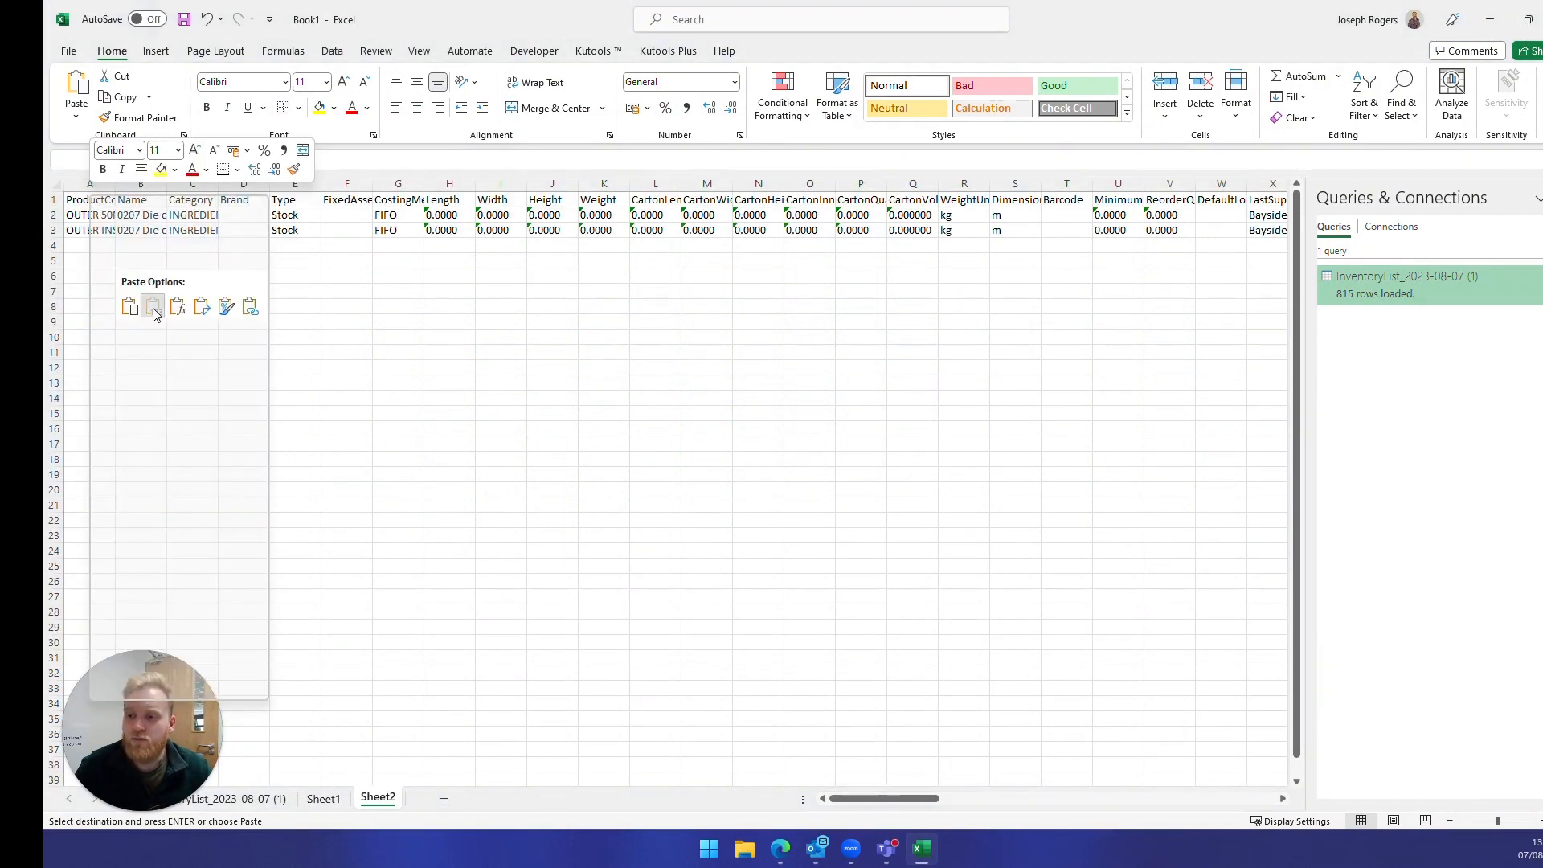
pyautogui.click(152, 306)
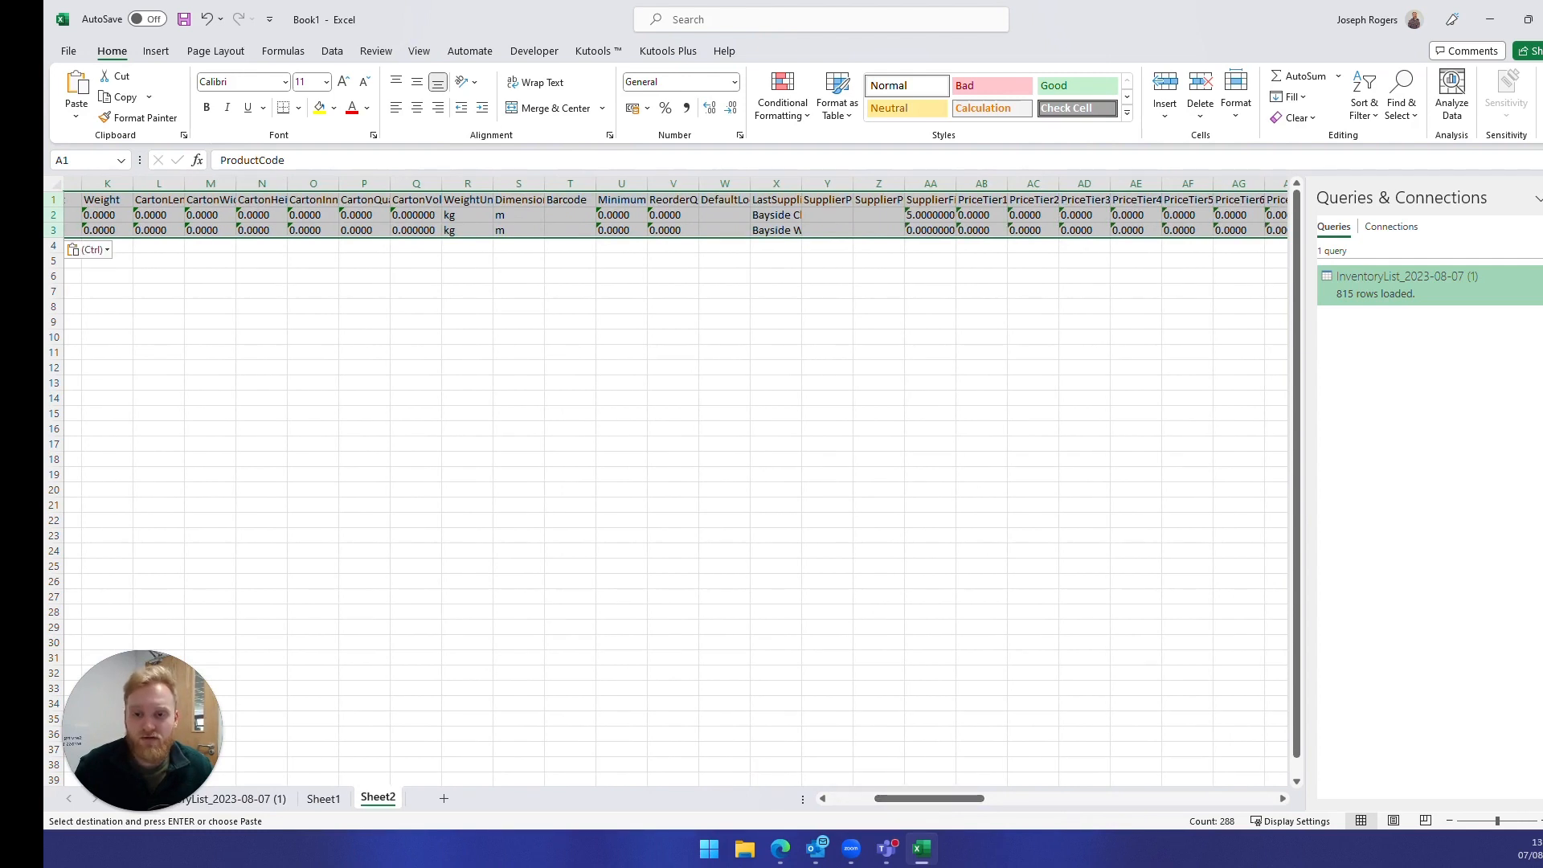
# - Enter ReorderQuantity 50 and MinimumBeforeReorder 10 for both carton products on Sheet2
pyautogui.click(674, 214)
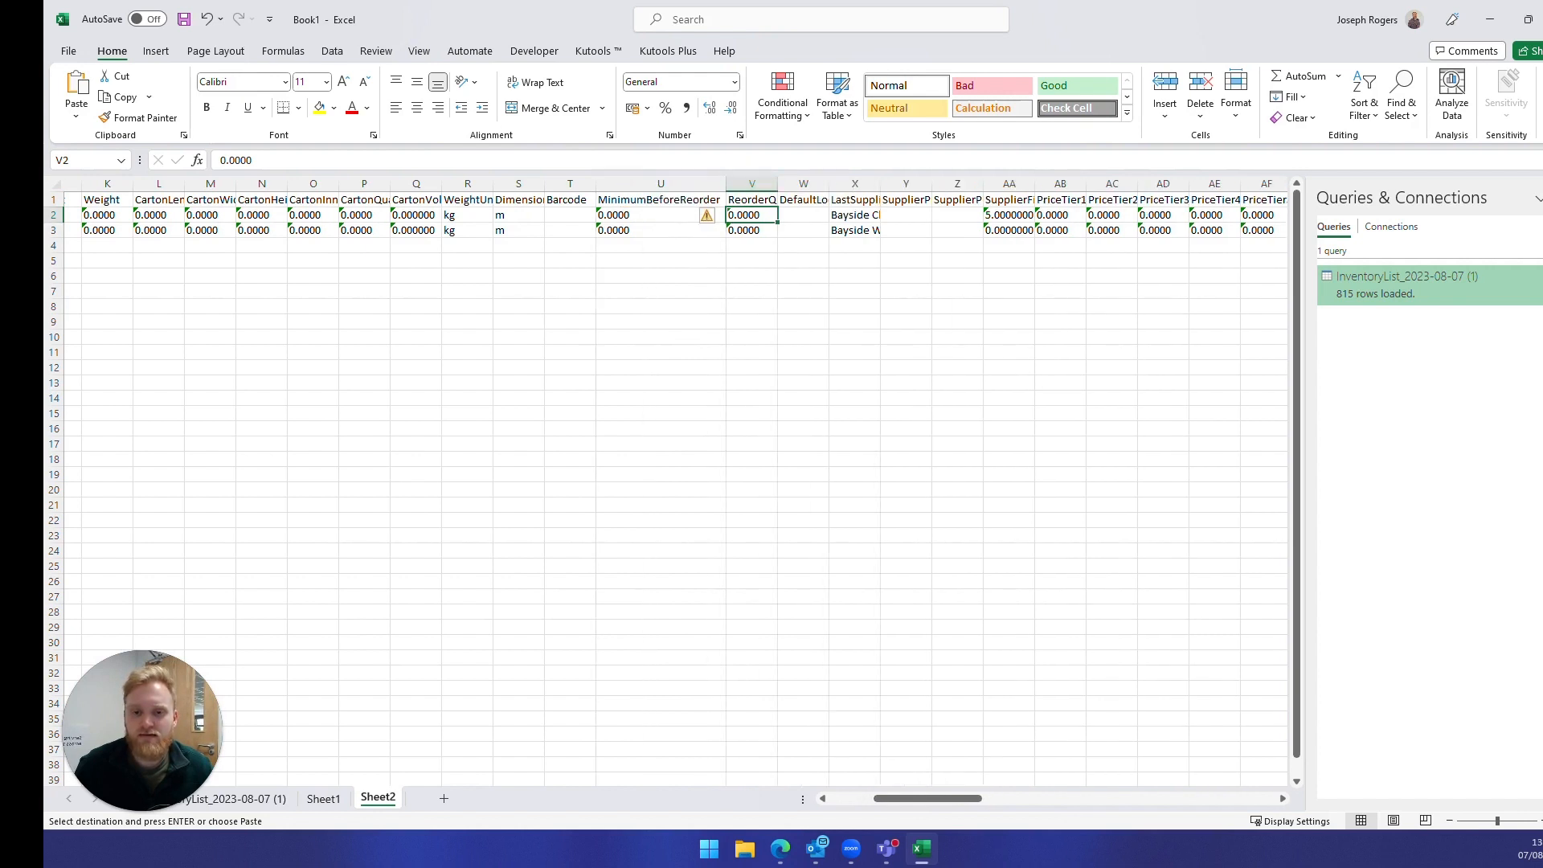
pyautogui.click(661, 215)
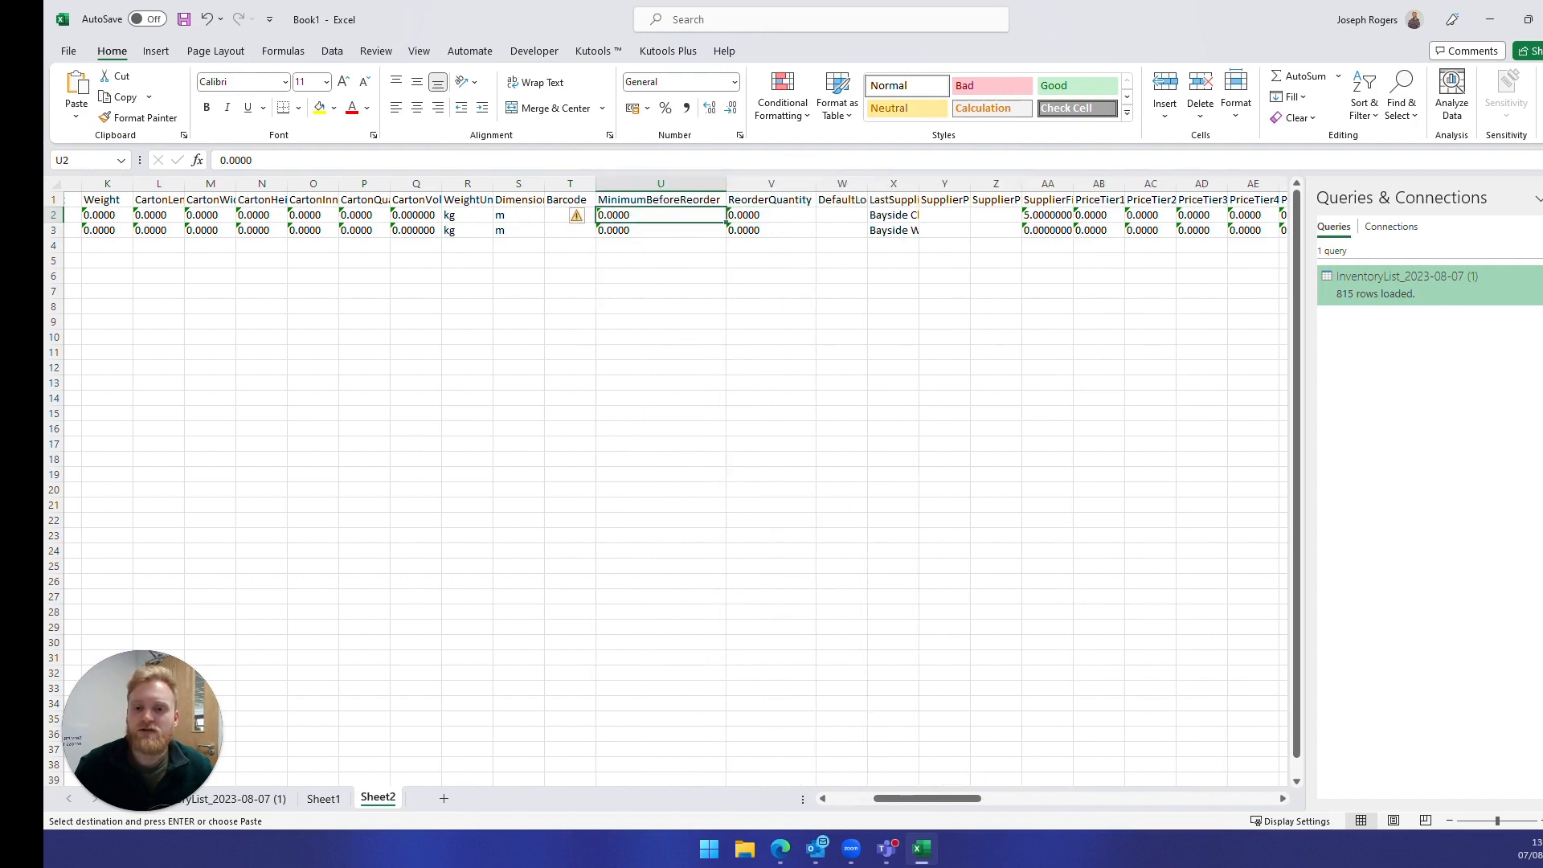
pyautogui.write('50')
pyautogui.click(771, 230)
pyautogui.write('5')
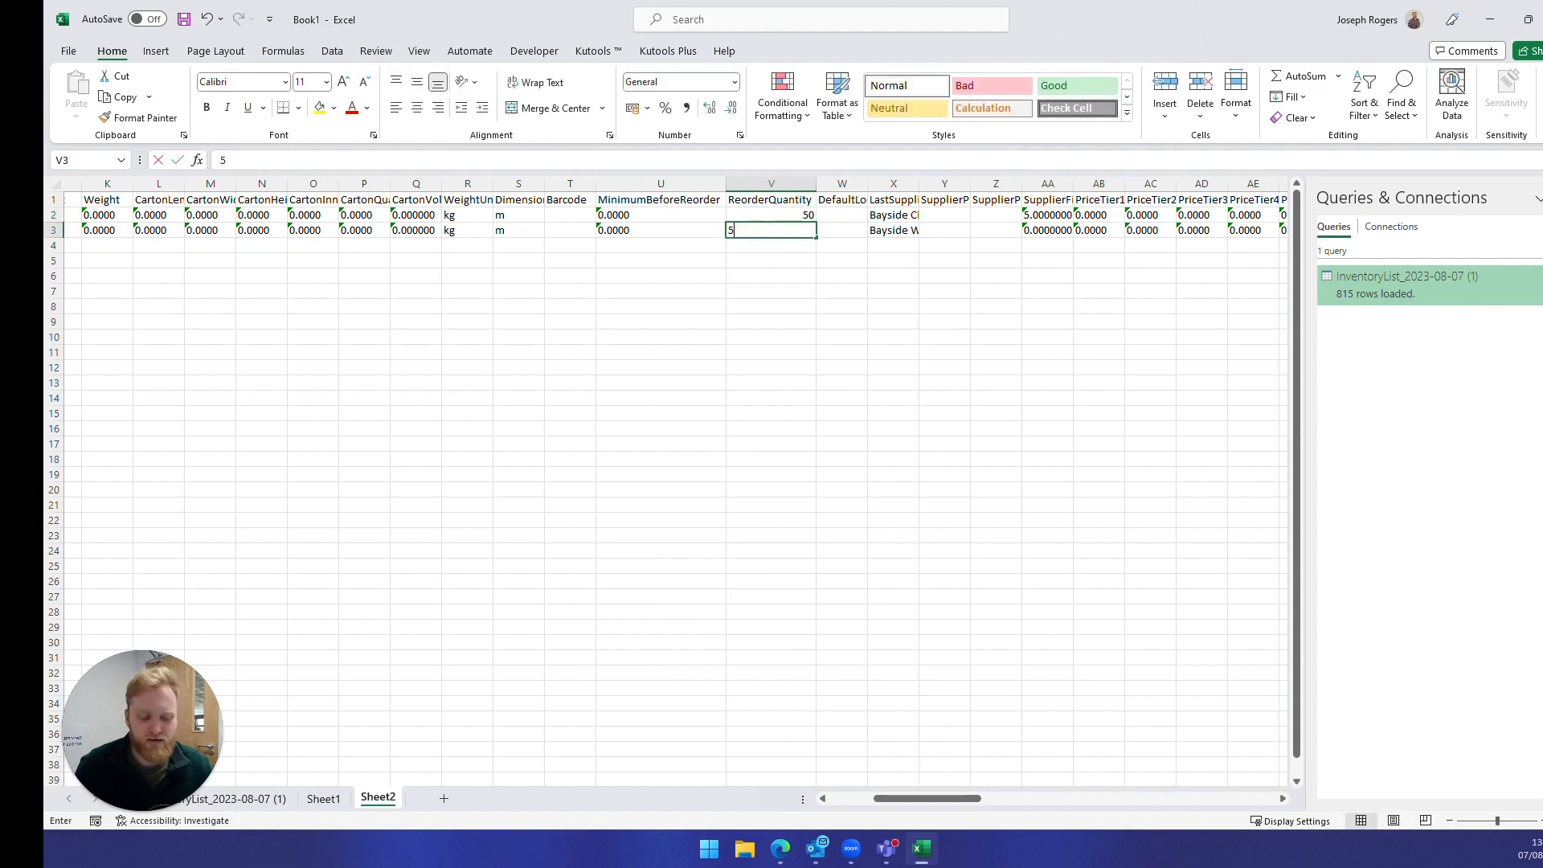
pyautogui.write('0')
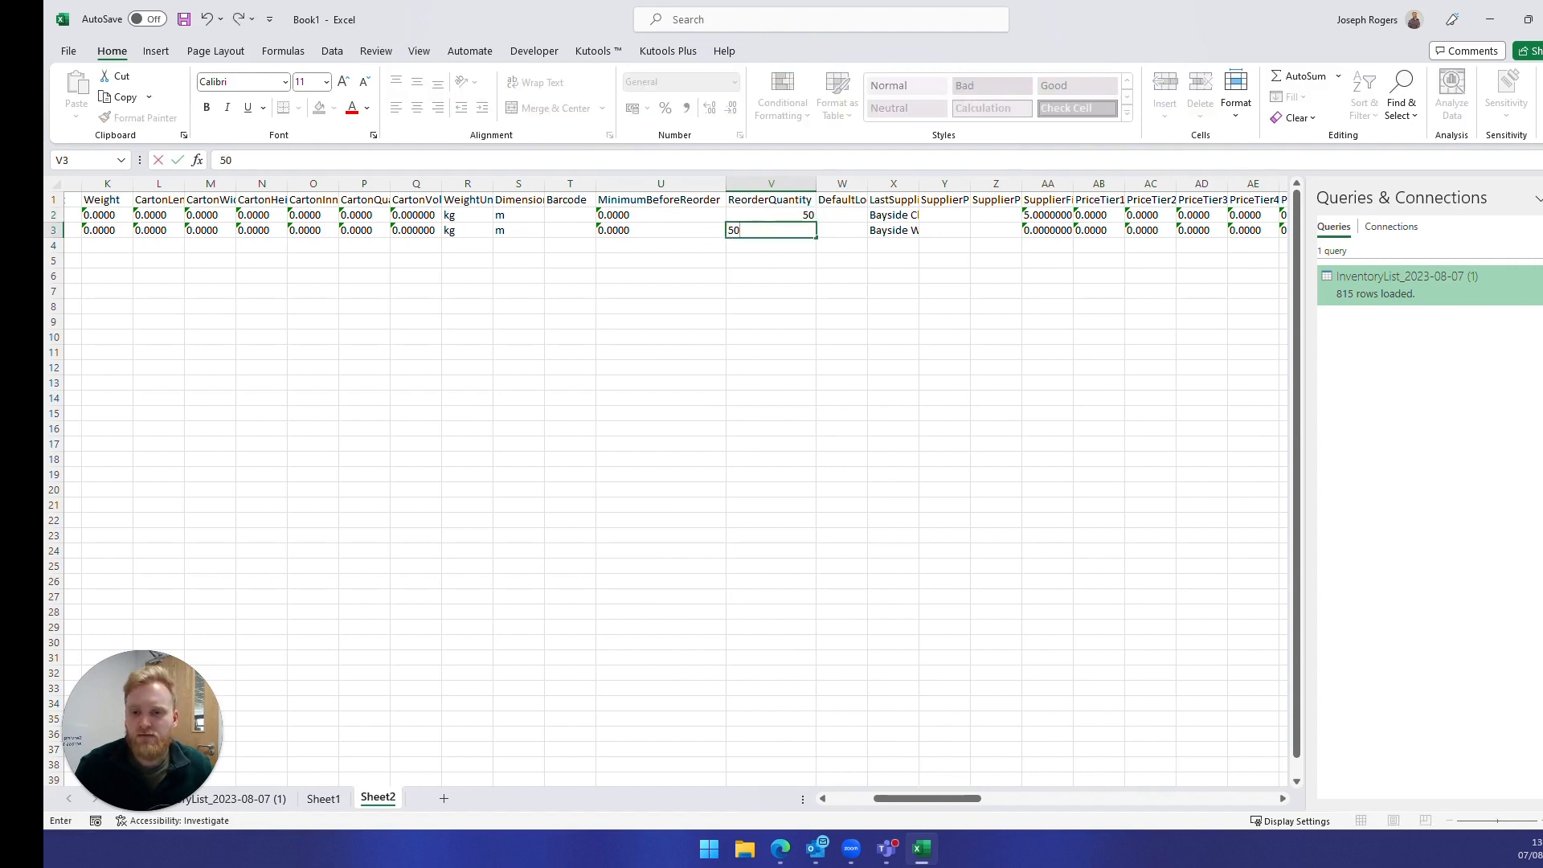
pyautogui.click(659, 215)
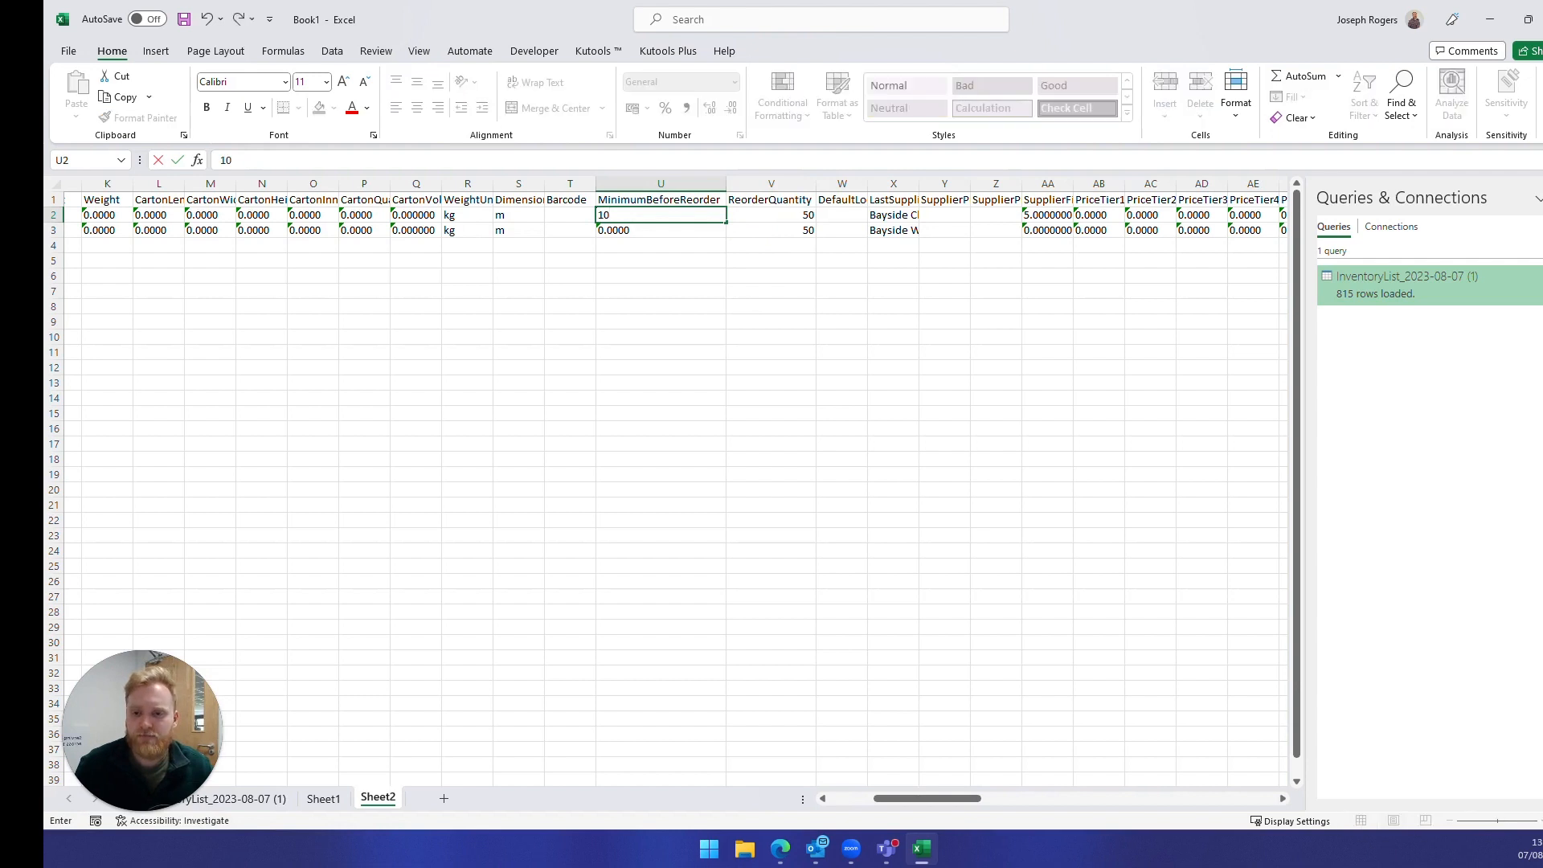
pyautogui.press('Enter')
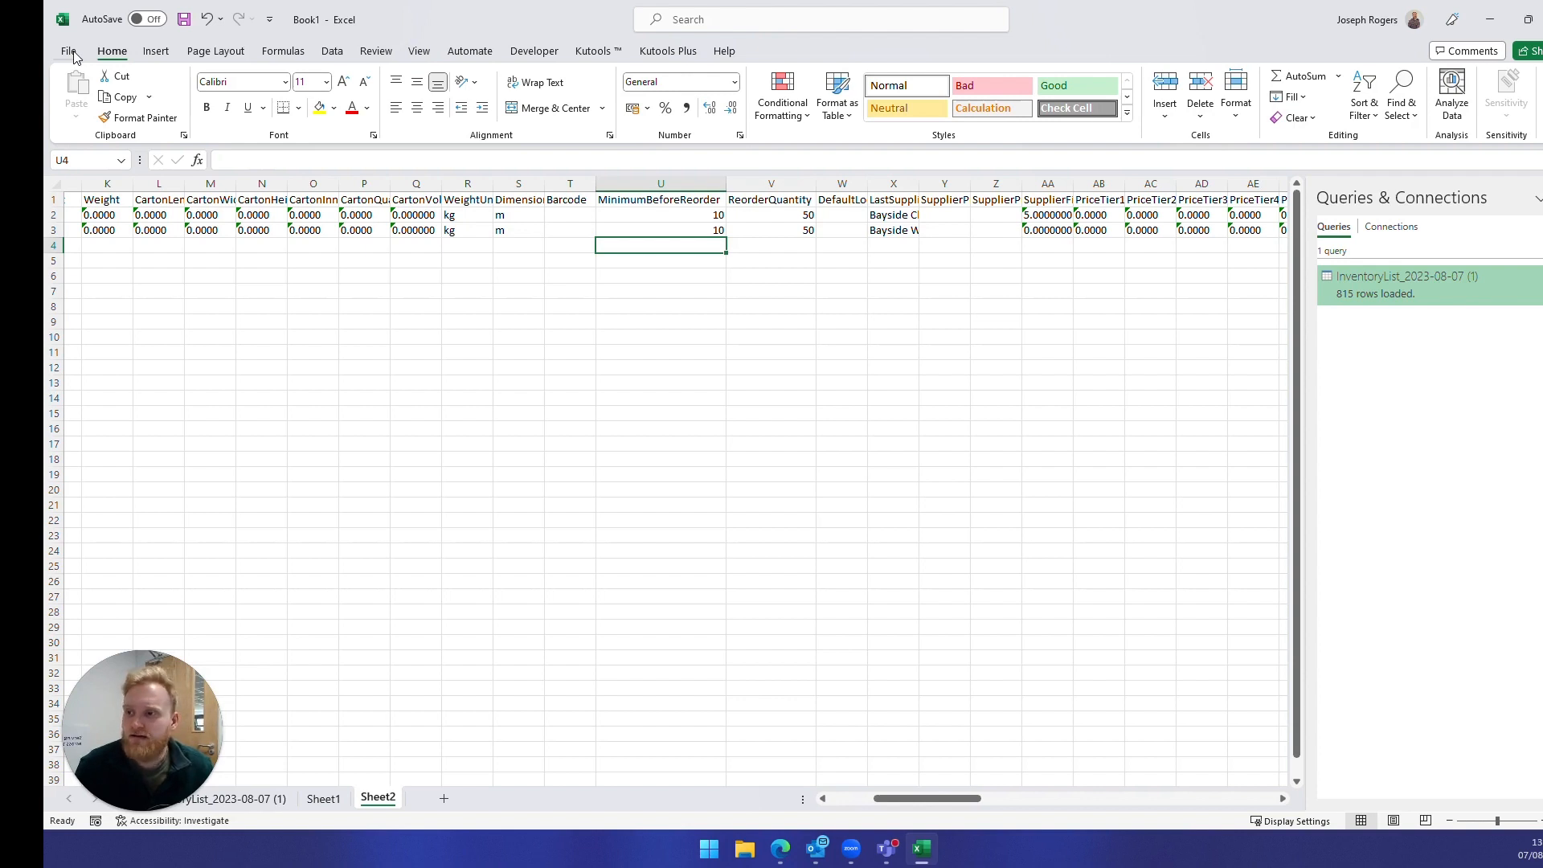
# - Begin Save As to This PC with Downloads as the destination folder
pyautogui.click(68, 50)
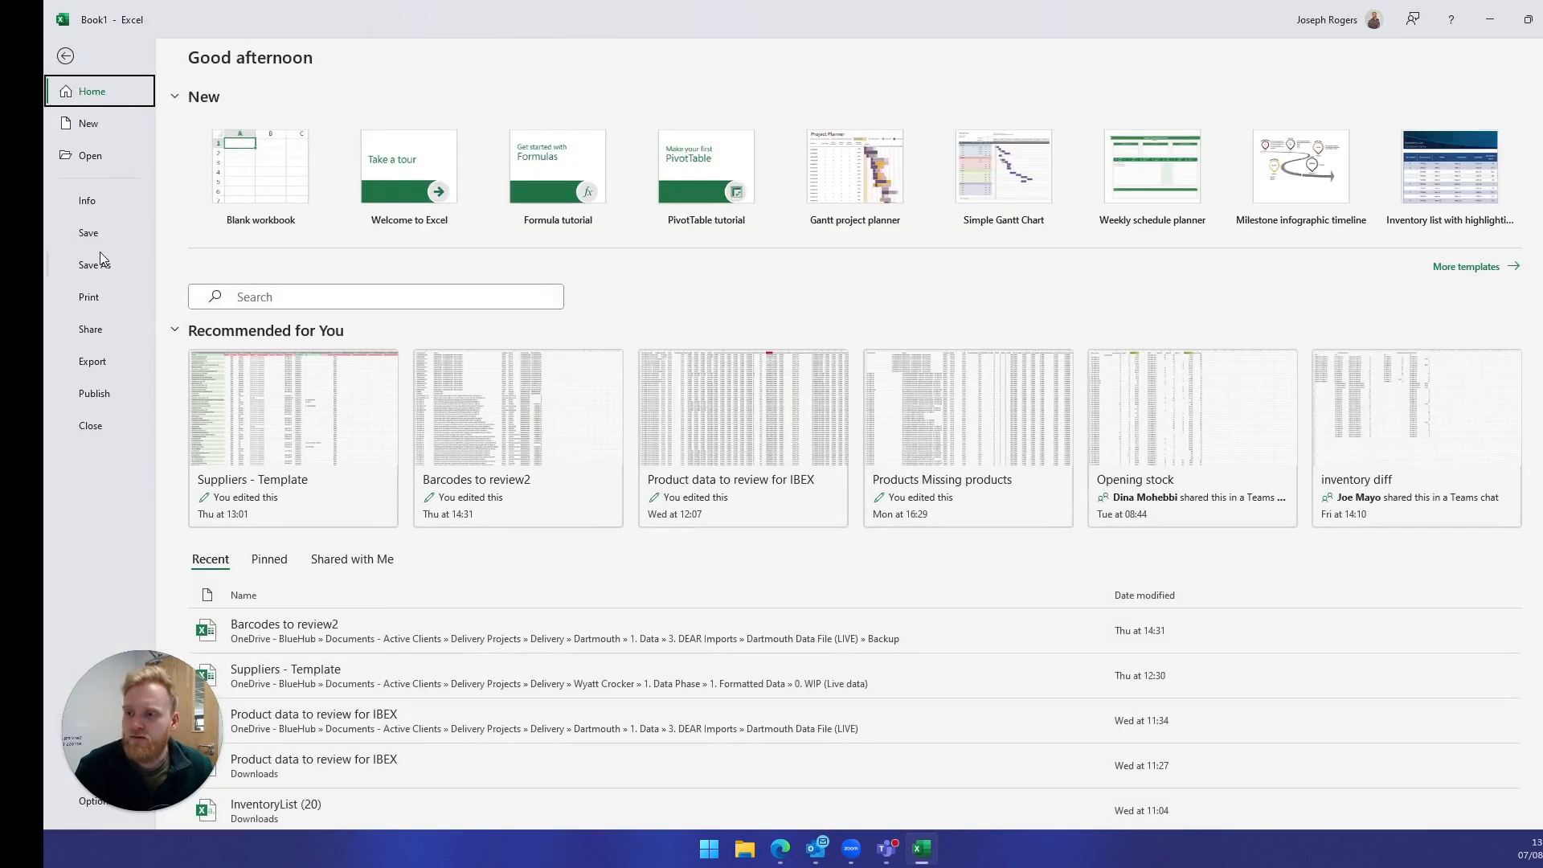
pyautogui.click(95, 264)
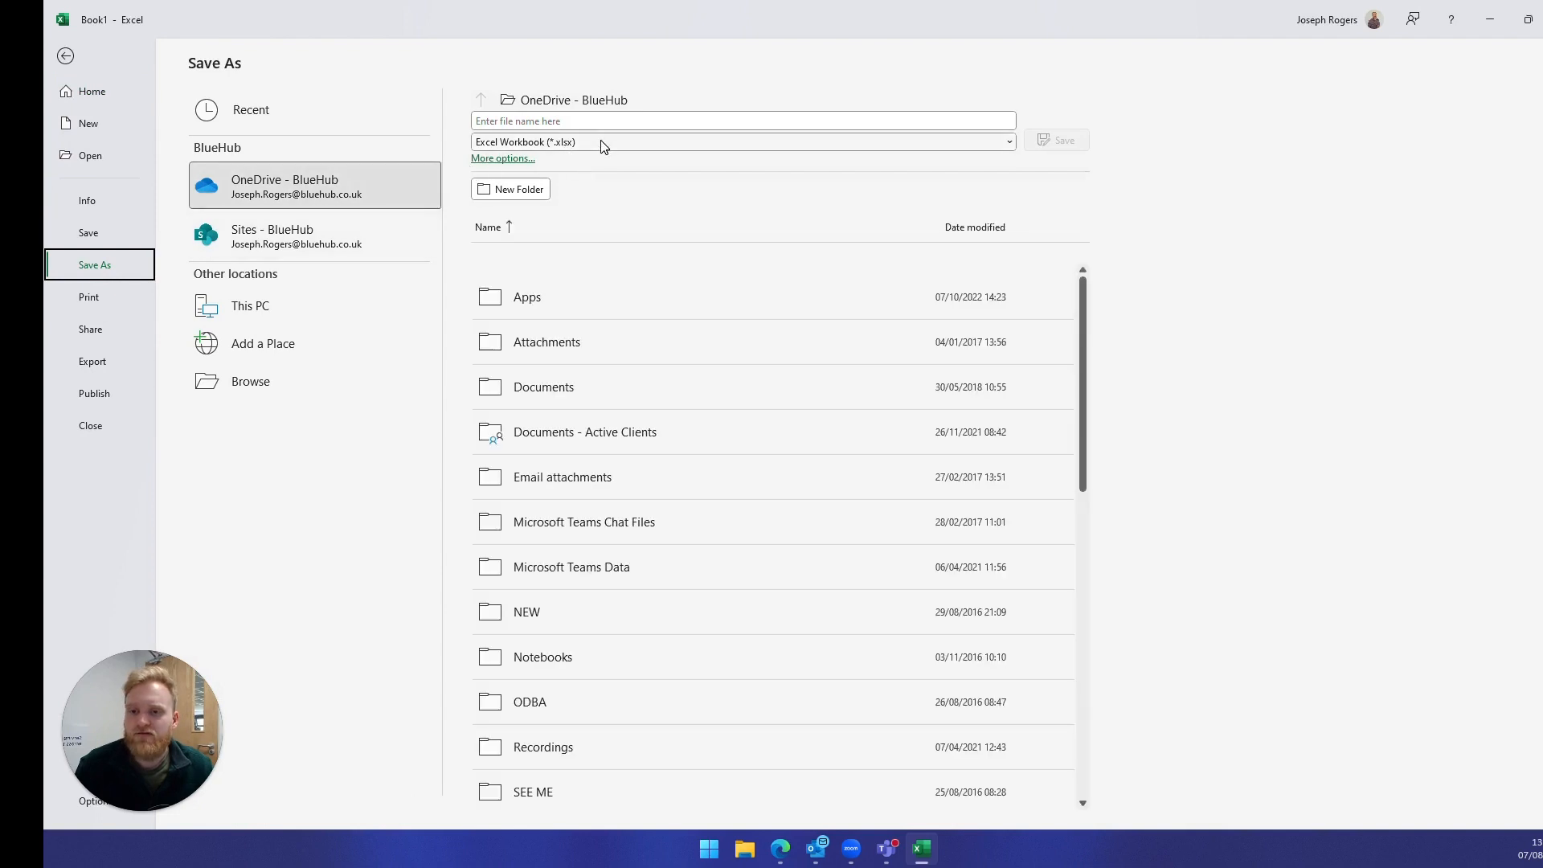
pyautogui.click(250, 306)
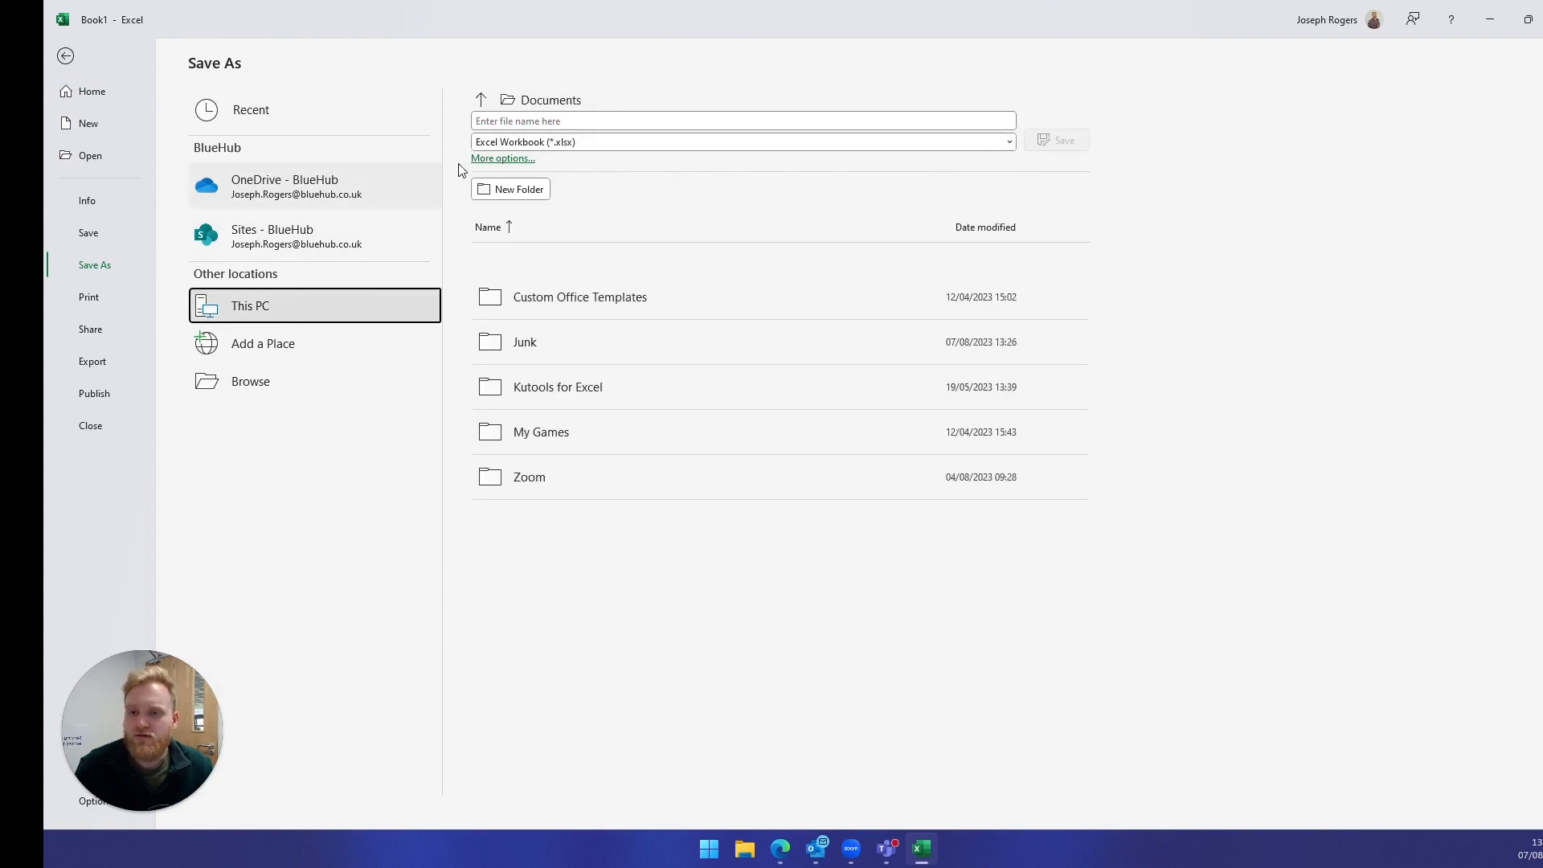
pyautogui.moveTo(293, 320)
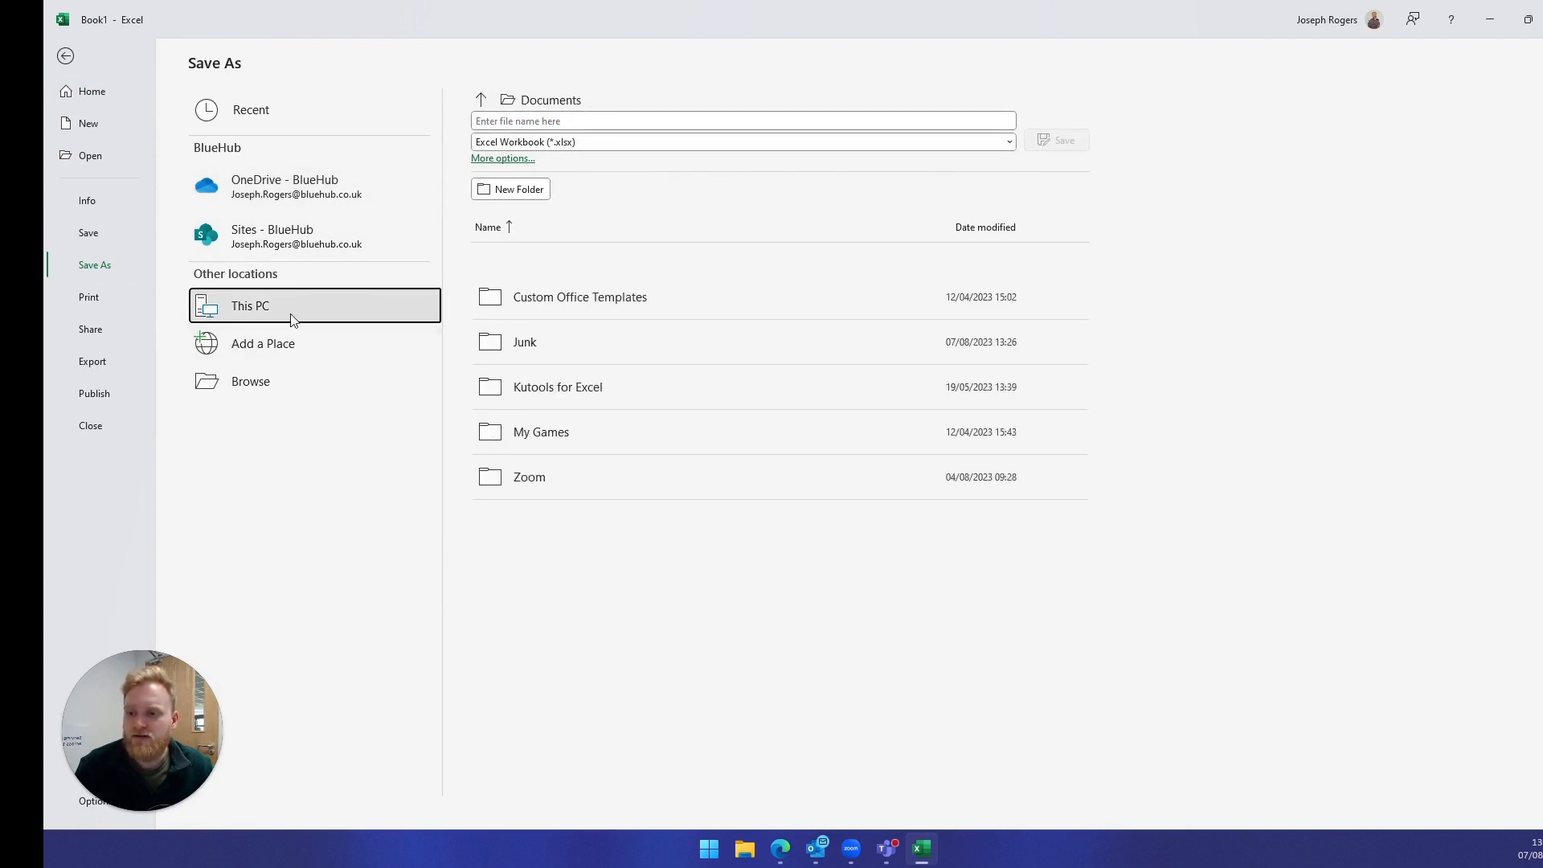
pyautogui.click(250, 381)
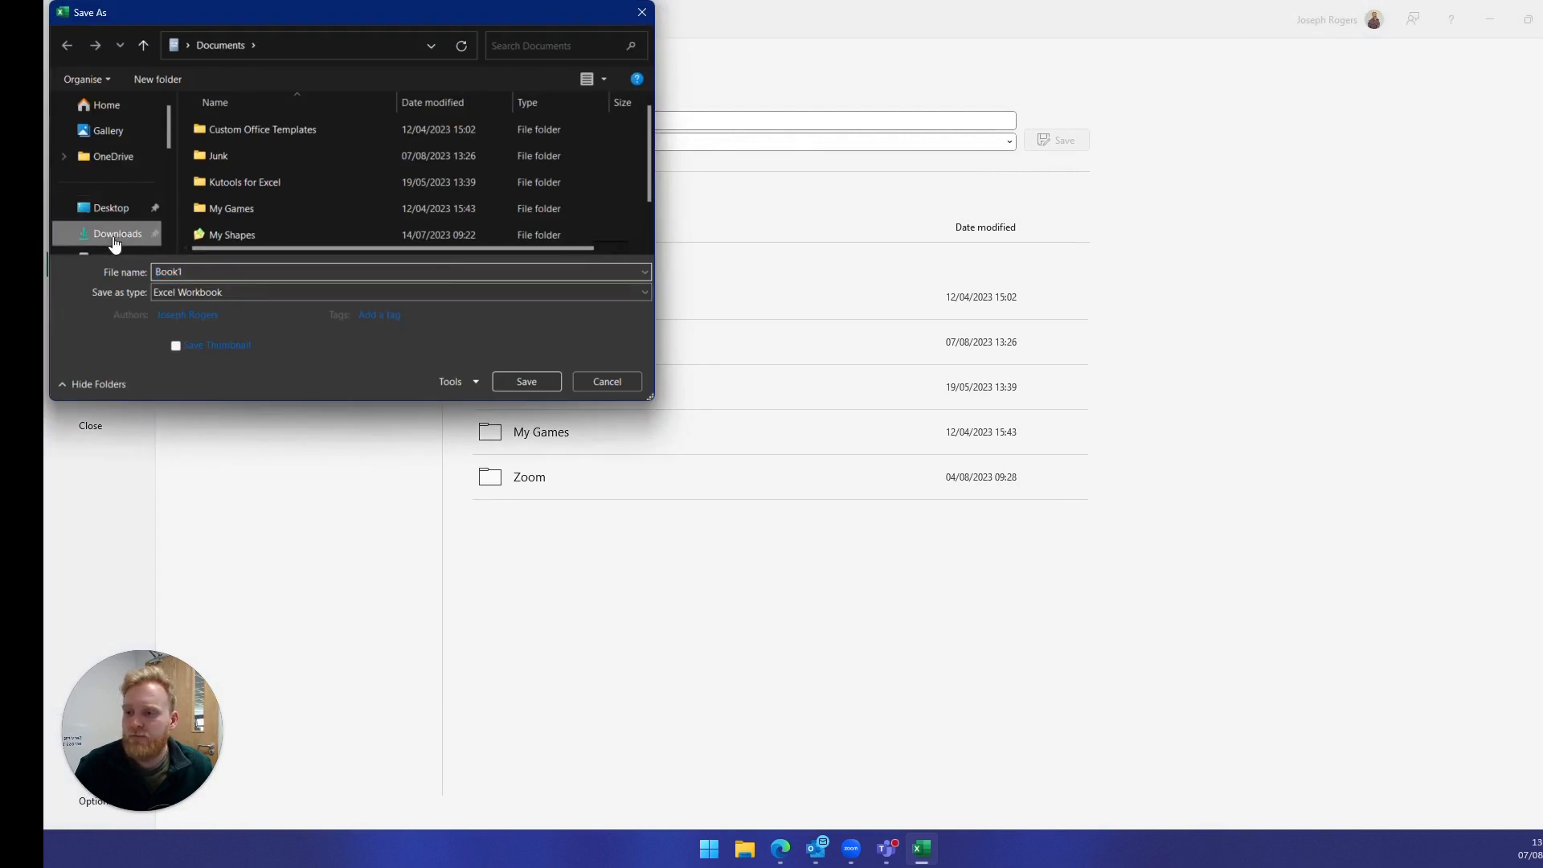
pyautogui.click(117, 233)
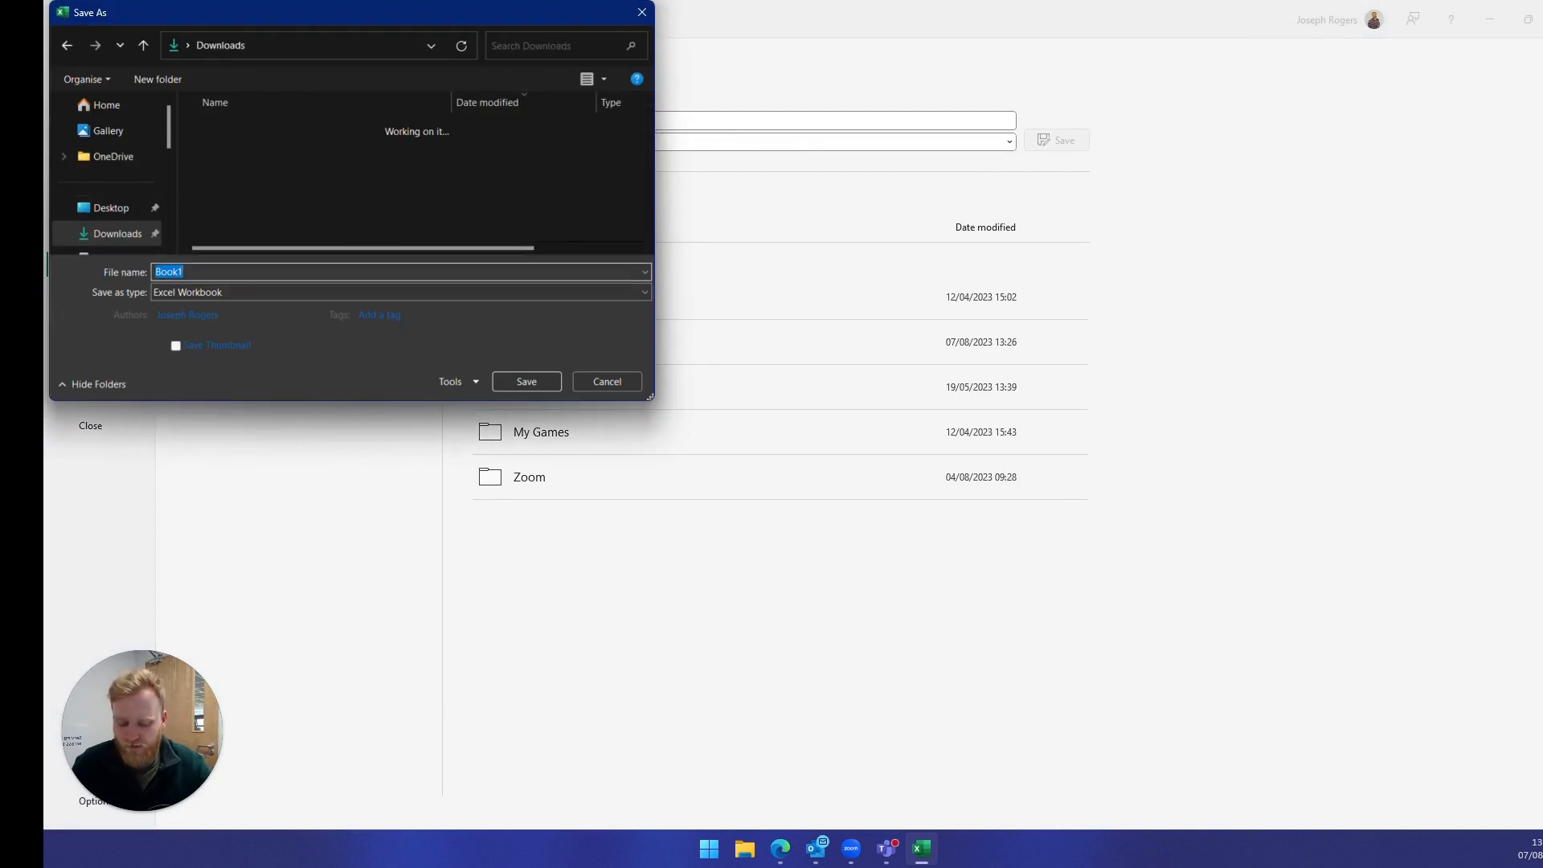
# - Save the workbook as 'Youtube Upload' and return to the Cin7 Core Products page
pyautogui.write('Youtube Up')
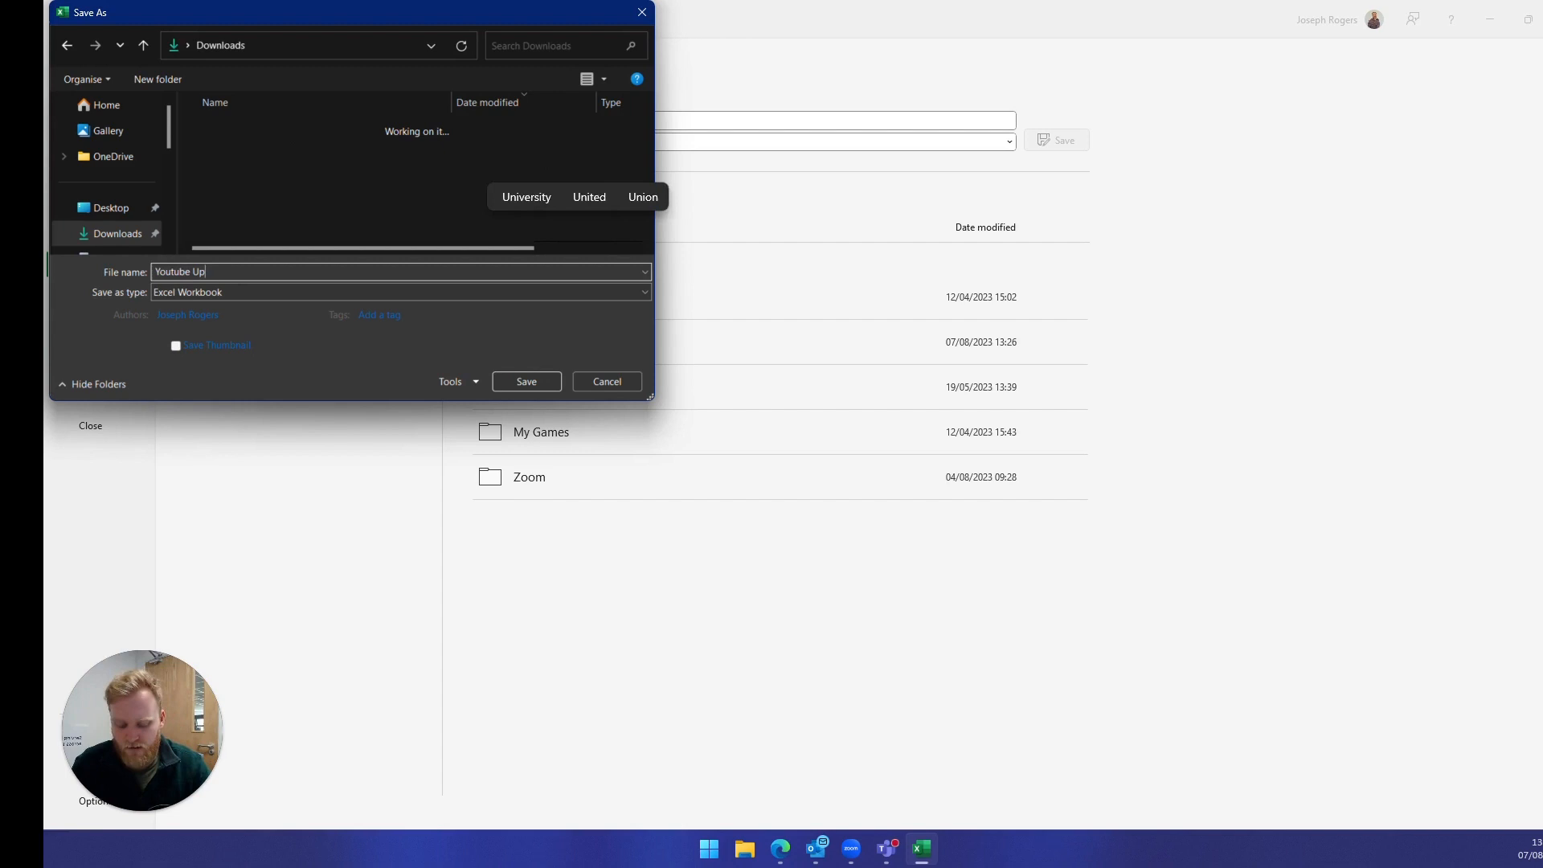
pyautogui.write('load')
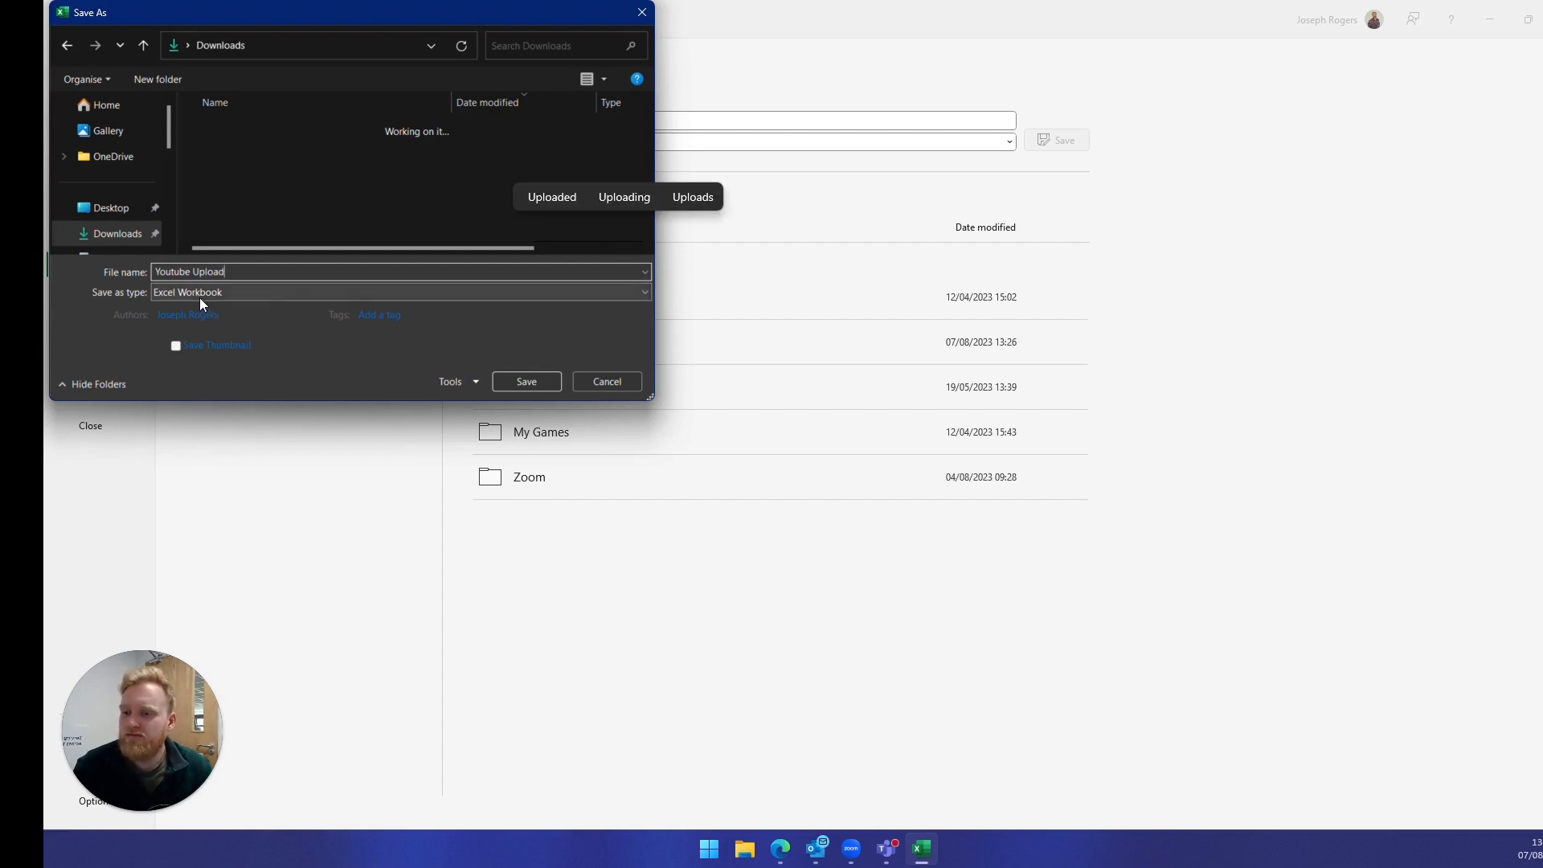
pyautogui.moveTo(444, 352)
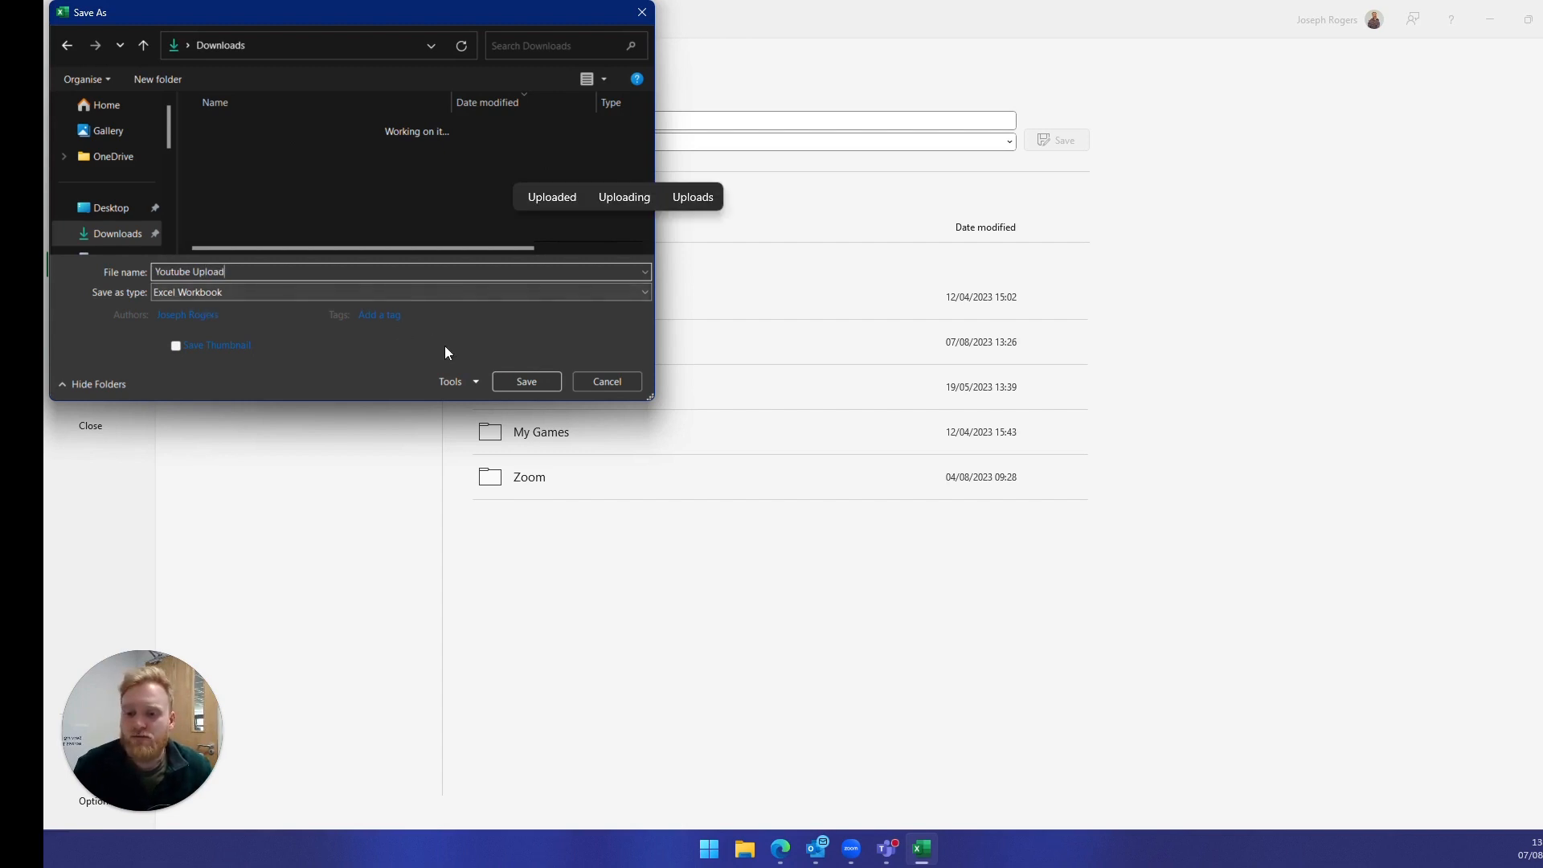
pyautogui.click(526, 381)
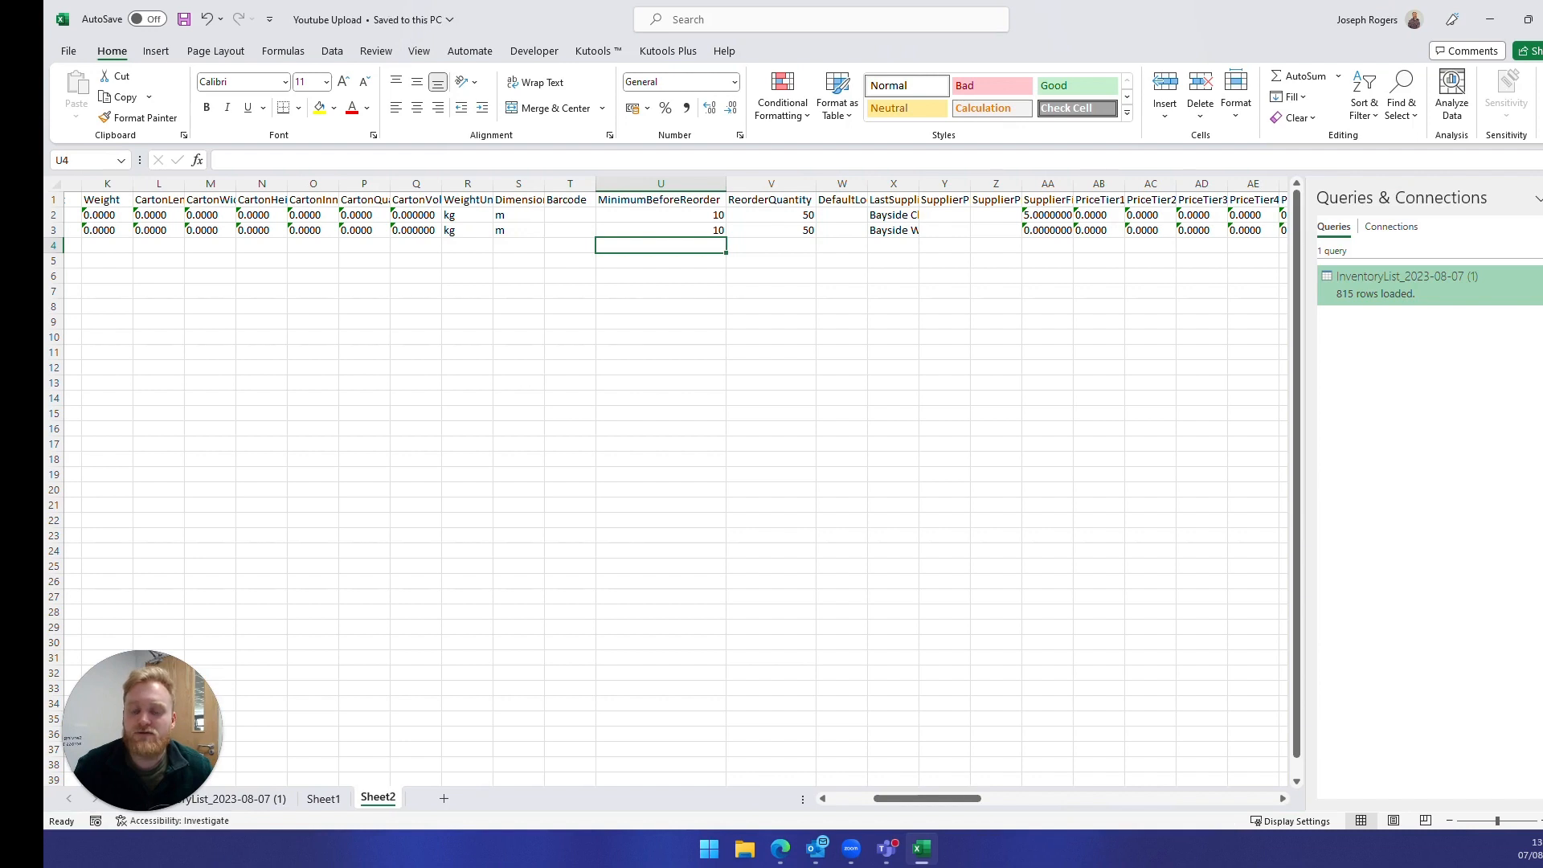
pyautogui.click(661, 368)
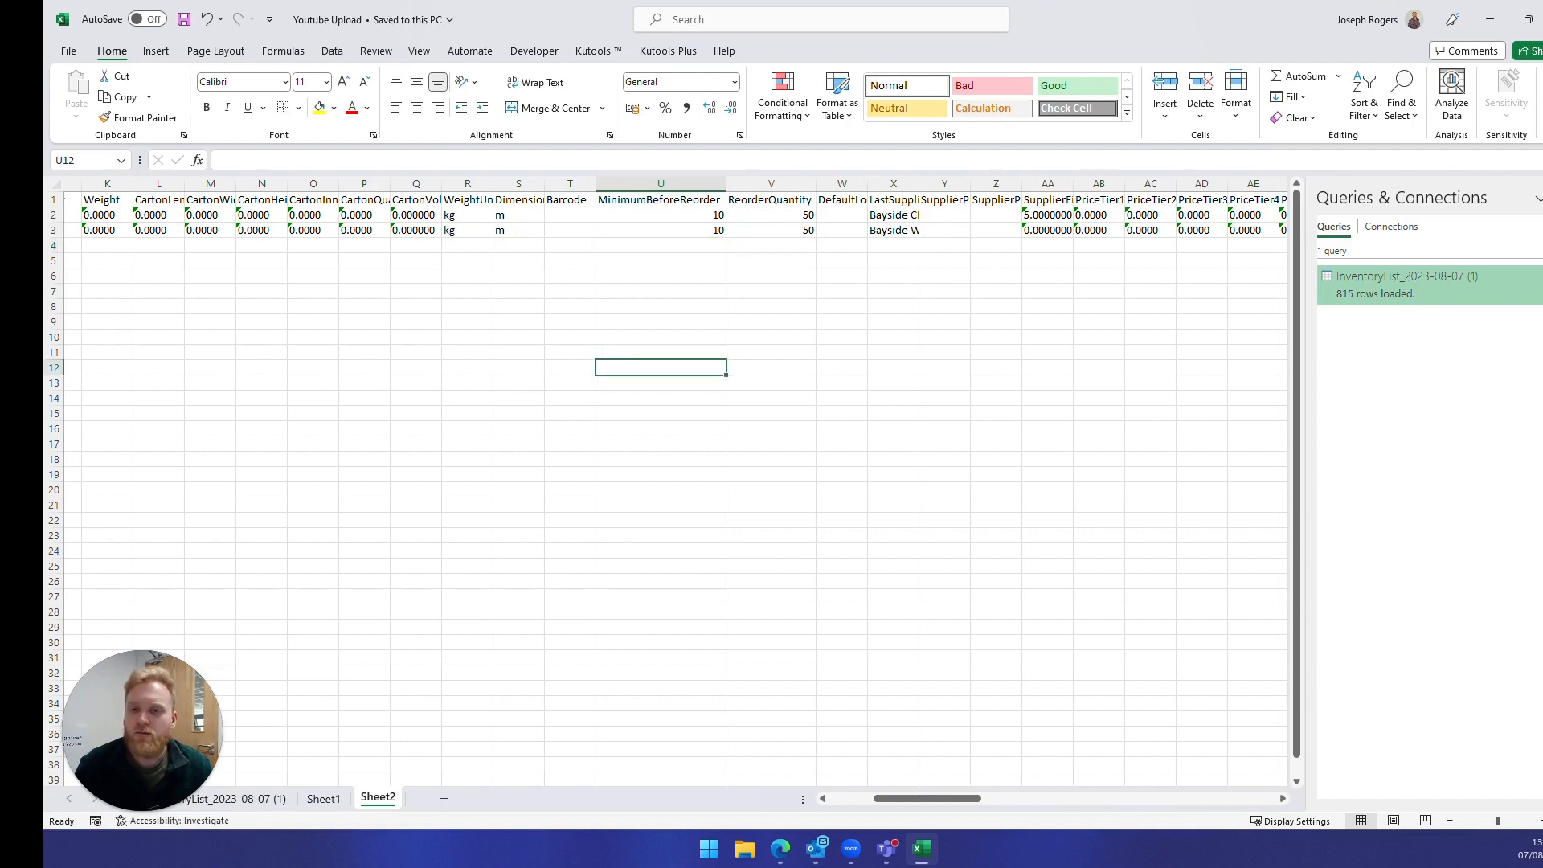
pyautogui.moveTo(264, 805)
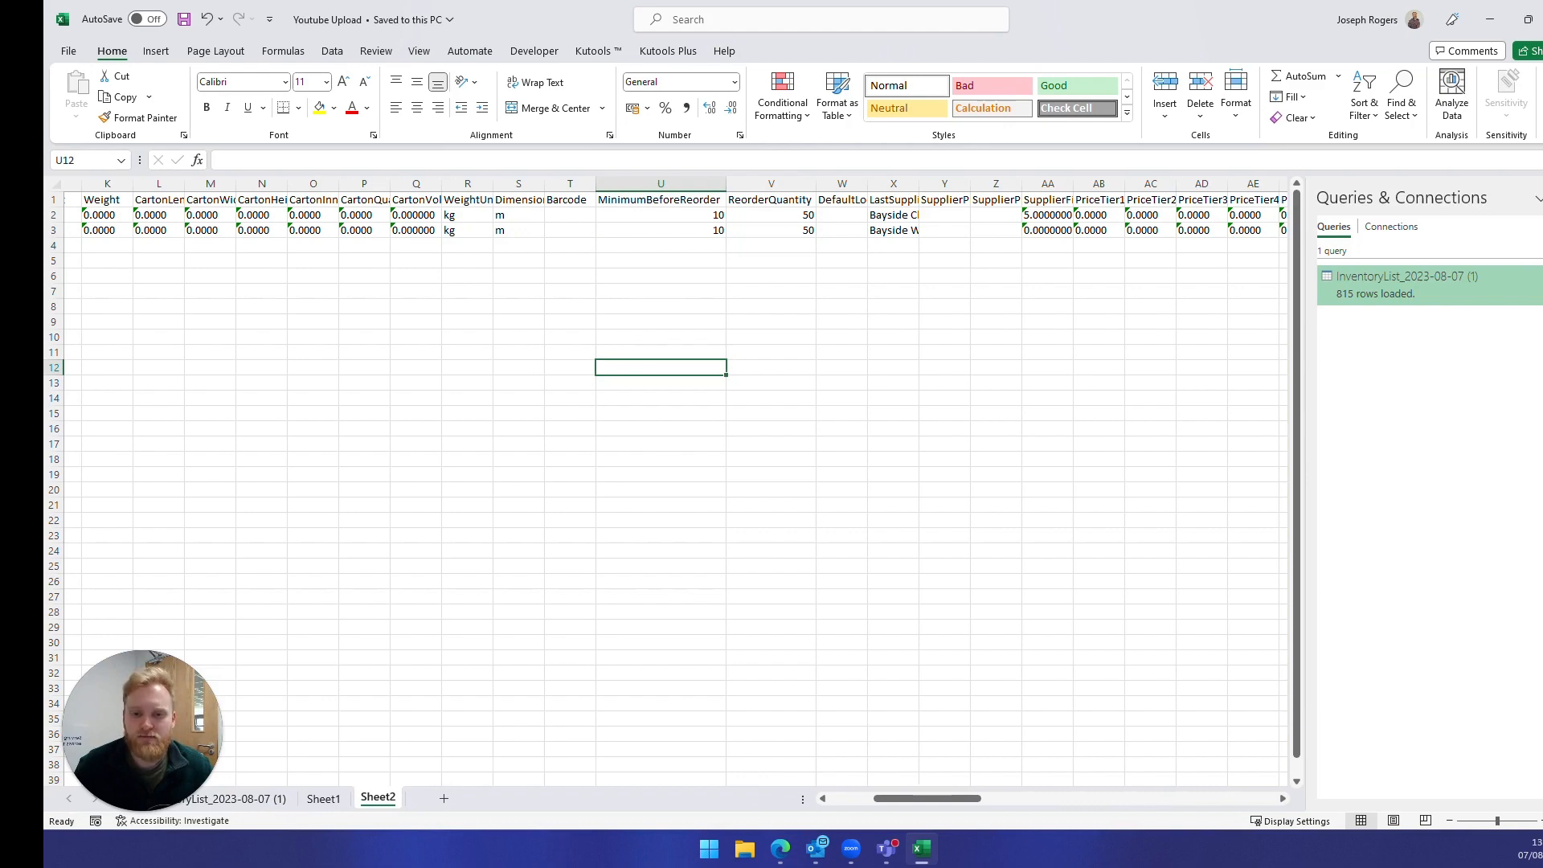
pyautogui.click(661, 245)
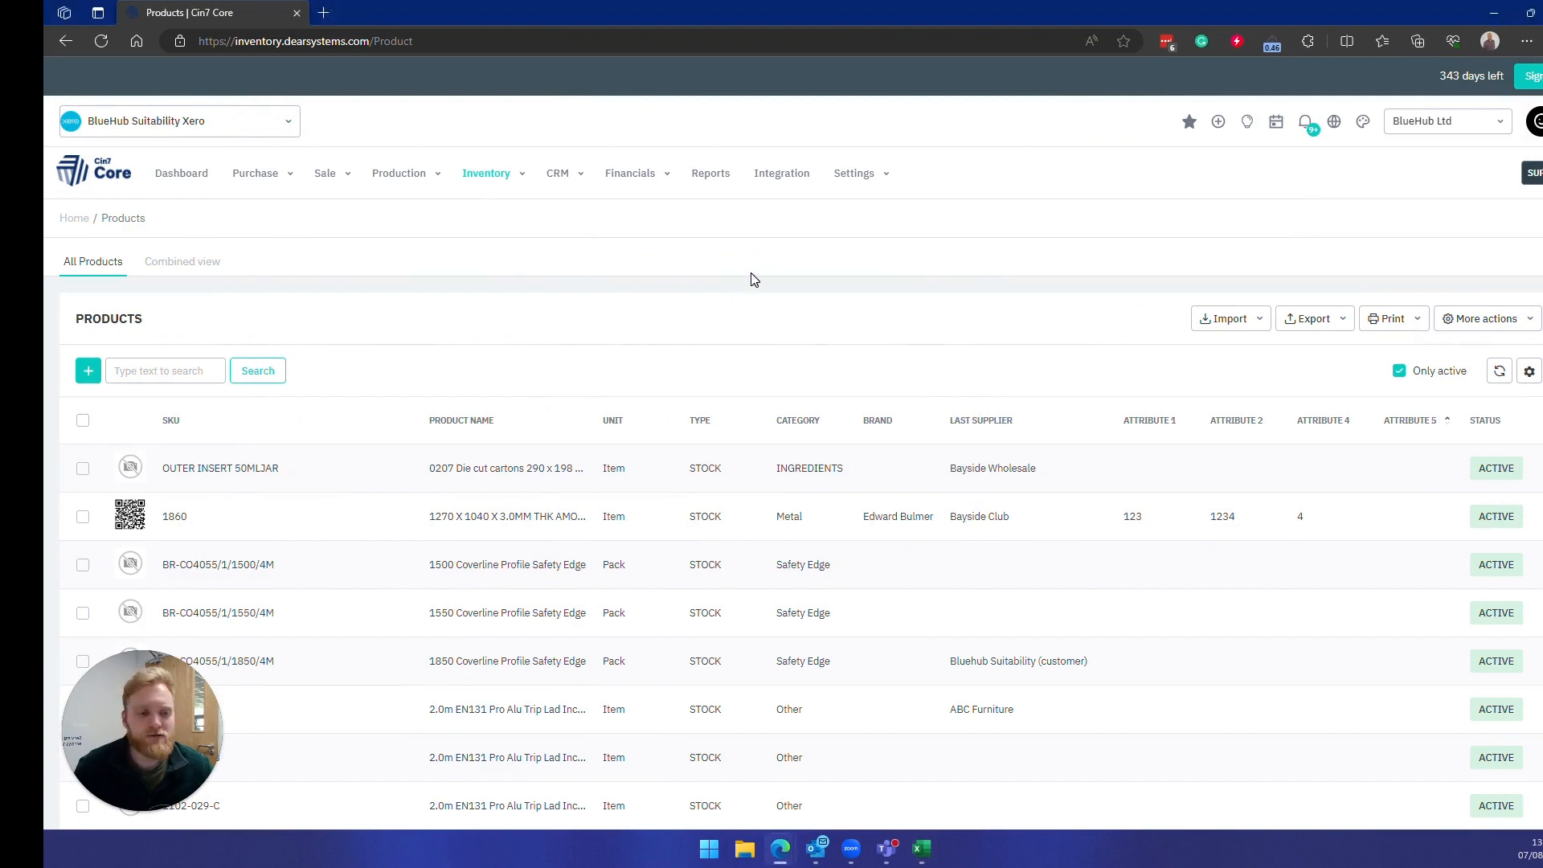
pyautogui.moveTo(1231, 319)
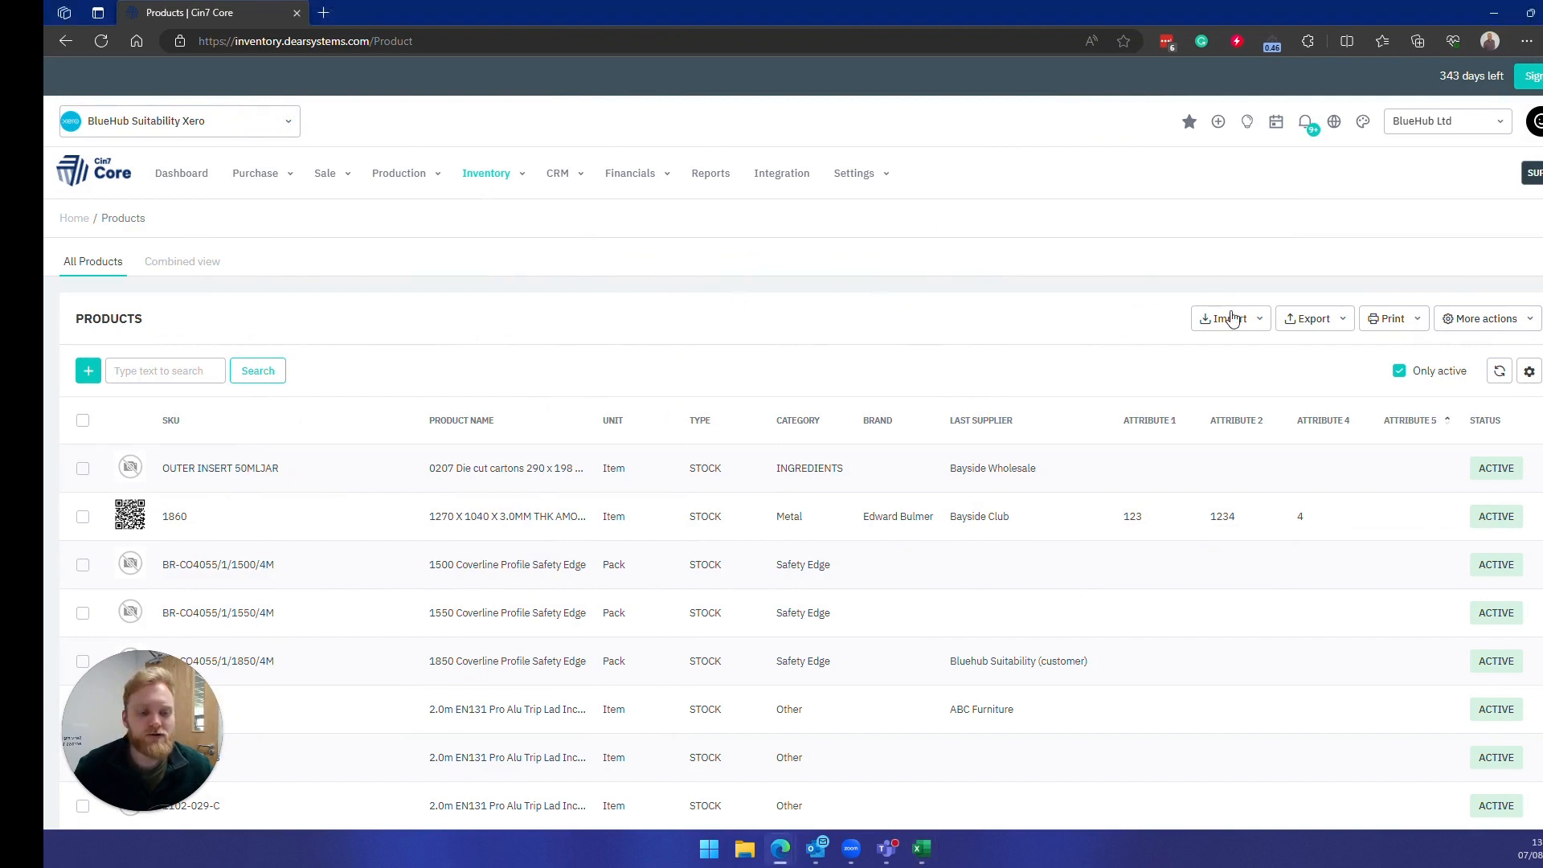
# - Go from the Products page to the Import inventory list page
pyautogui.click(1225, 319)
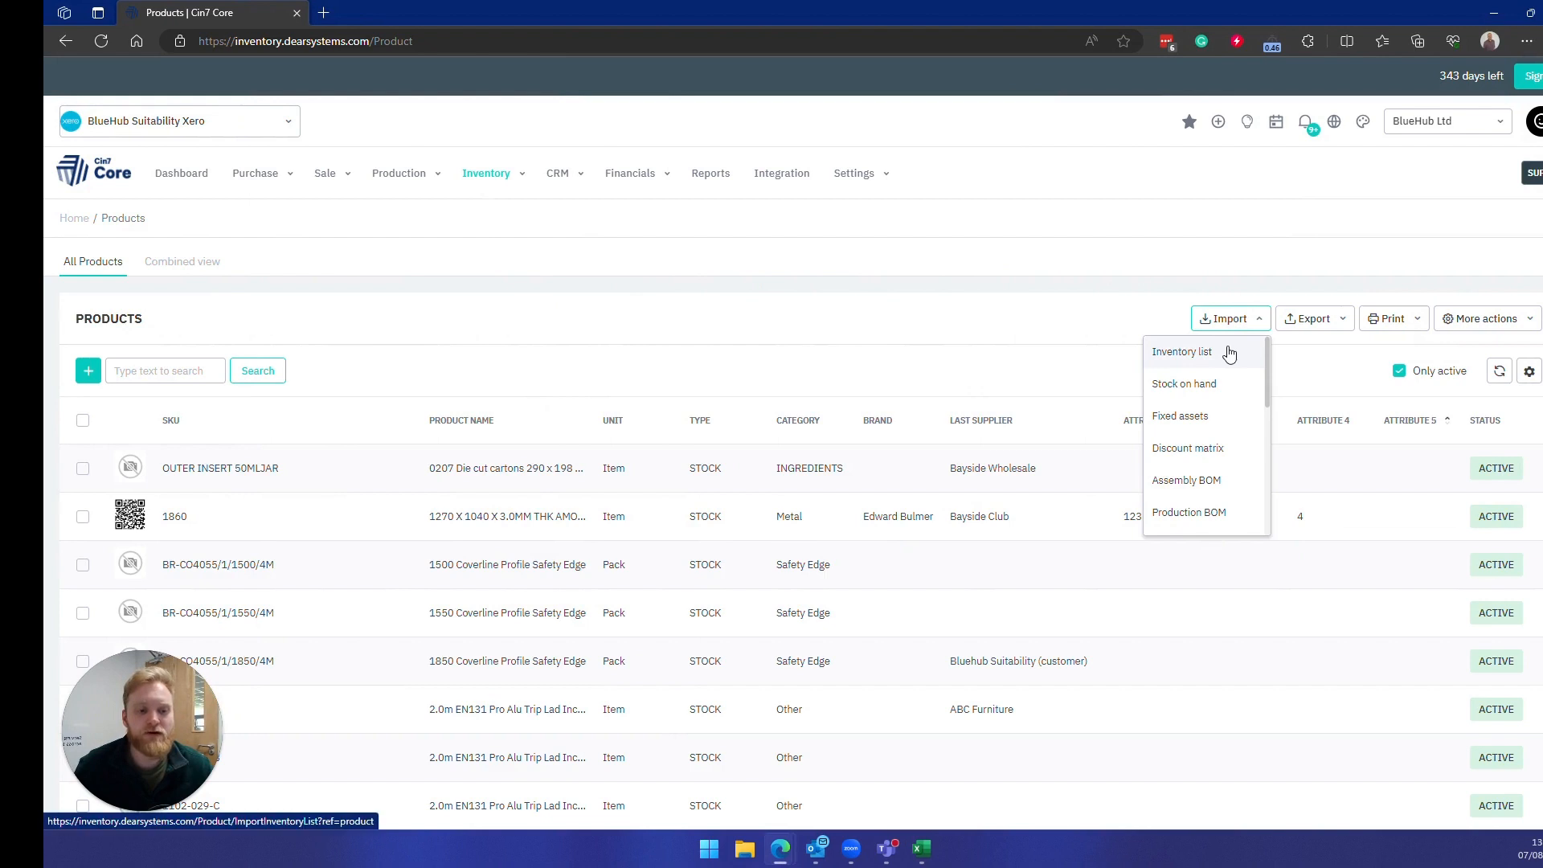
pyautogui.click(1181, 351)
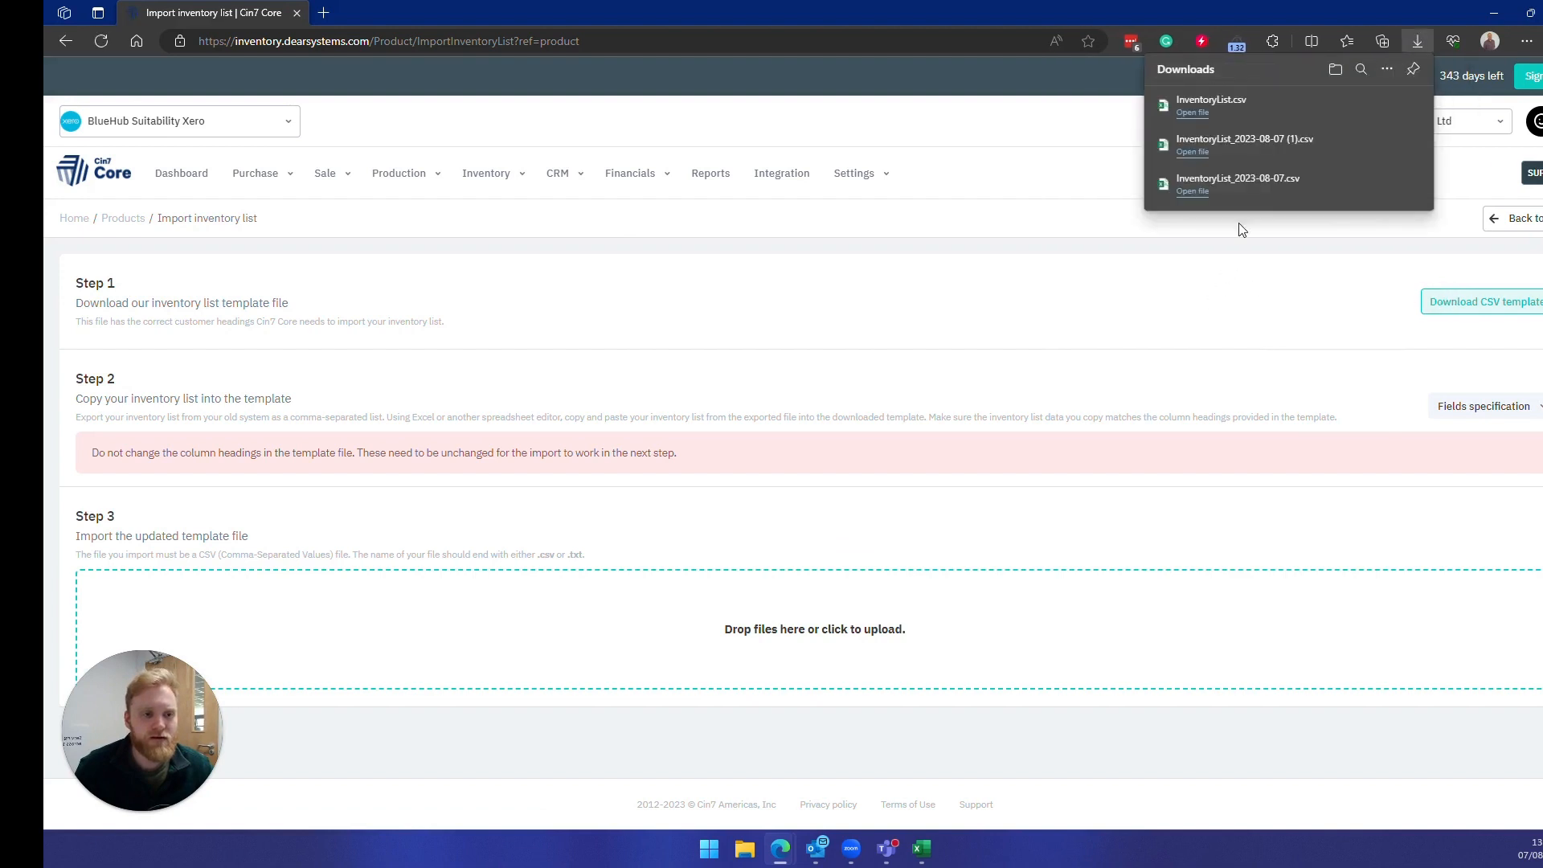
pyautogui.moveTo(1270, 144)
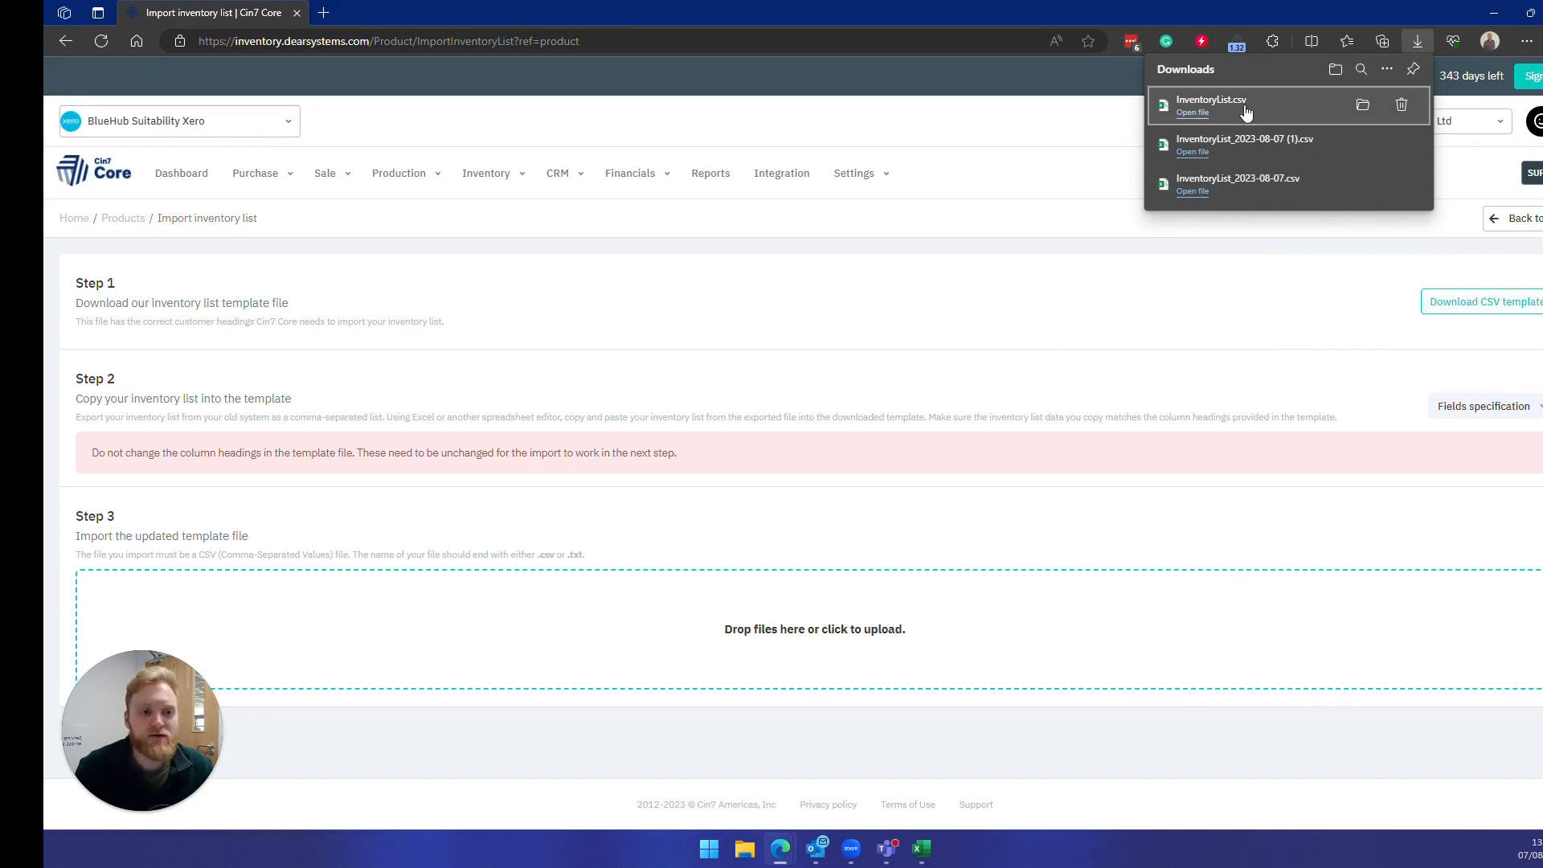
pyautogui.moveTo(1053, 244)
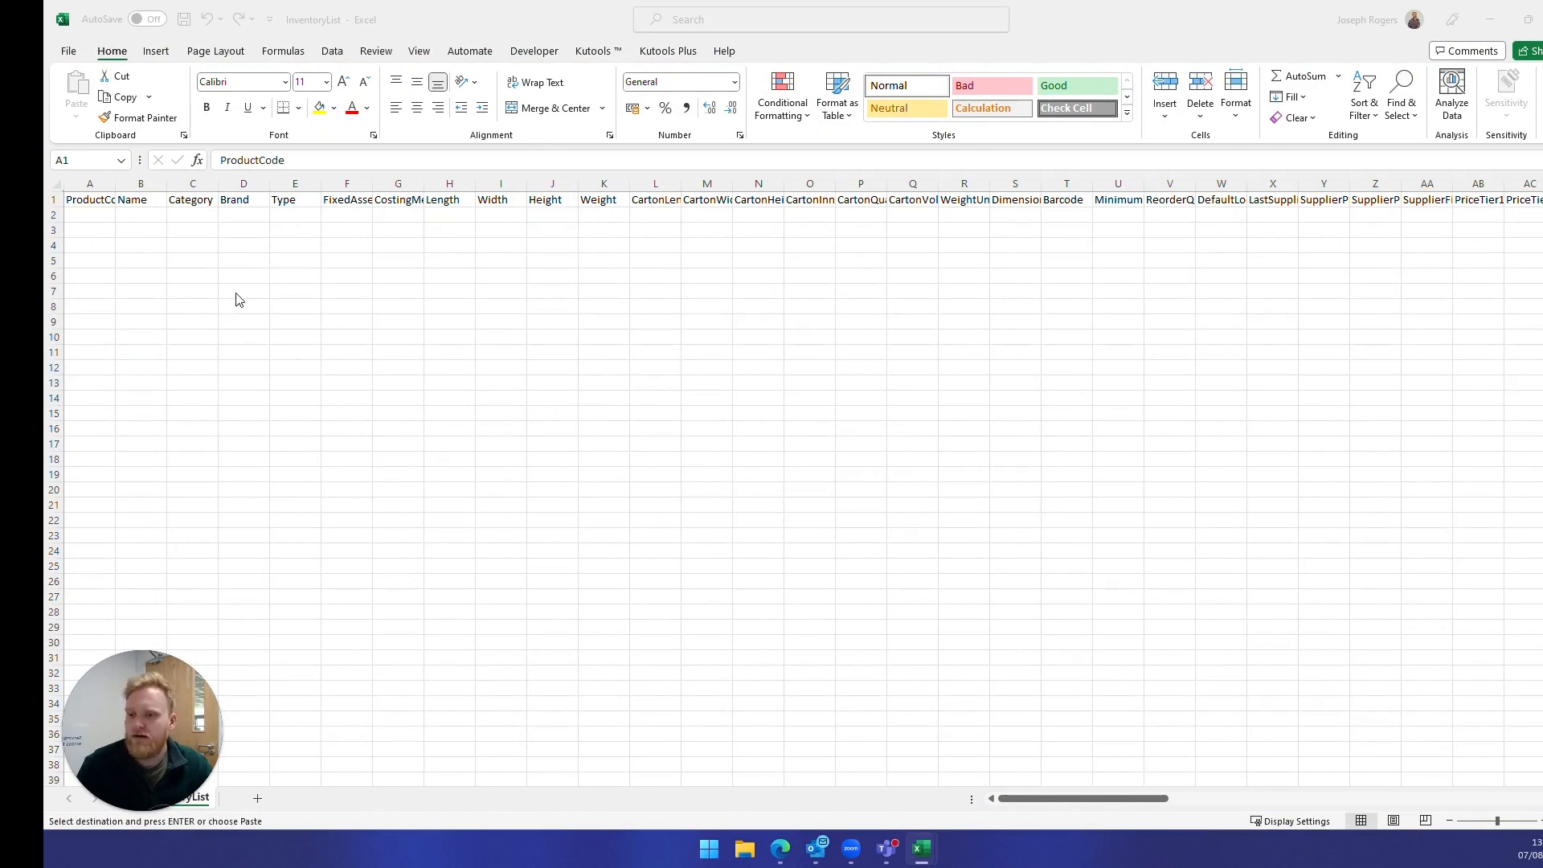
# - Paste the two carton product rows into the template, check Minimum and ReorderQuantity, and save the workbook
pyautogui.rightClick(88, 213)
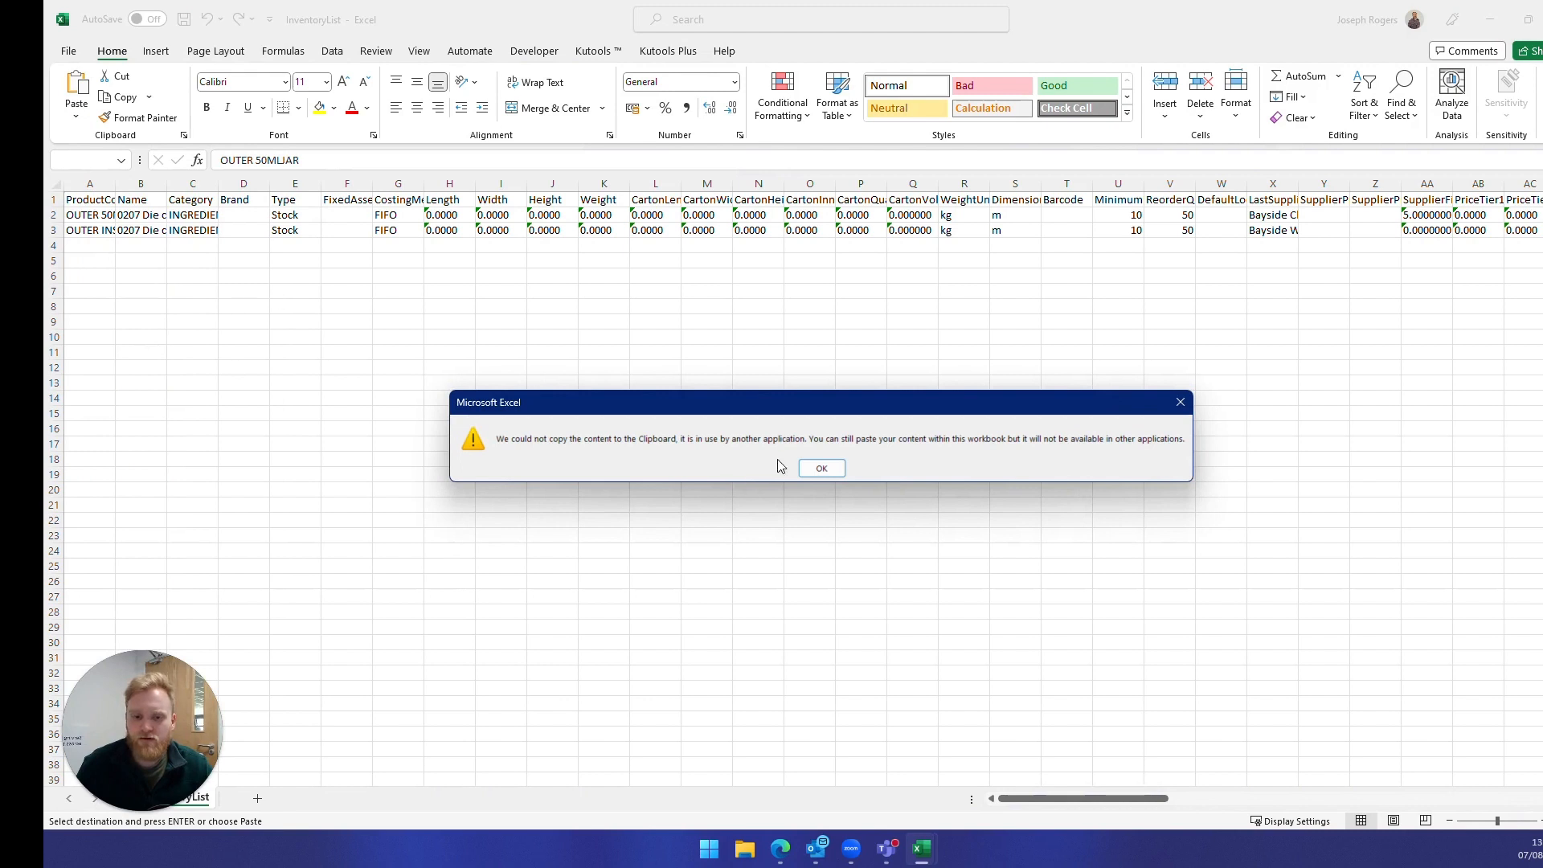
pyautogui.click(821, 468)
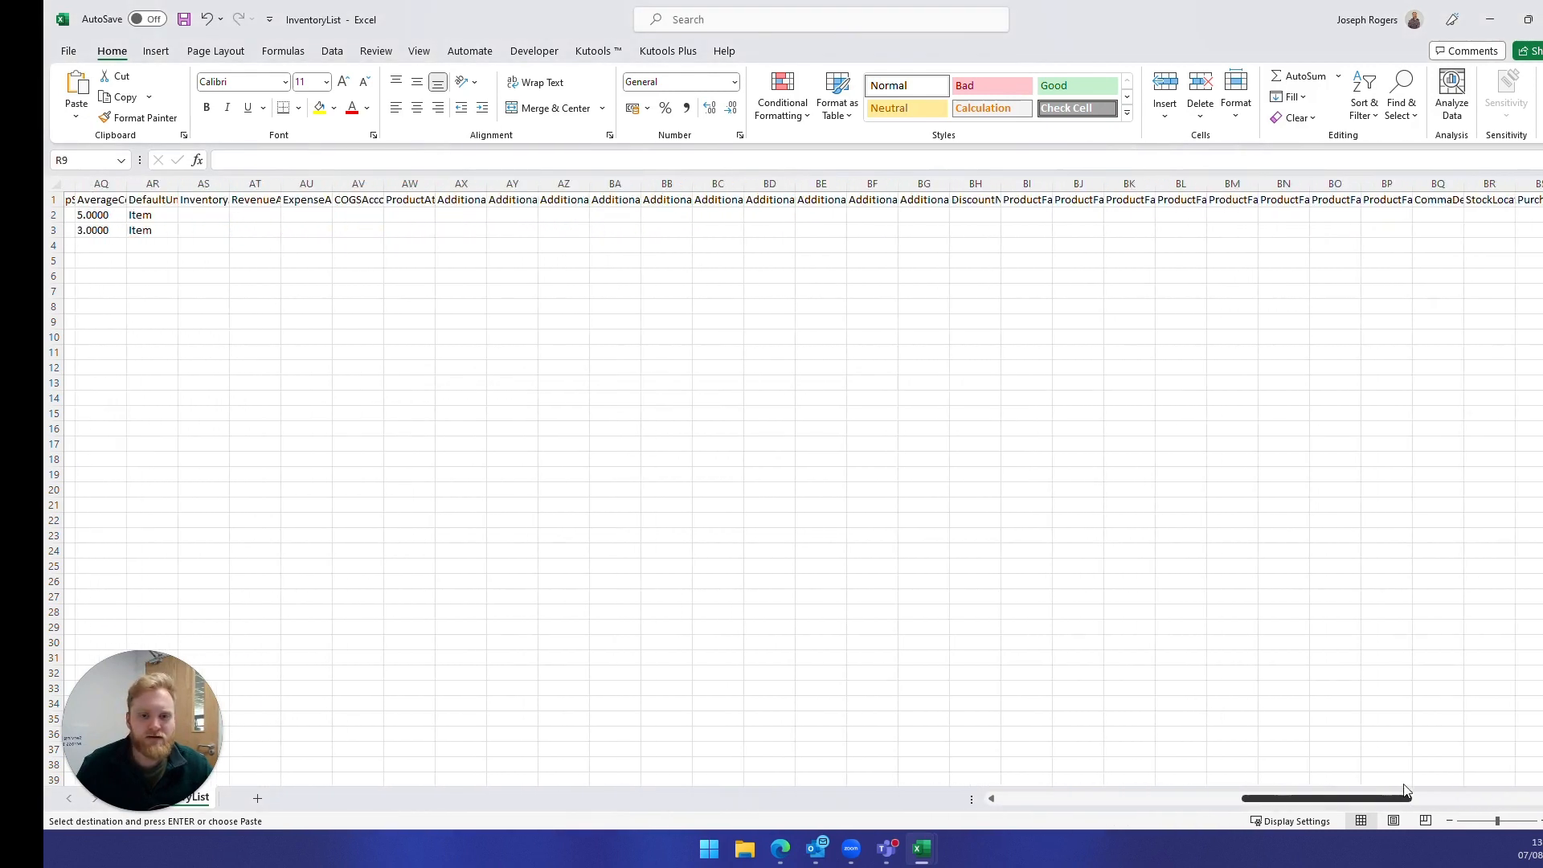
pyautogui.hscroll(3)
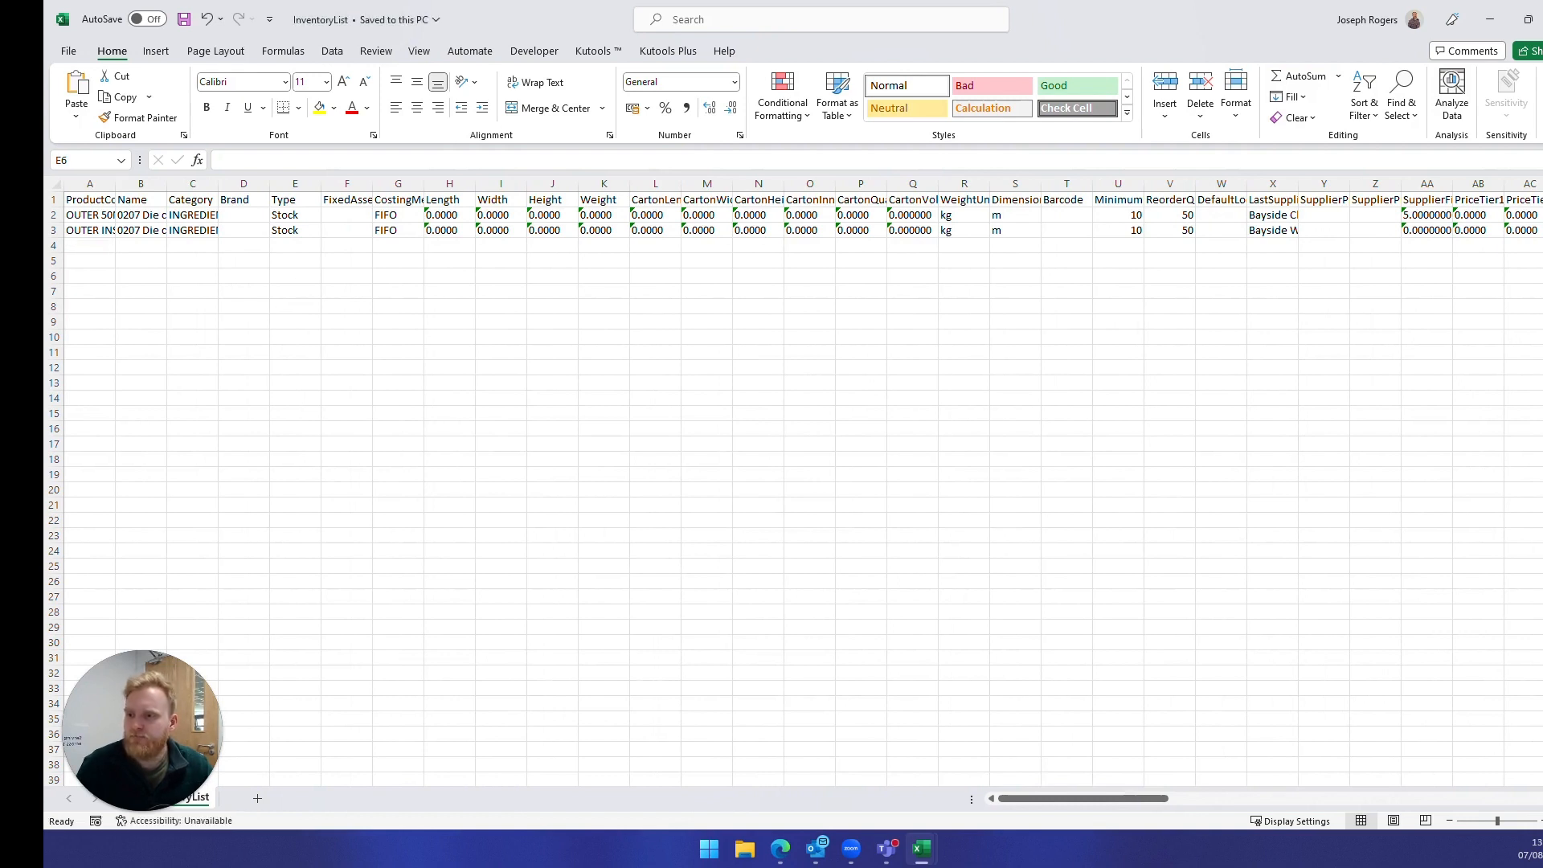
pyautogui.click(193, 245)
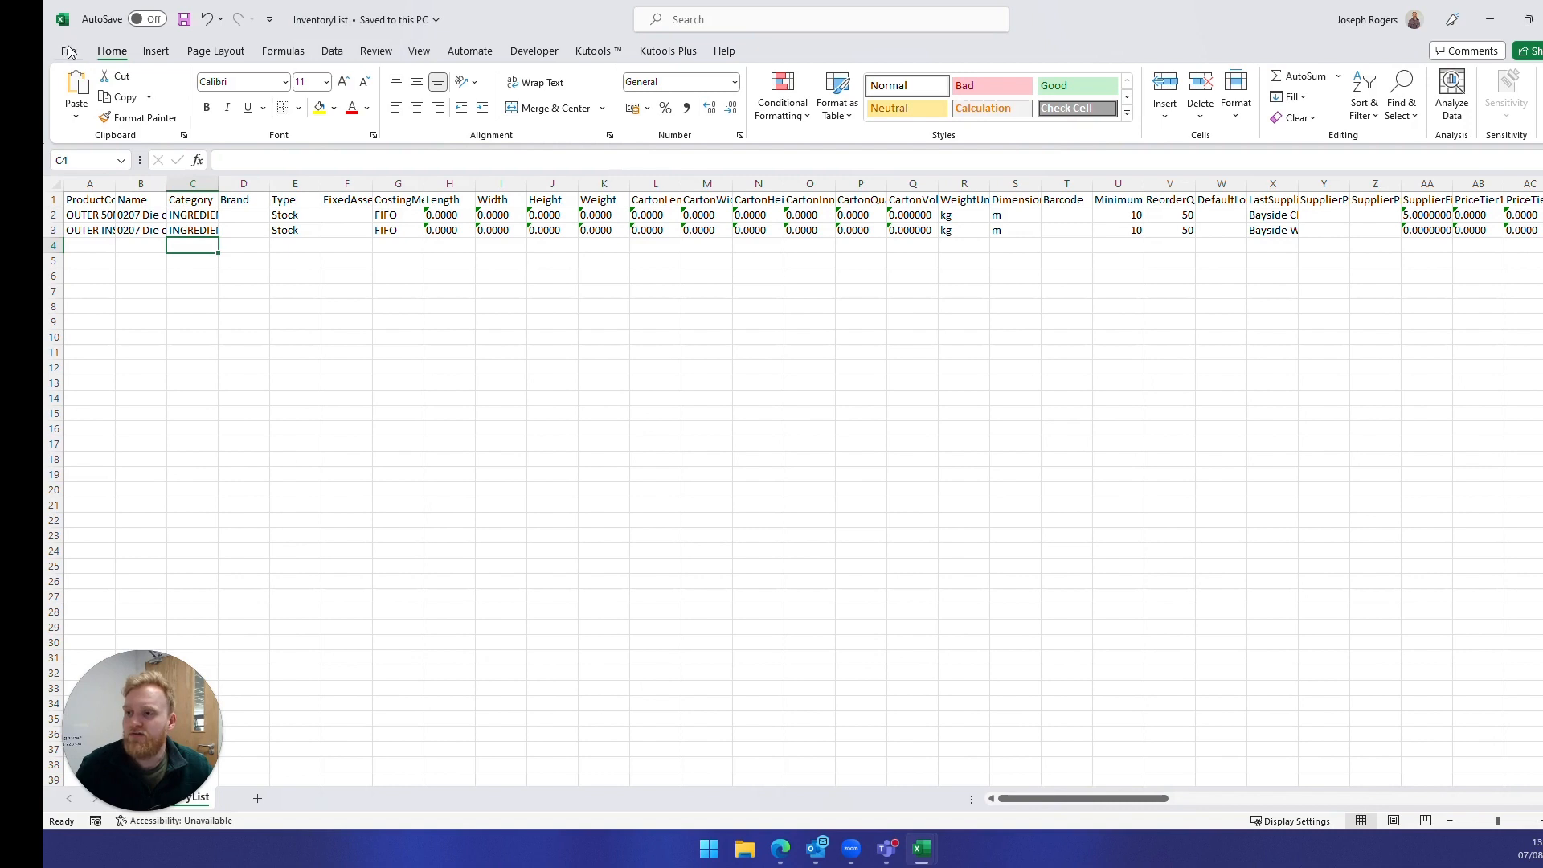
# - Save the sheet as CSV UTF-8 (Comma delimited), replacing InventoryList.csv in Downloads, and return to Cin7 Core
pyautogui.click(69, 50)
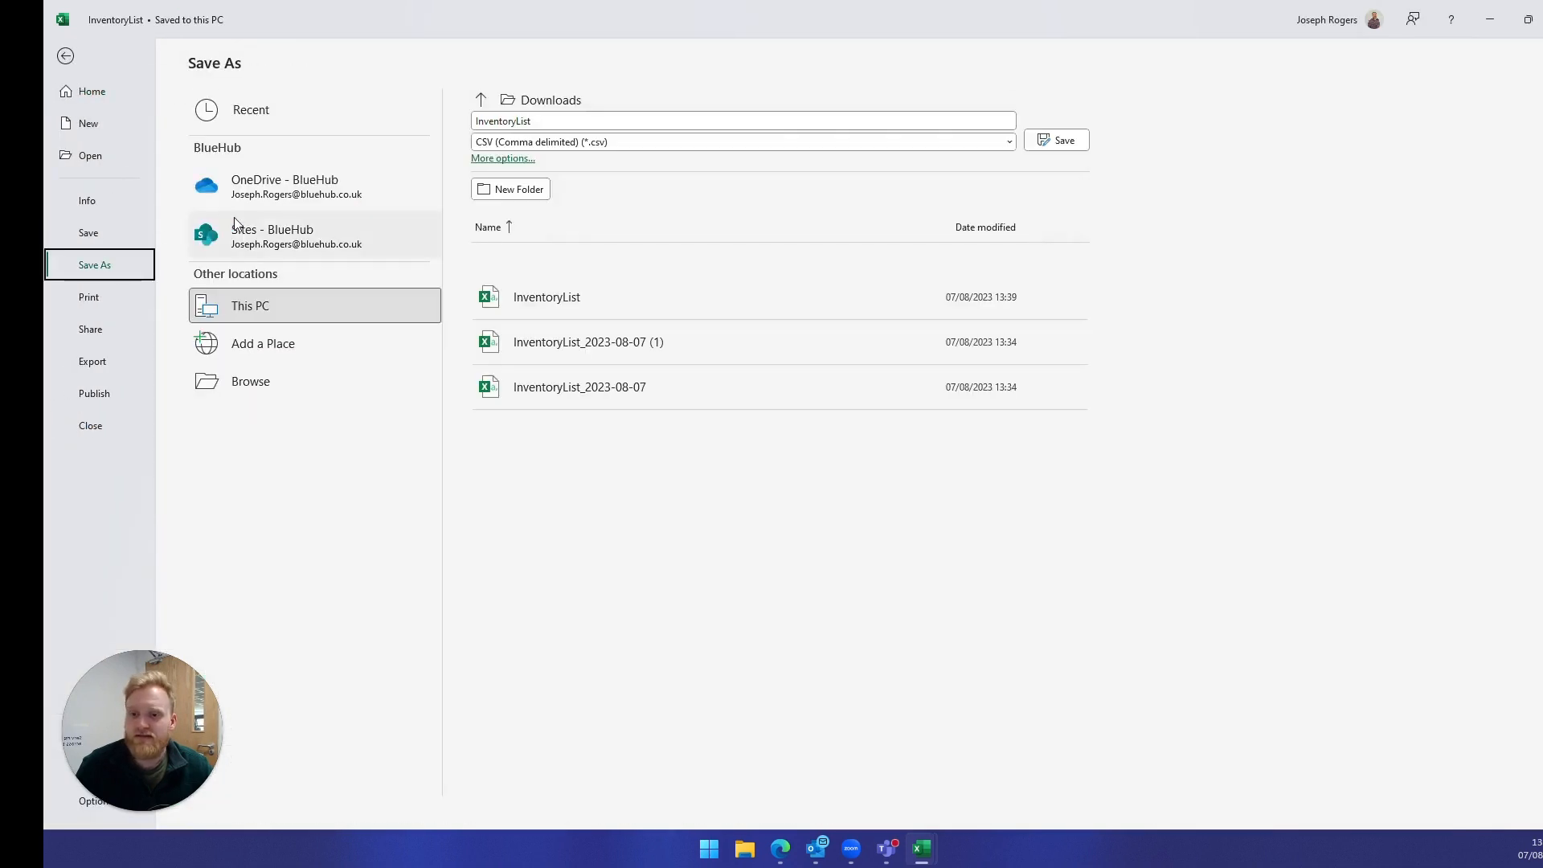
pyautogui.click(741, 141)
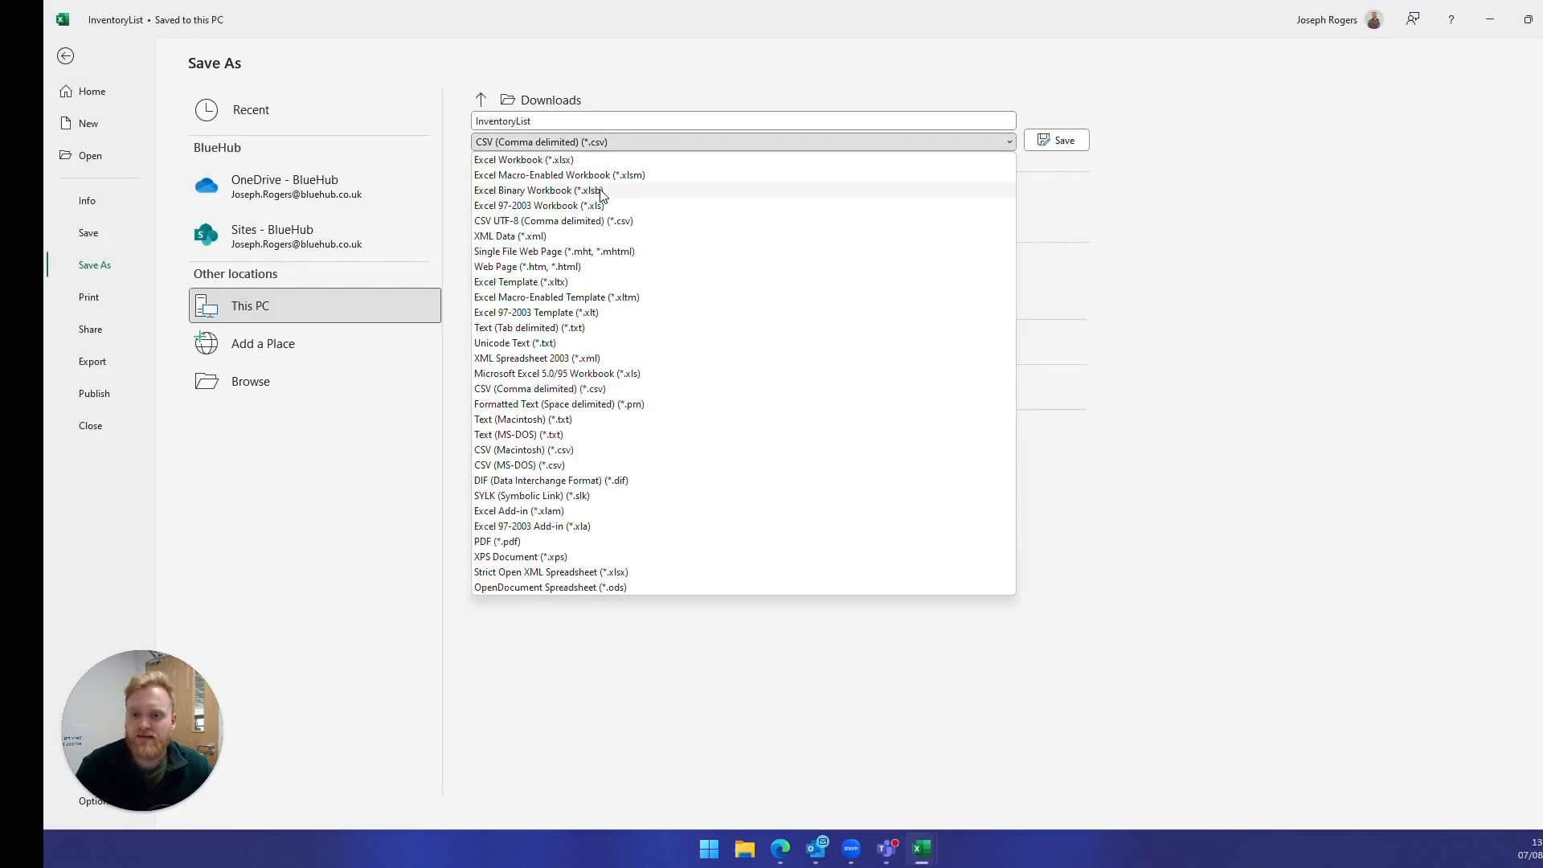
pyautogui.click(553, 220)
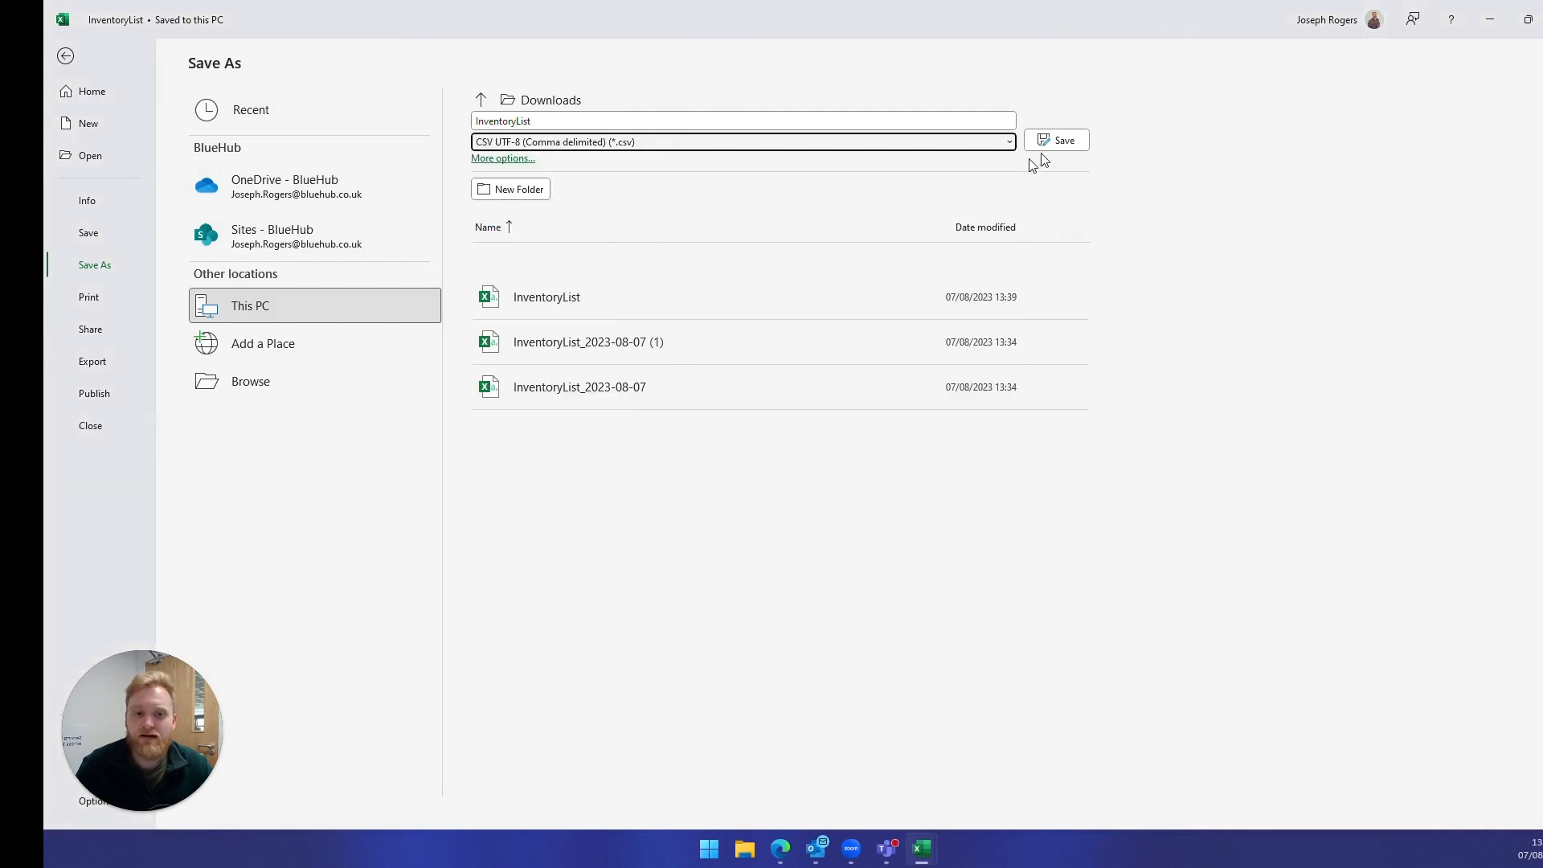
pyautogui.click(1065, 140)
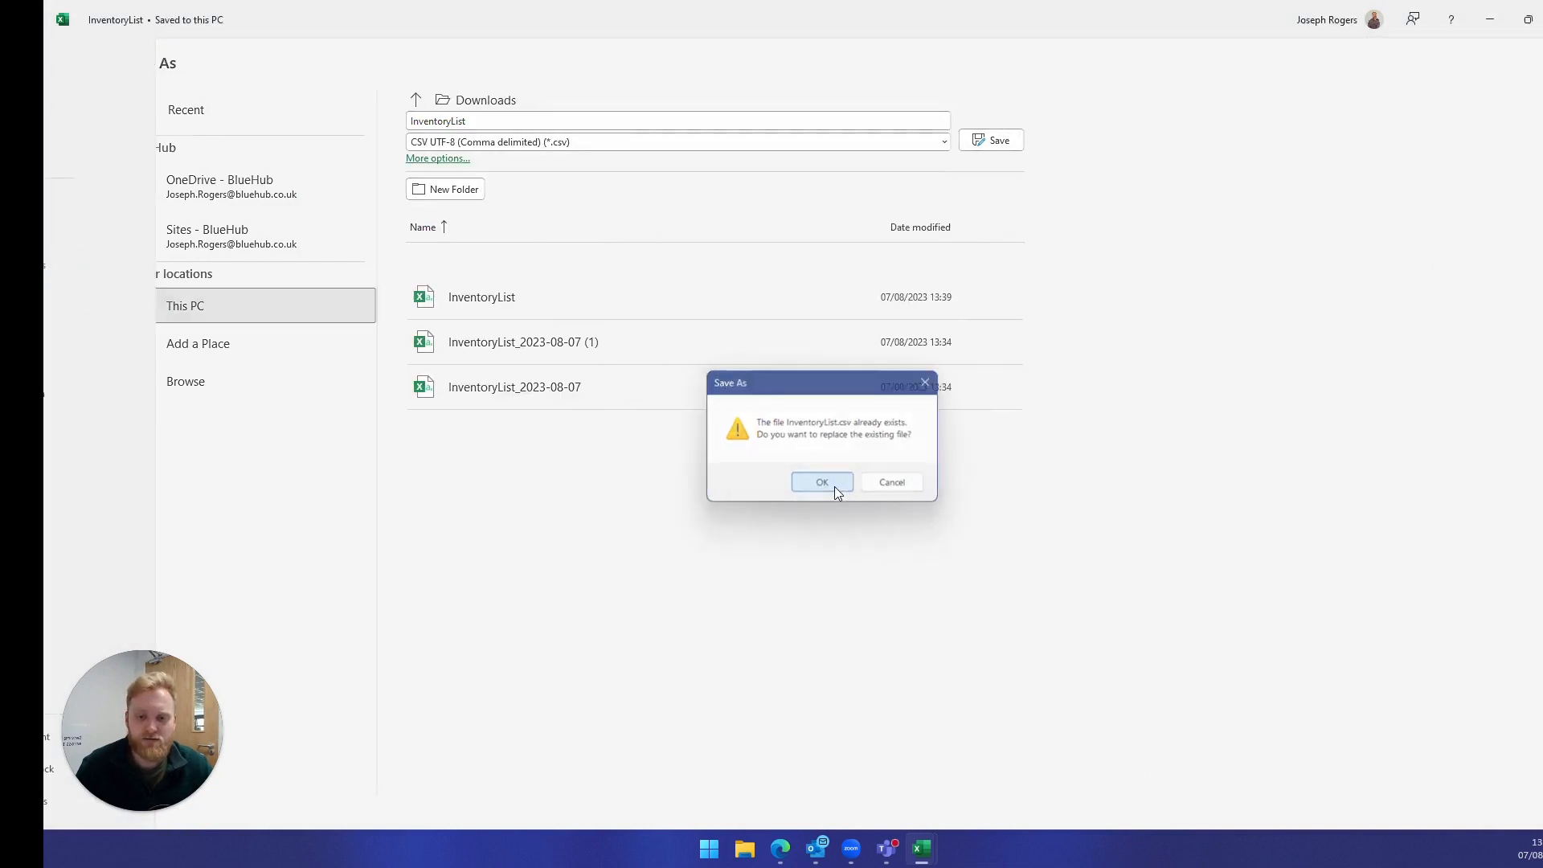
pyautogui.click(822, 481)
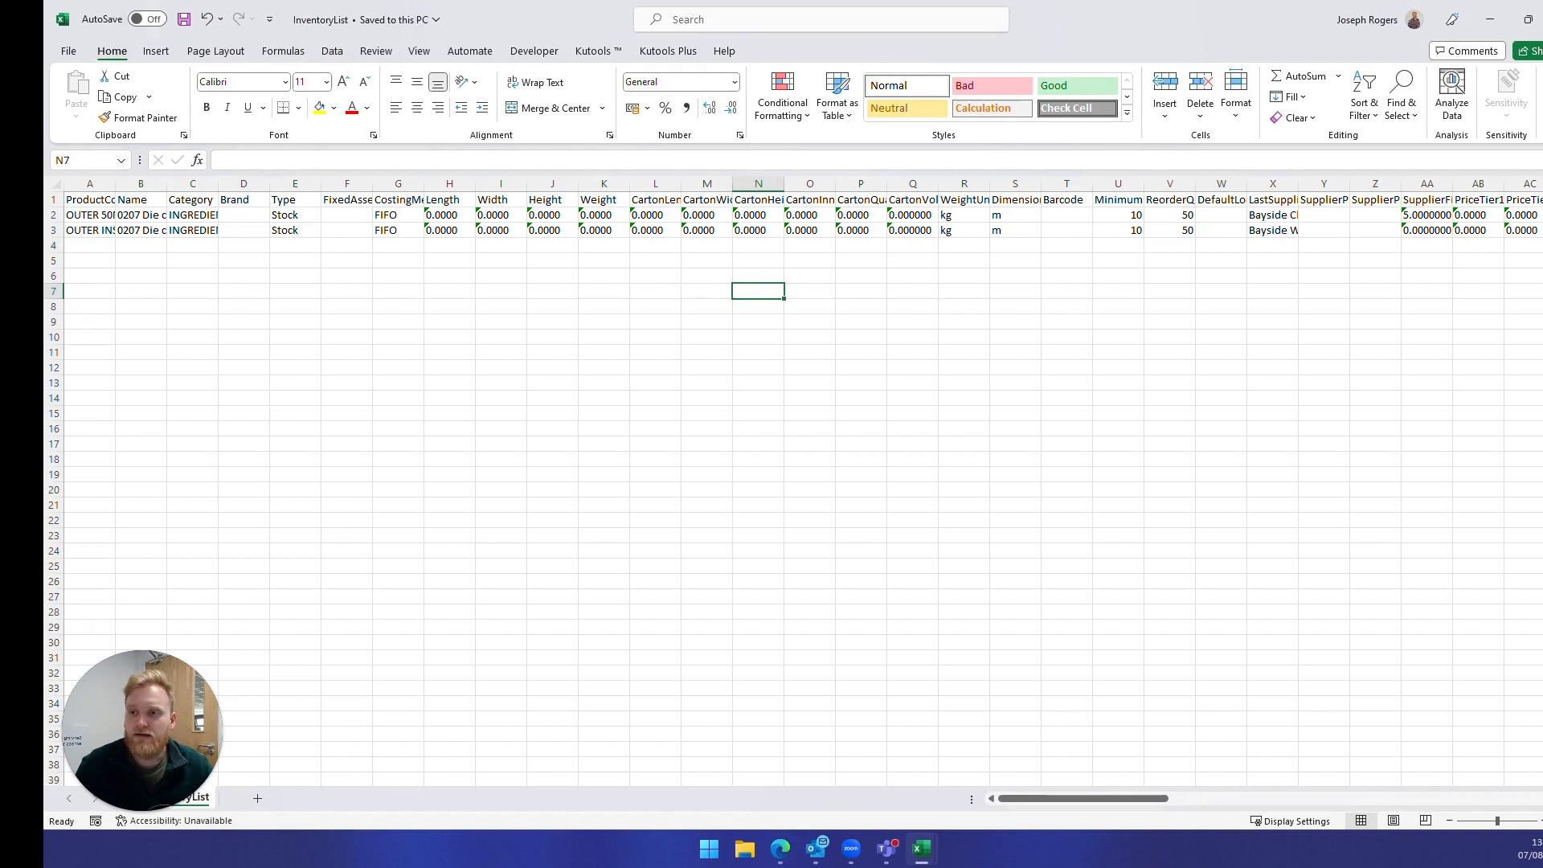
pyautogui.moveTo(1153, 21)
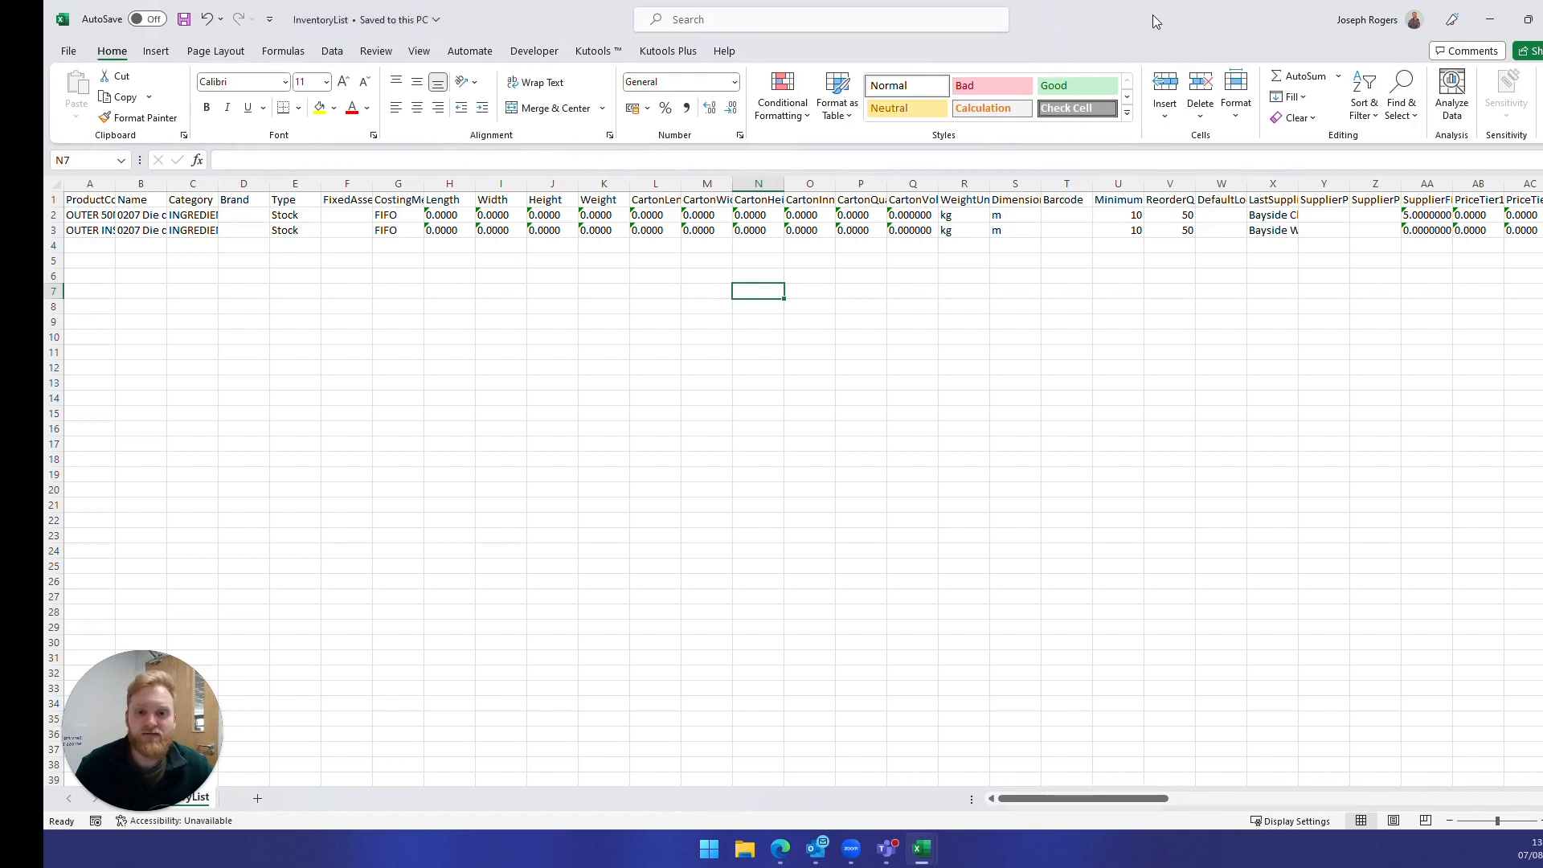
pyautogui.click(779, 849)
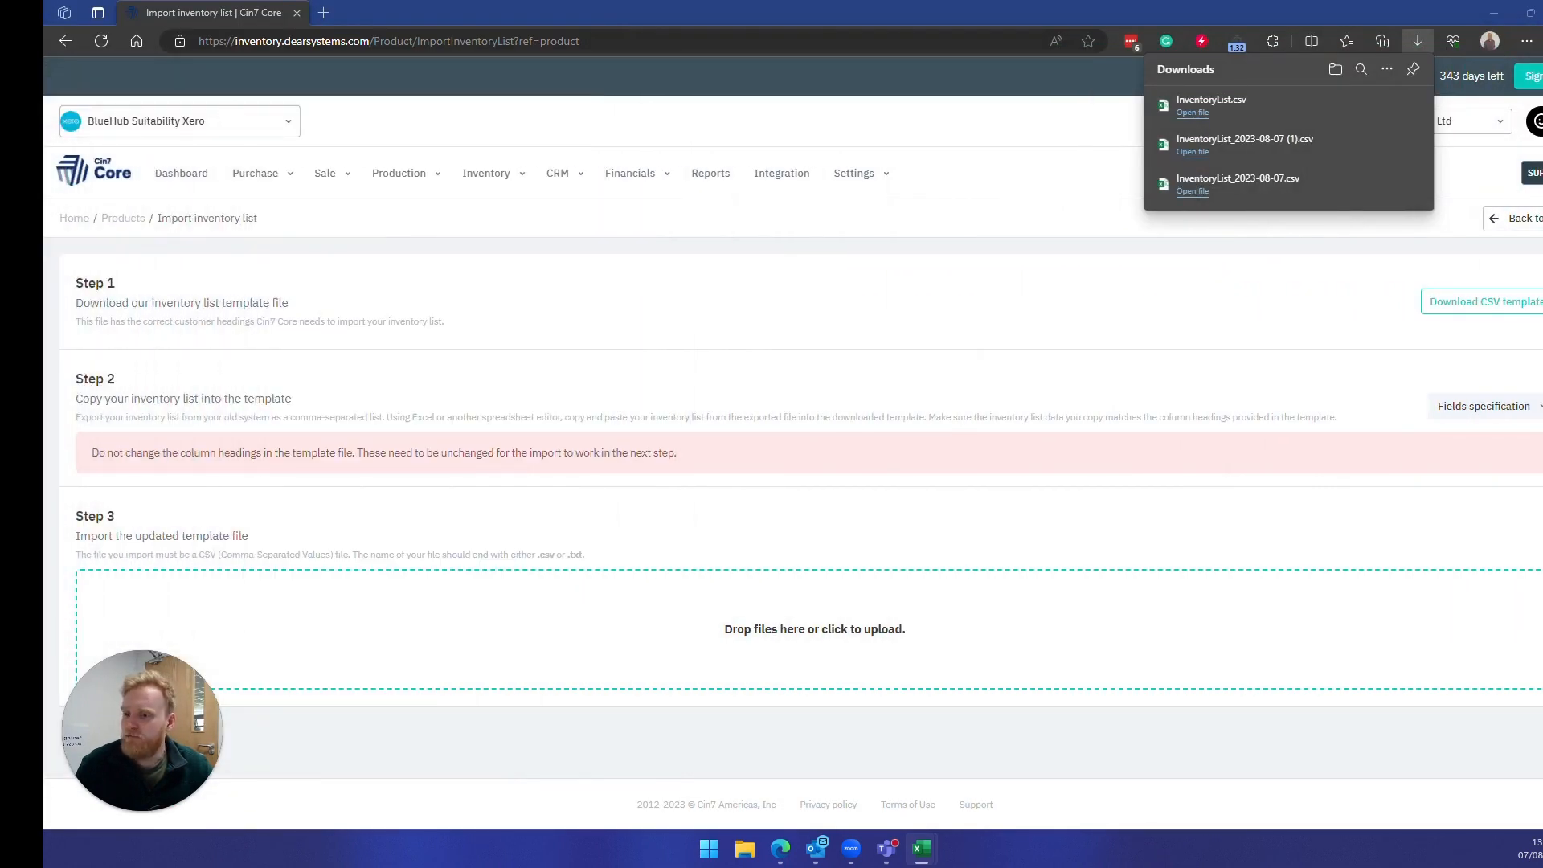
# - Upload the saved InventoryList CSV in the Step 3 drop zone so the products import successfully
pyautogui.click(855, 528)
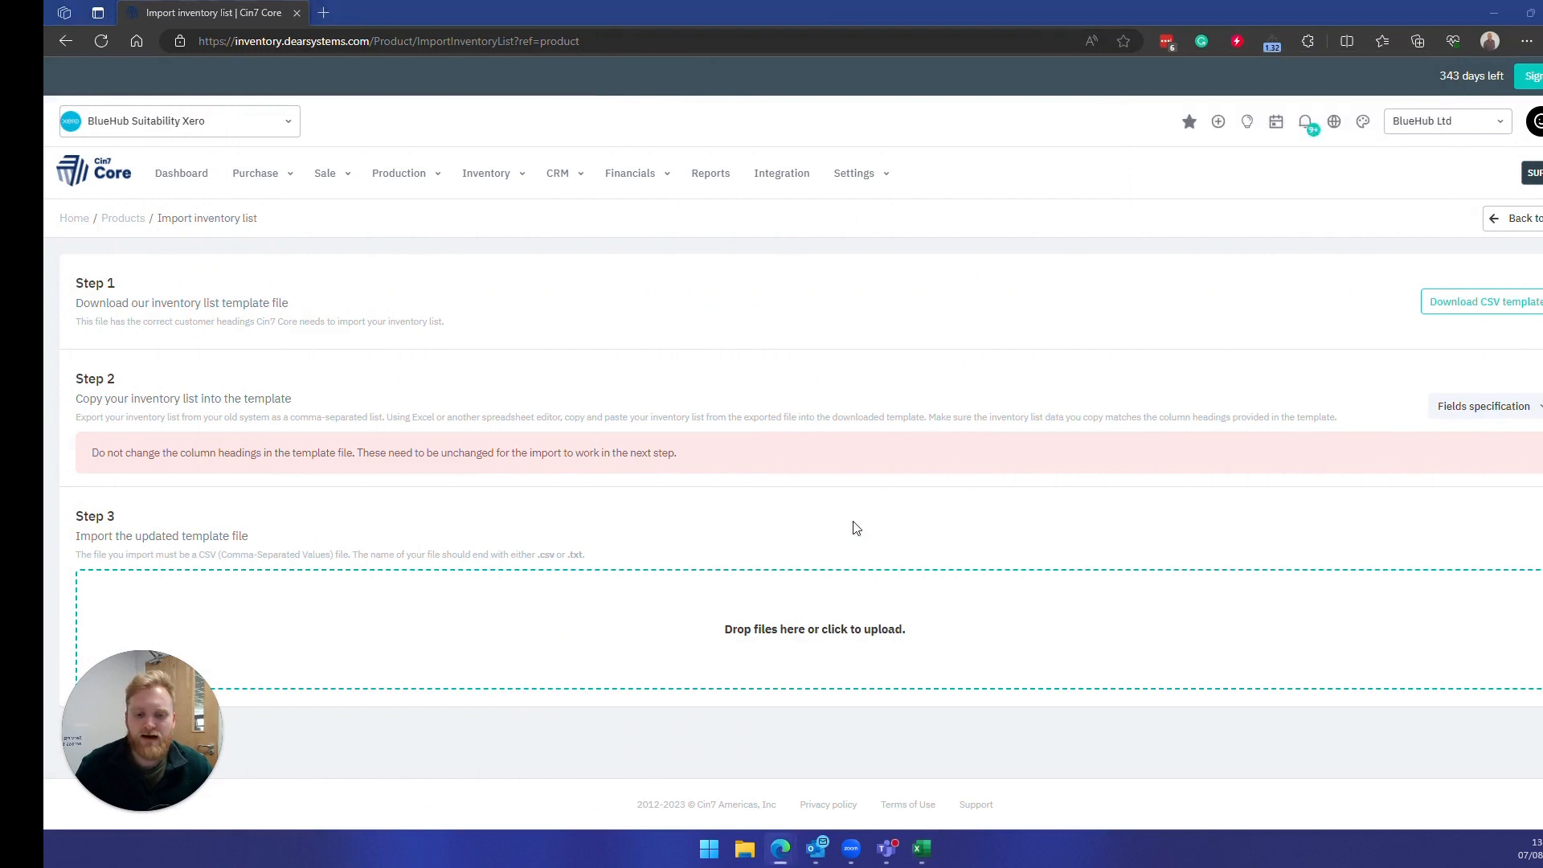
pyautogui.click(814, 628)
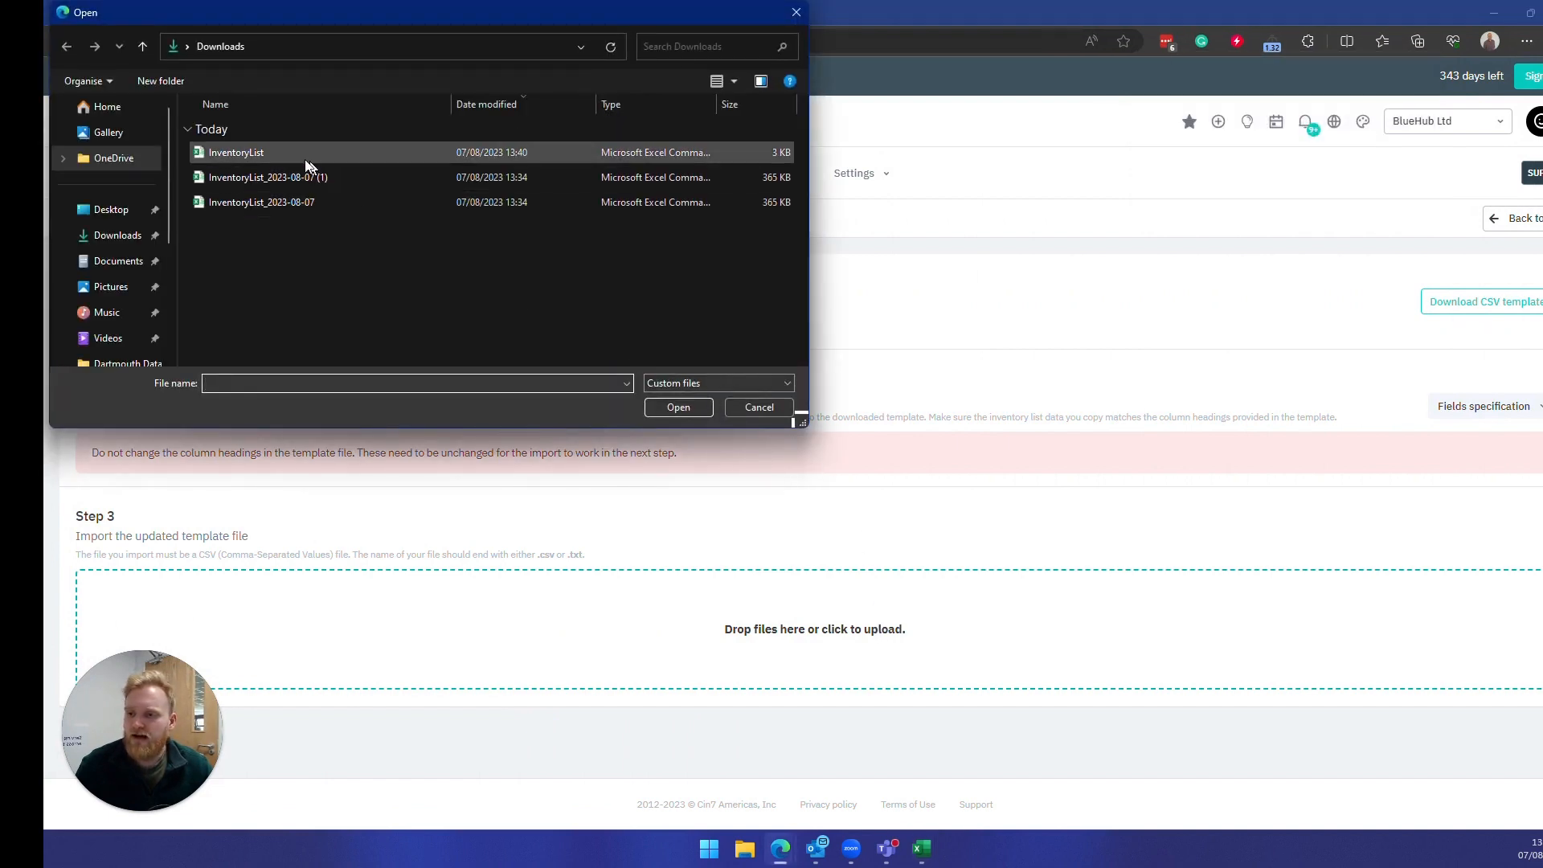
pyautogui.click(235, 152)
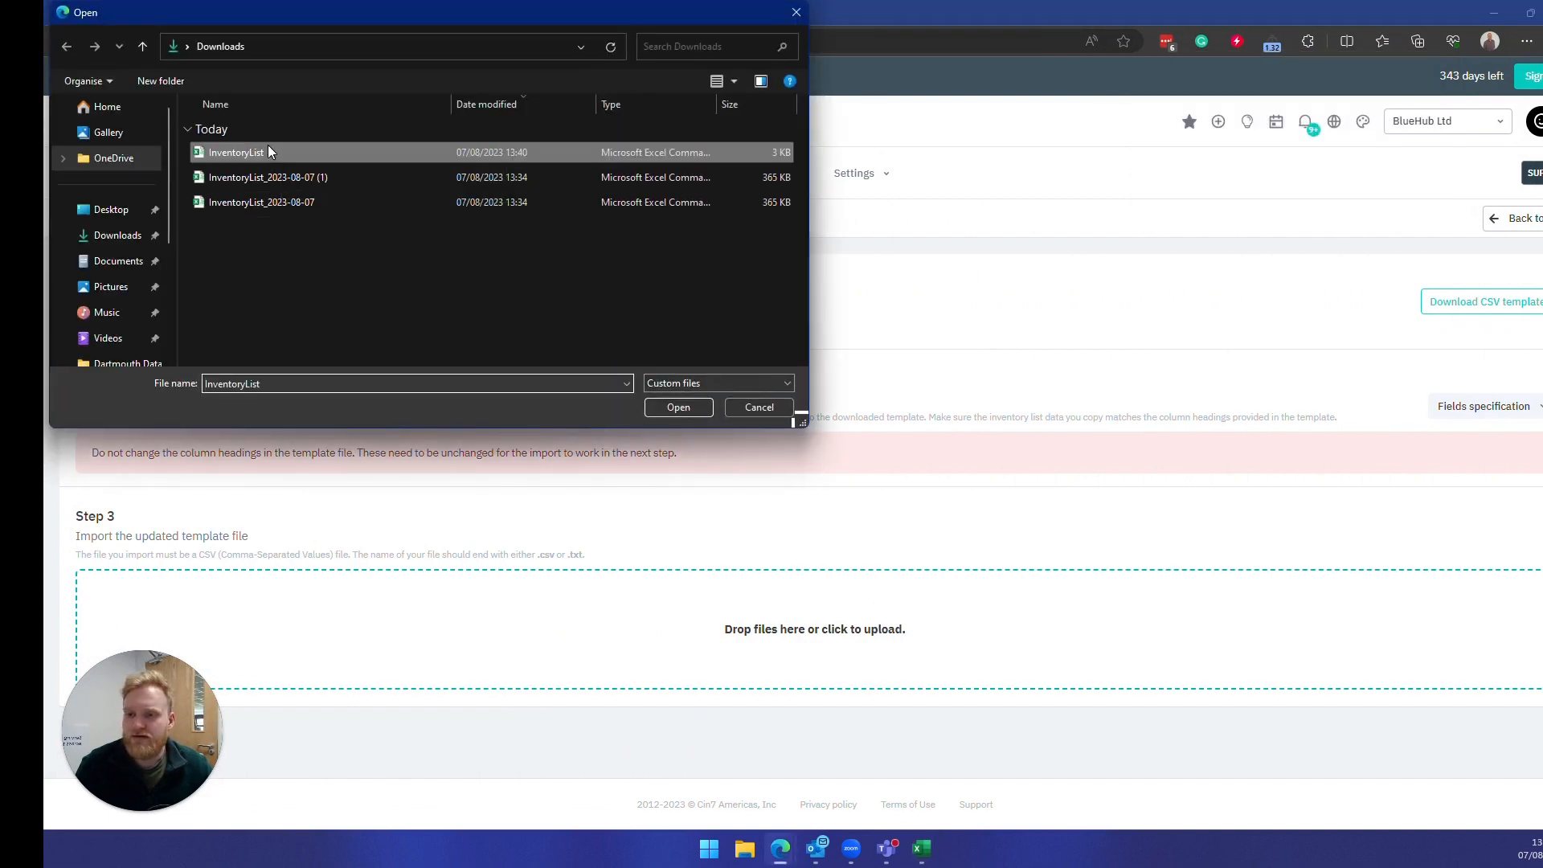
pyautogui.moveTo(715, 123)
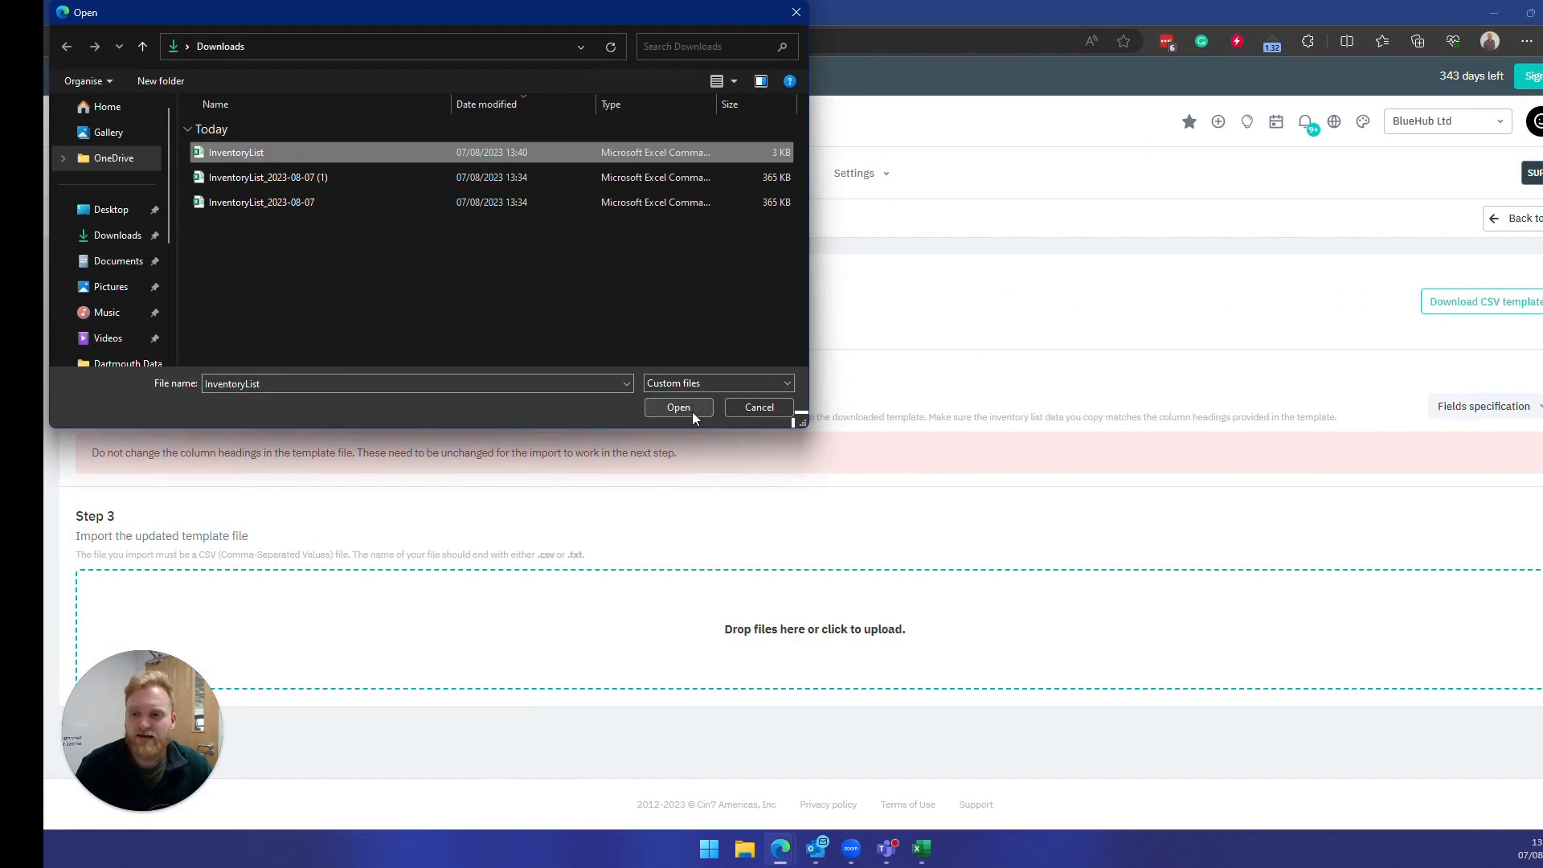
pyautogui.click(676, 407)
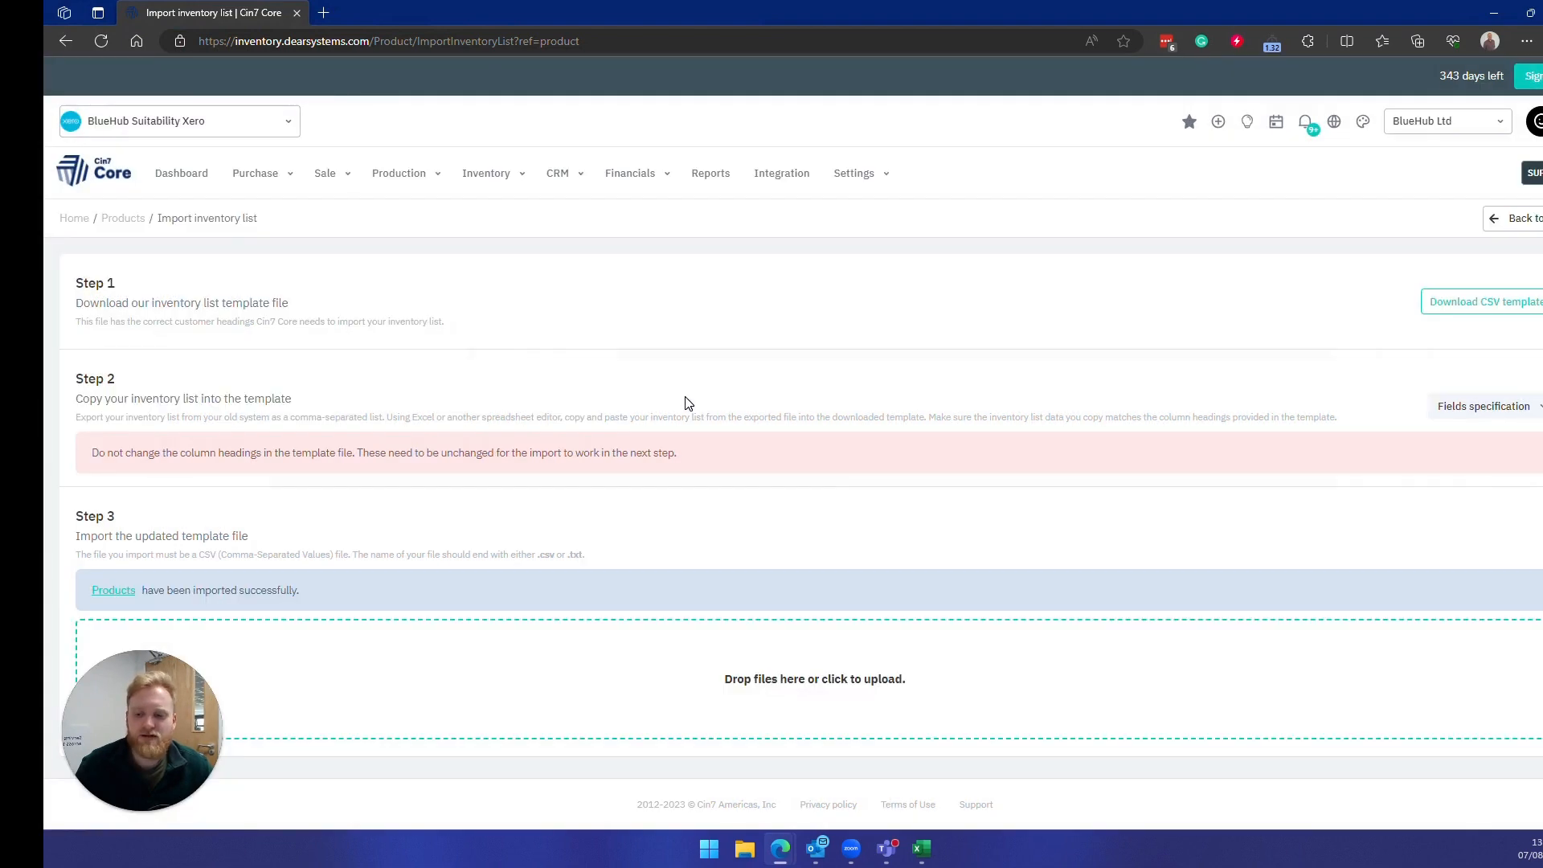
pyautogui.moveTo(510, 248)
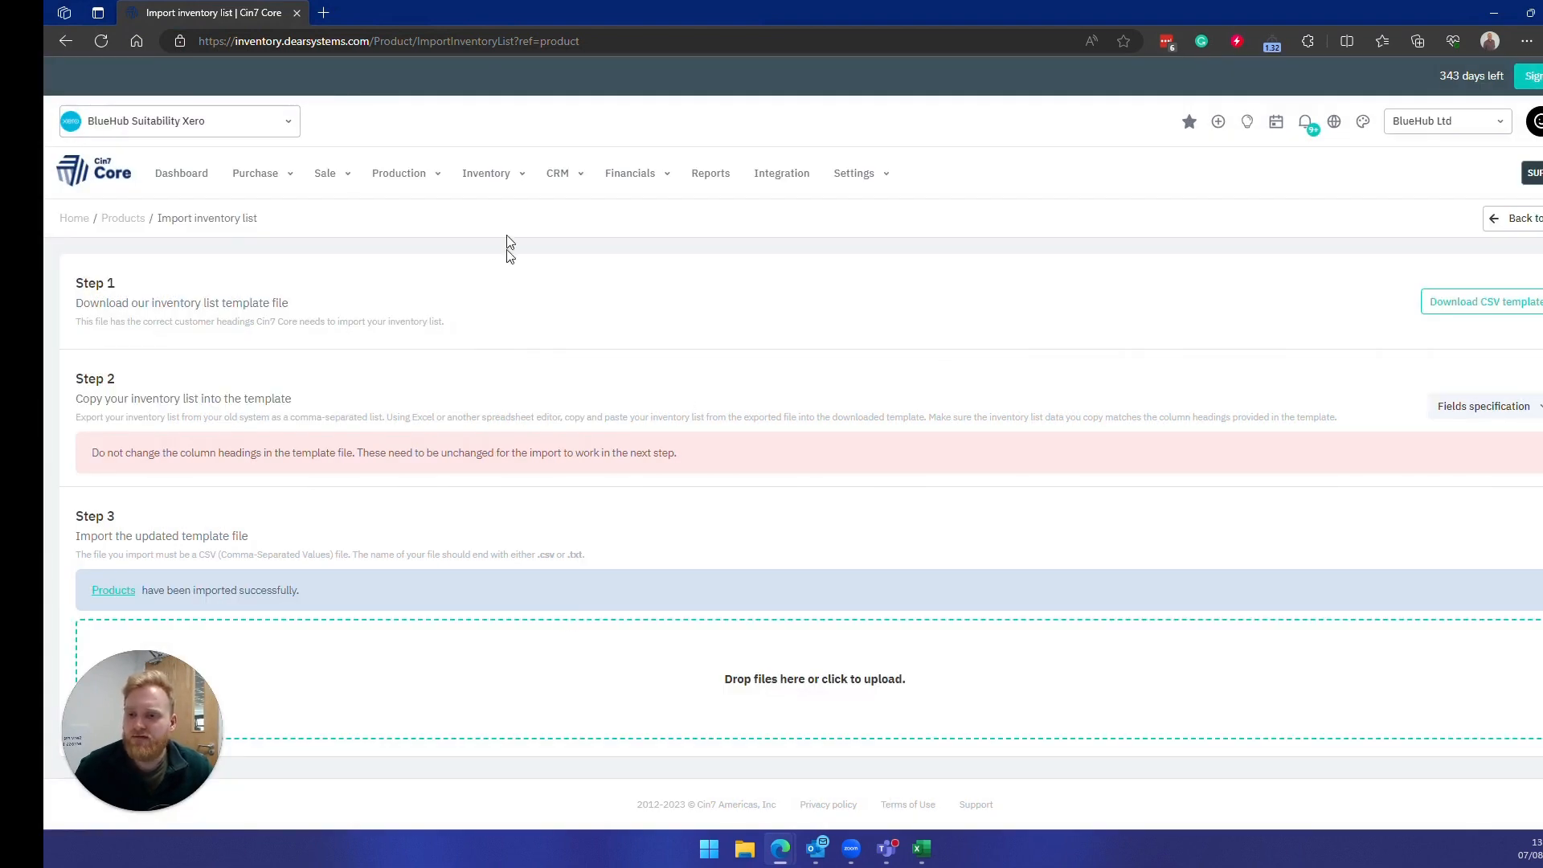
# - Go to Inventory > Products and view the OUTER 50MLJAR details showing minimum 10 and reorder quantity 50
pyautogui.click(486, 174)
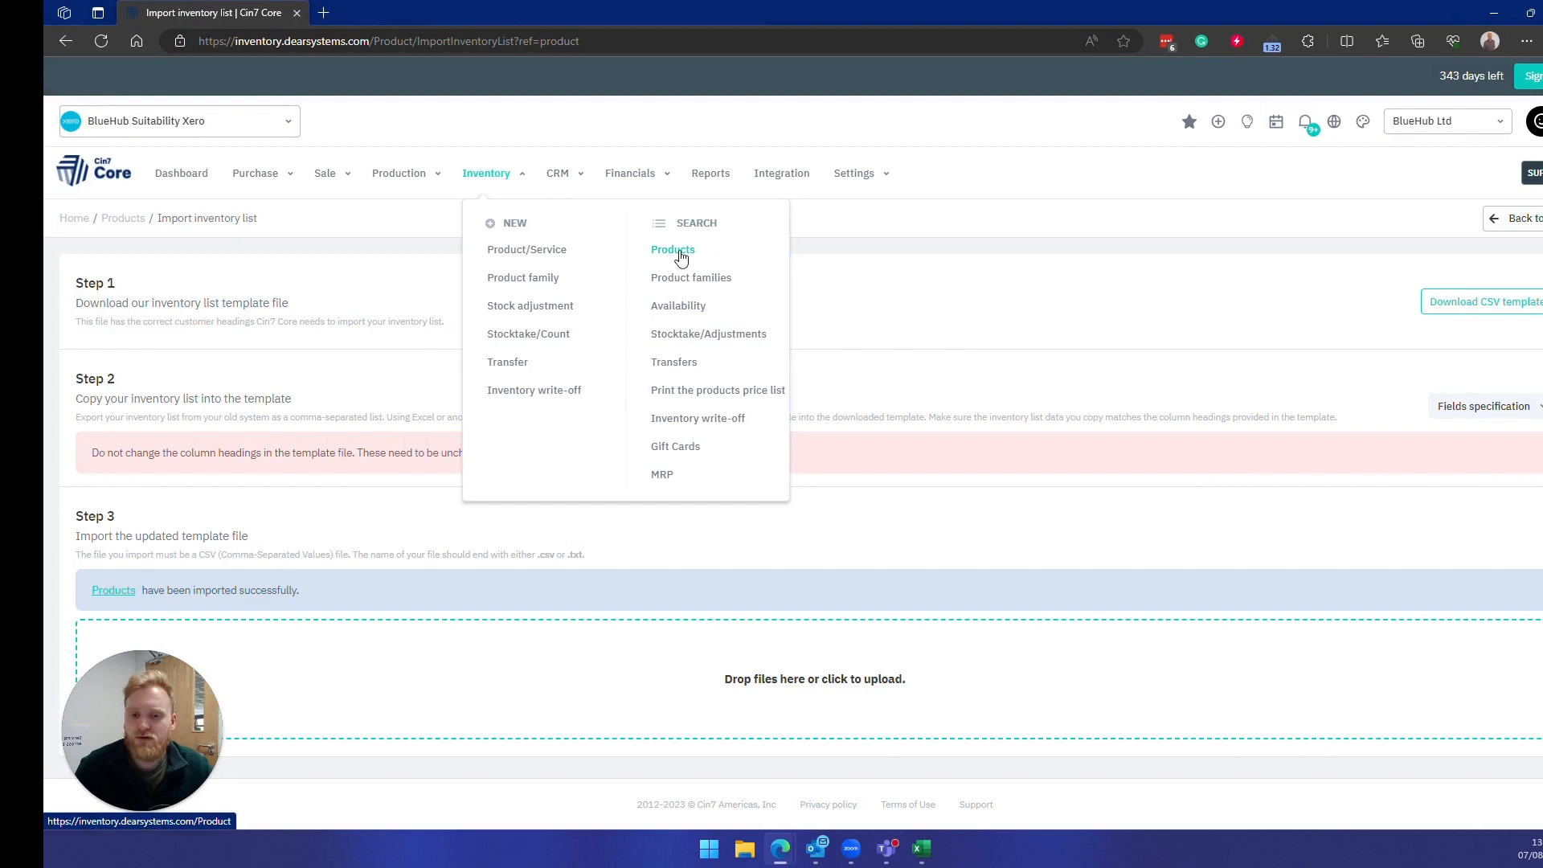
pyautogui.click(672, 249)
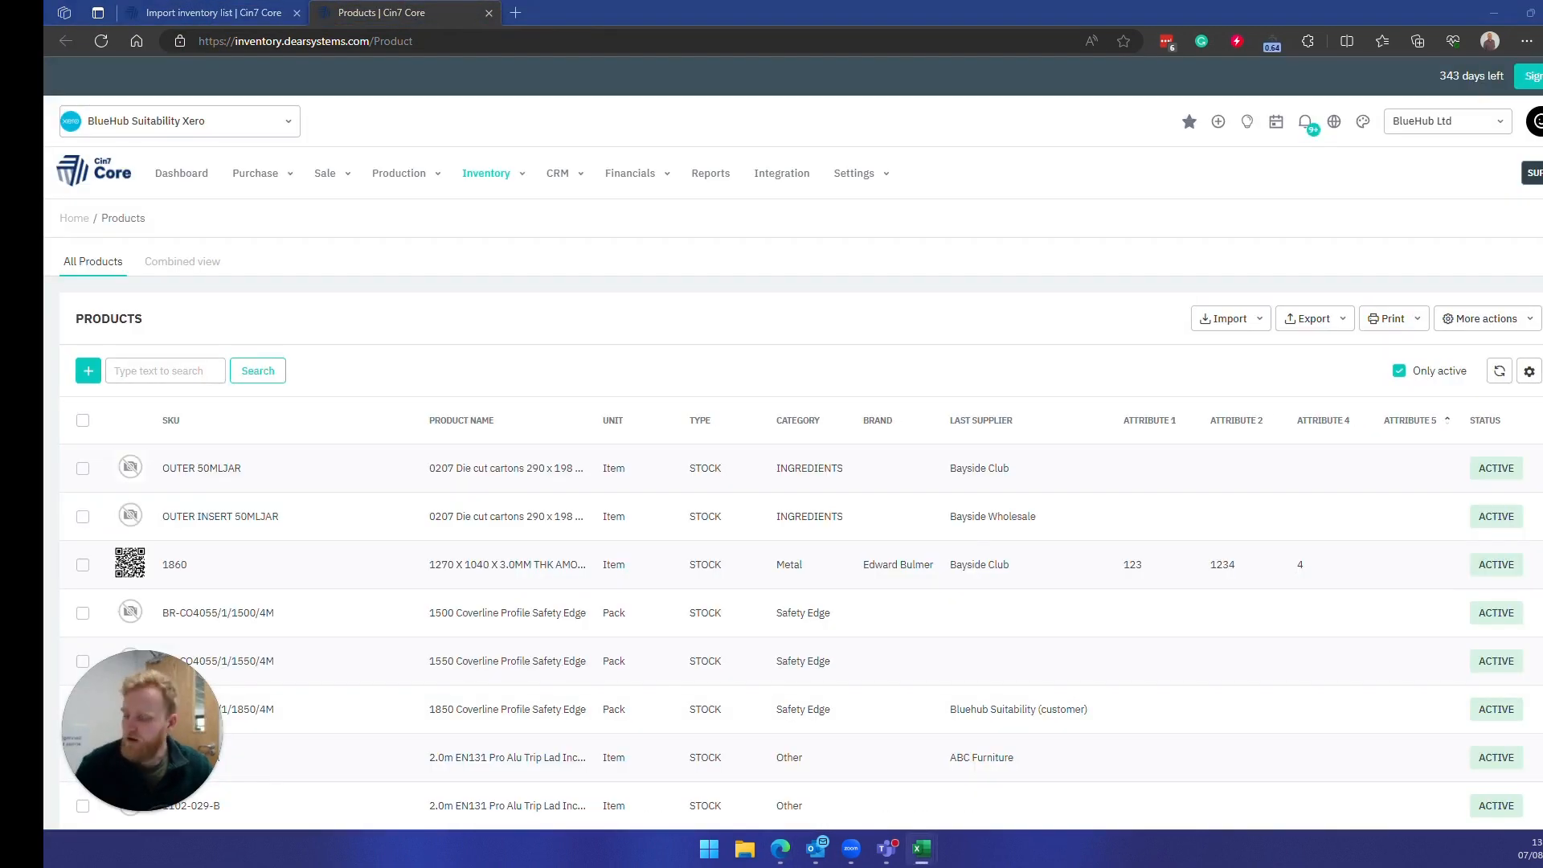
pyautogui.click(164, 369)
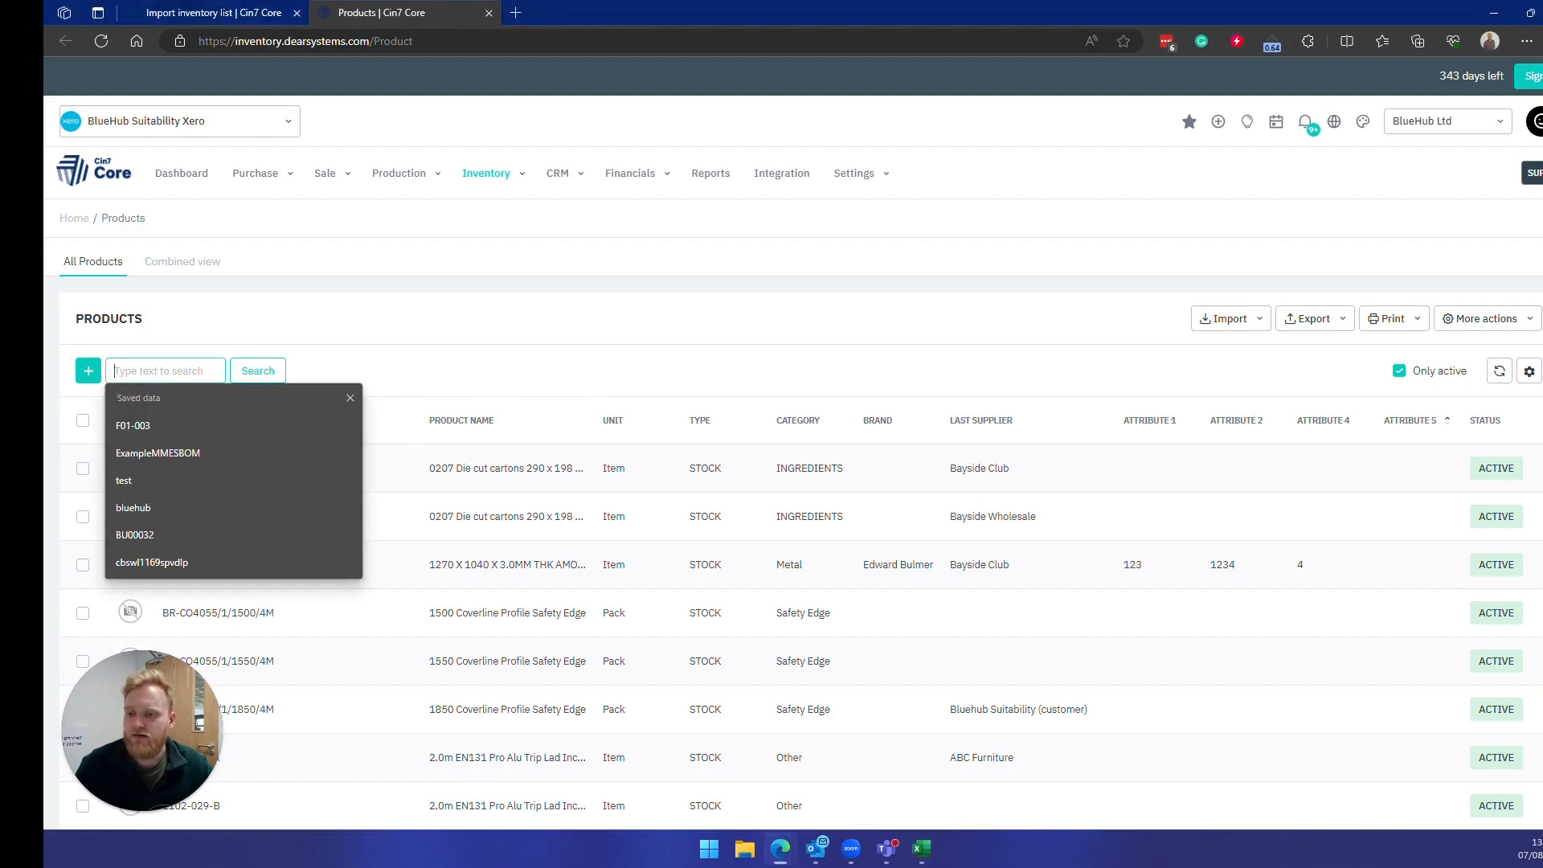
pyautogui.click(257, 371)
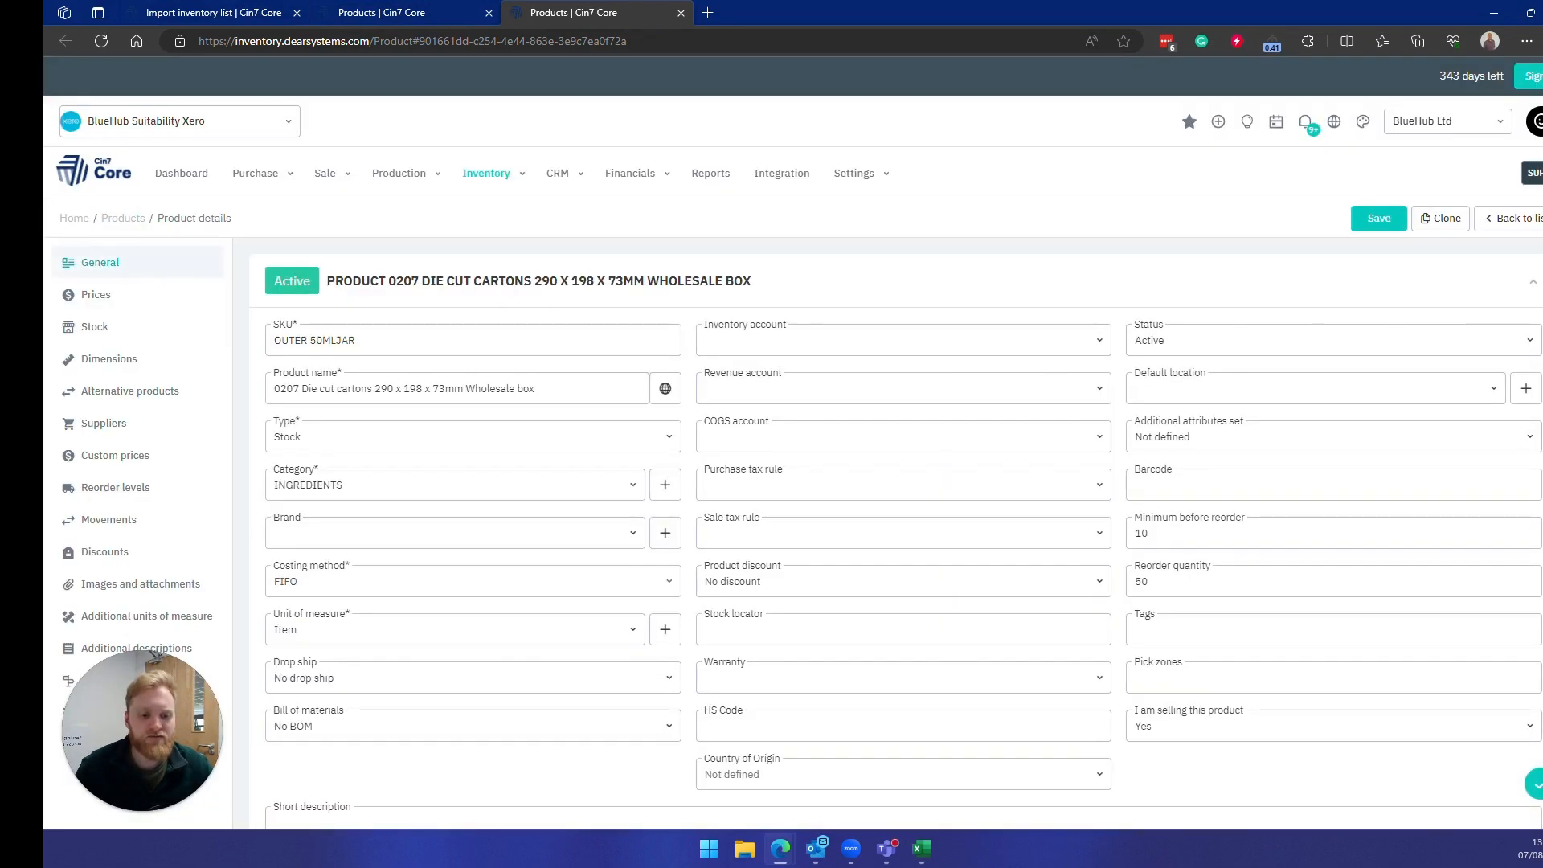
pyautogui.click(473, 340)
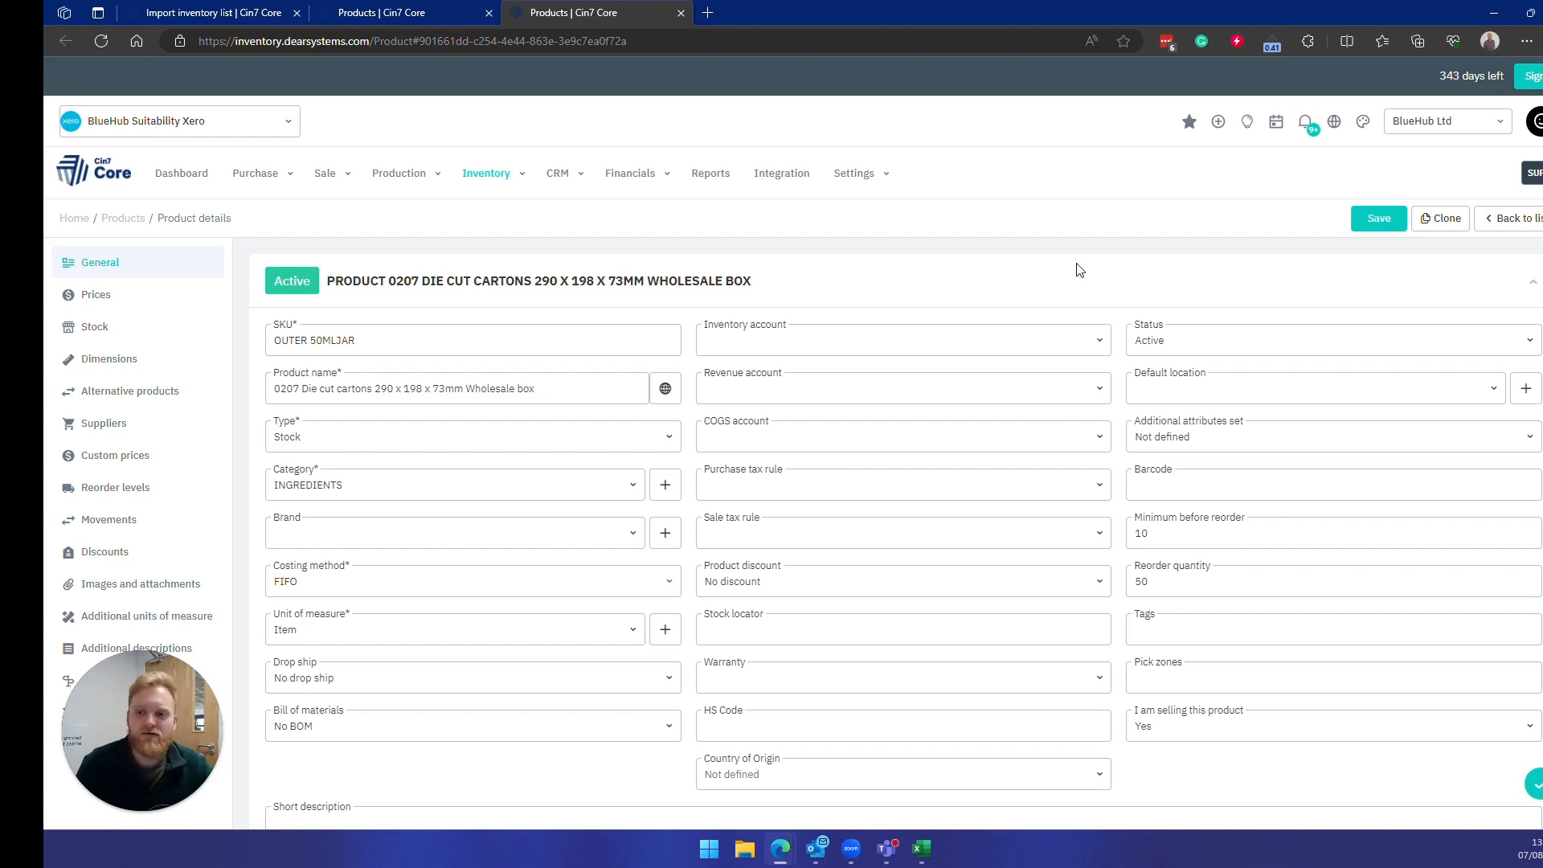
pyautogui.moveTo(496, 174)
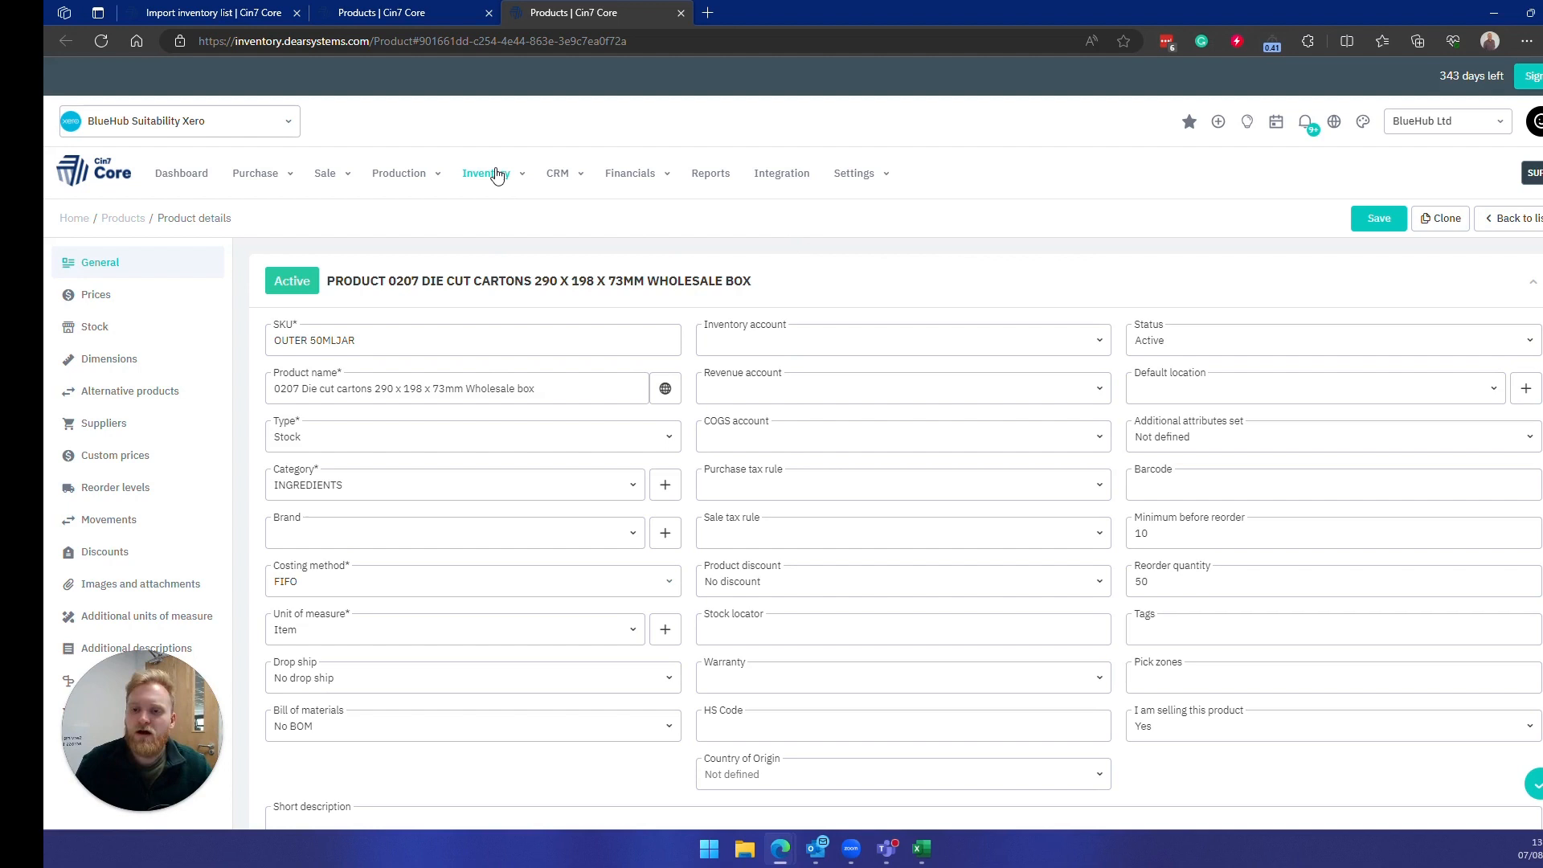
# - Return via Inventory > Products to the list showing OUTER 50MLJAR and OUTER INSERT 50MLJAR
pyautogui.click(672, 249)
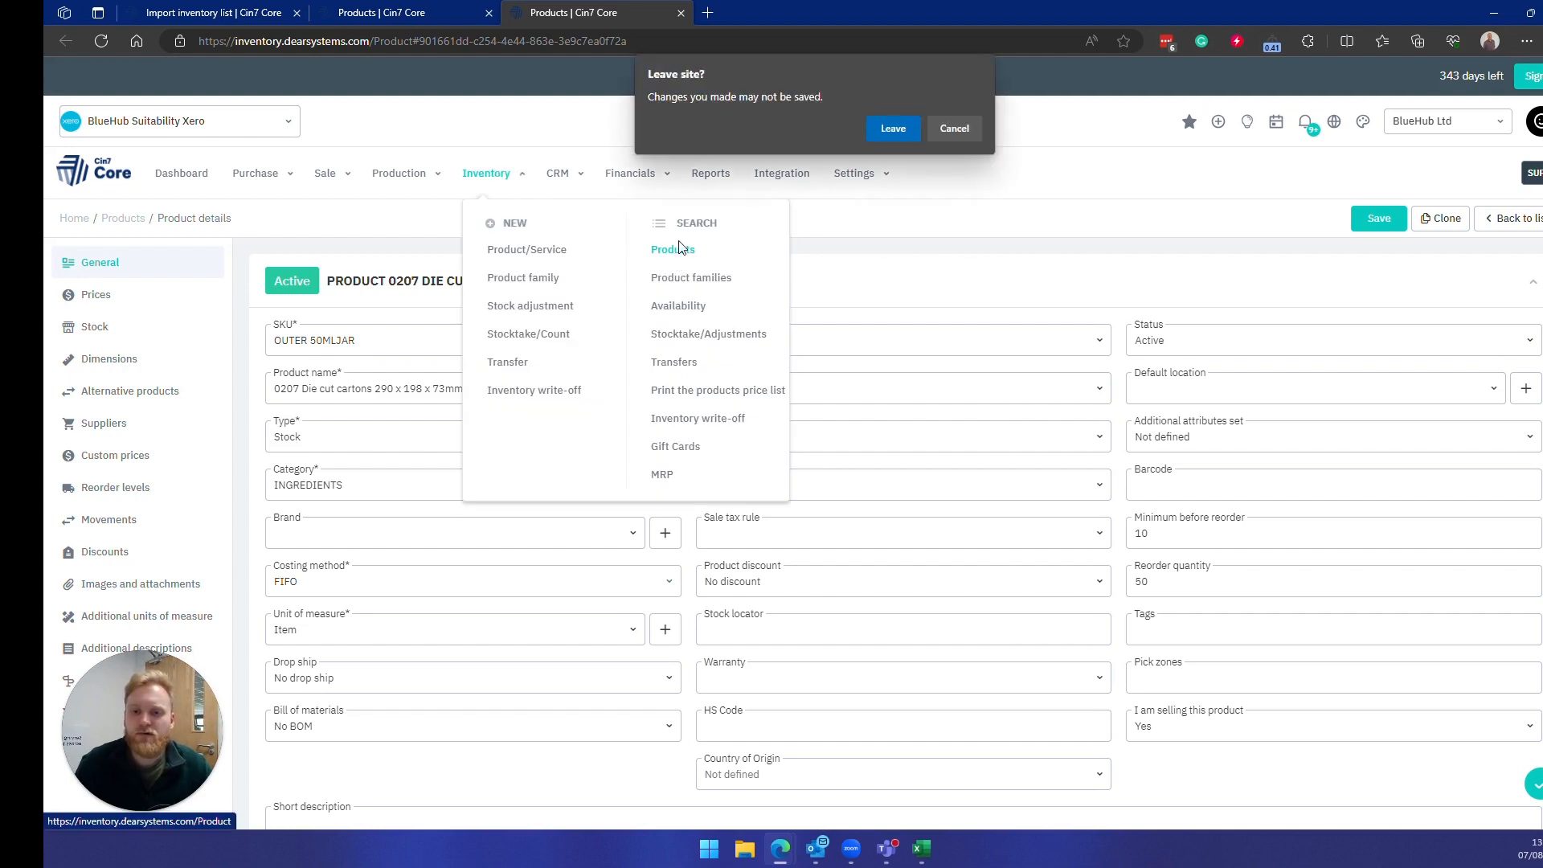
pyautogui.click(891, 127)
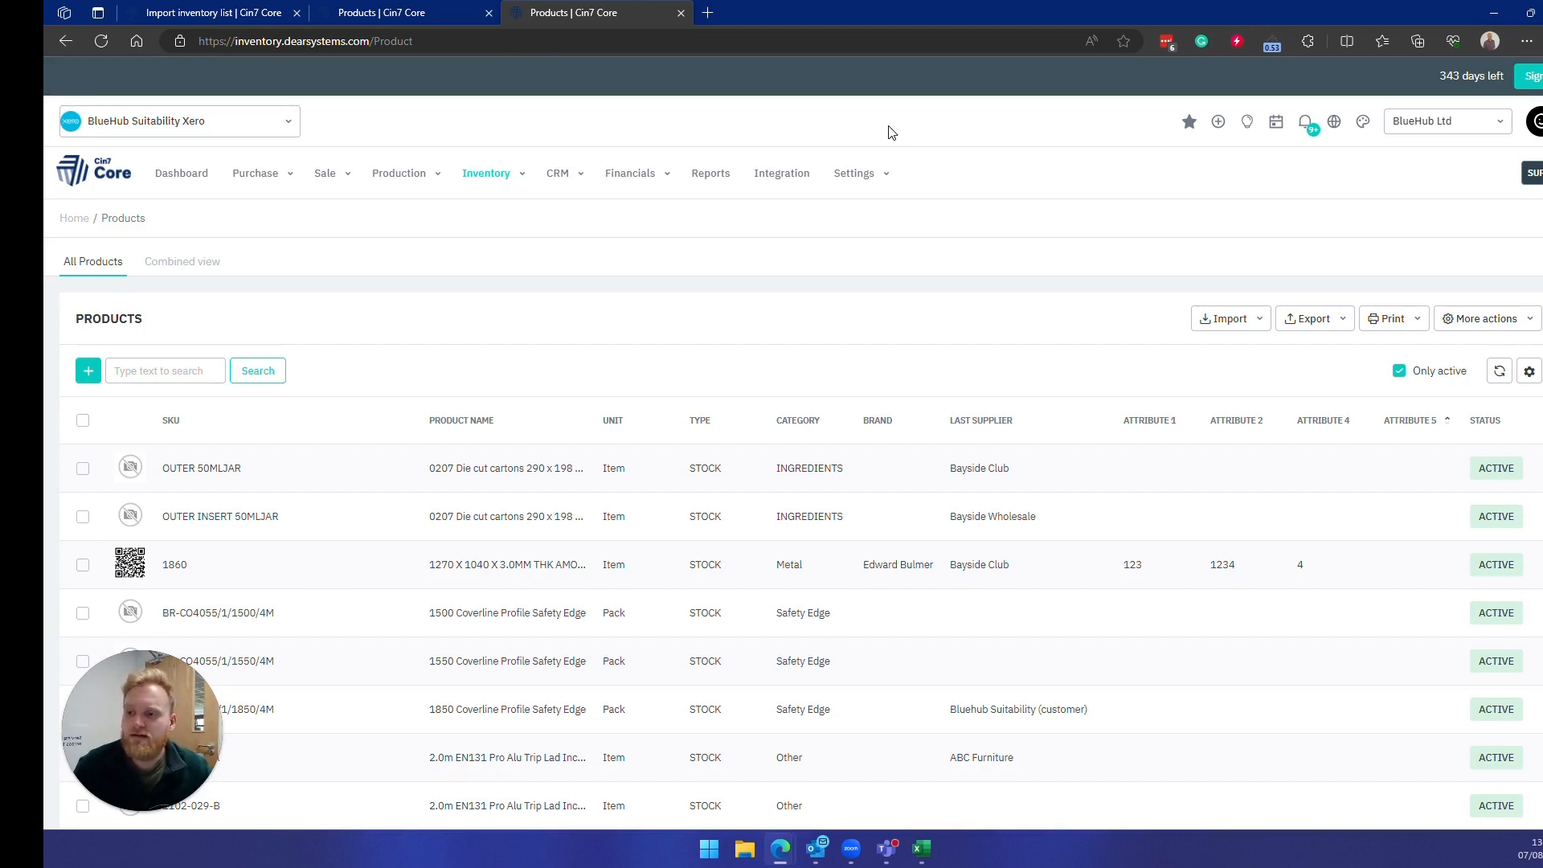
pyautogui.moveTo(733, 115)
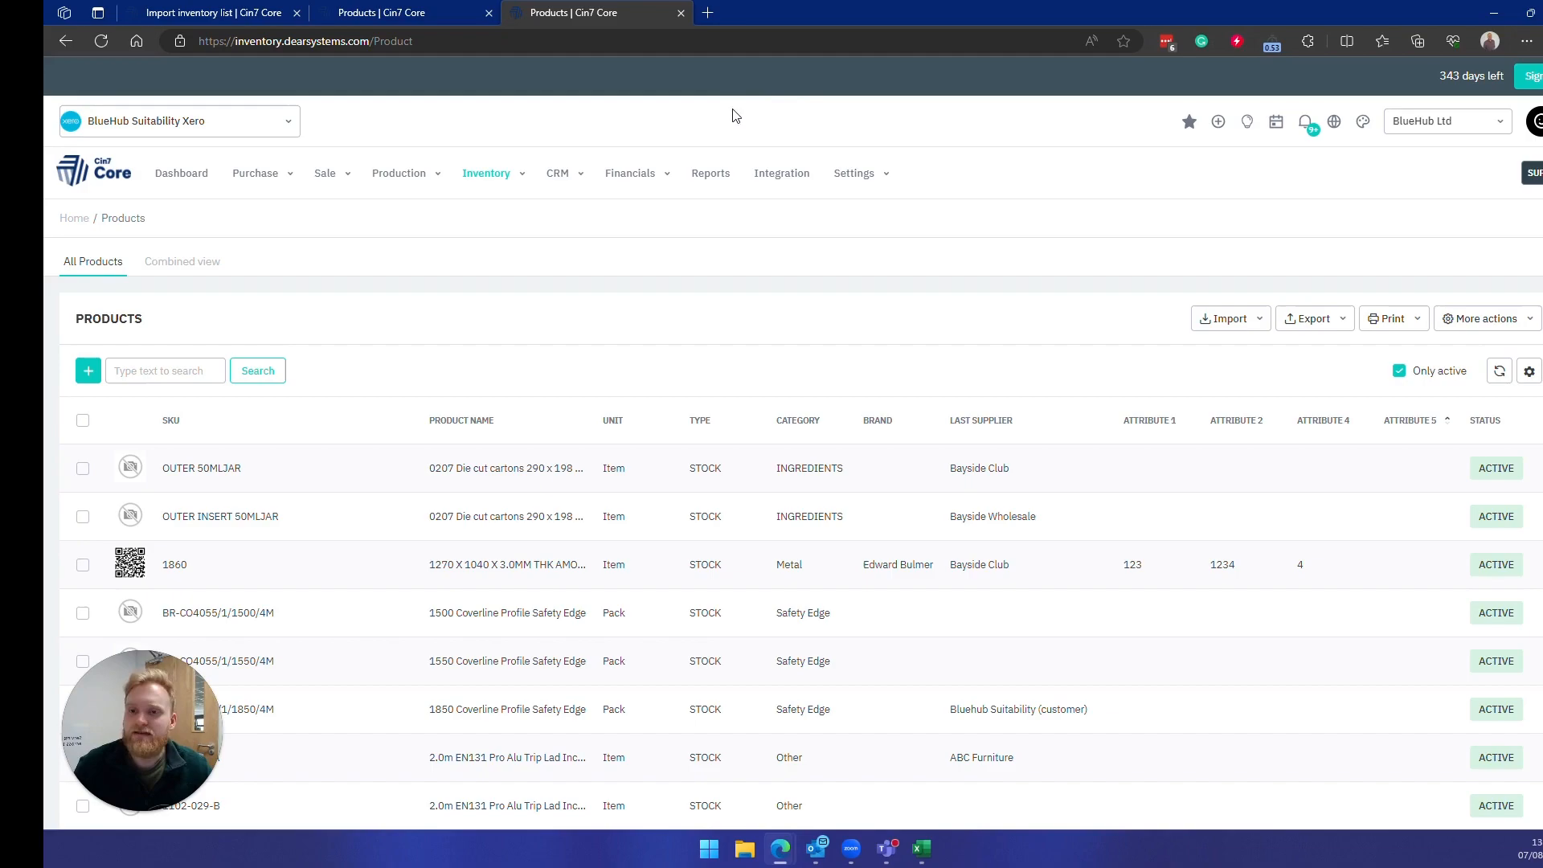